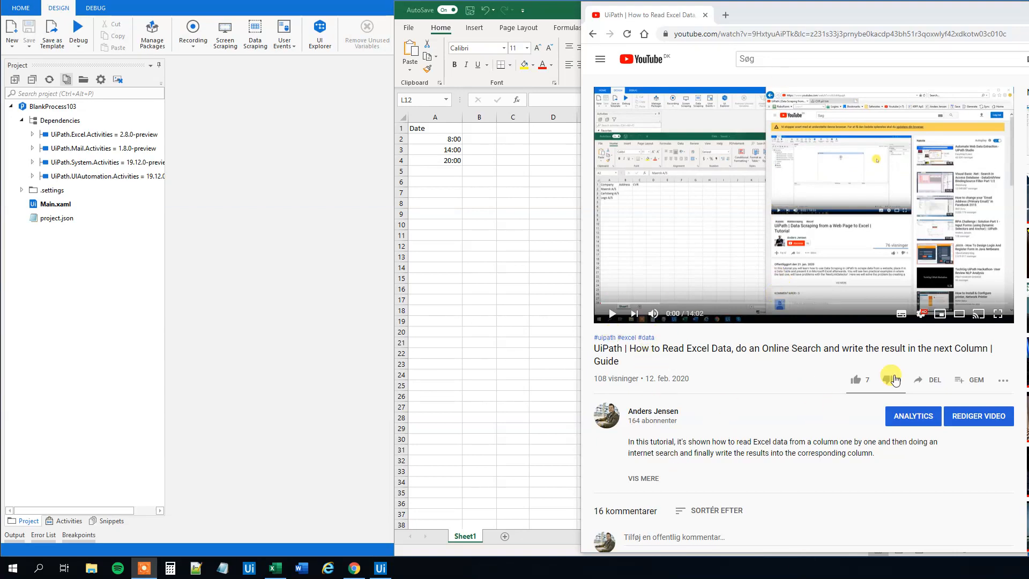
- Scroll to the viewer comment asking how to log three daily values into the next empty Excel column
{"action": "scroll", "scroll_direction": "down", "scroll_amount": 3}
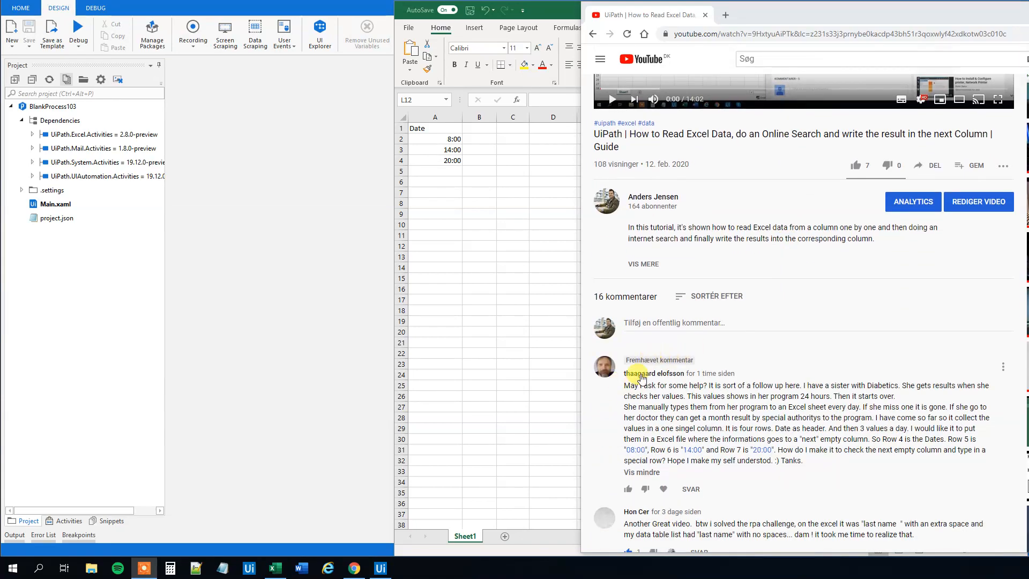
{"action": "mouse_move", "coordinate": [635, 381]}
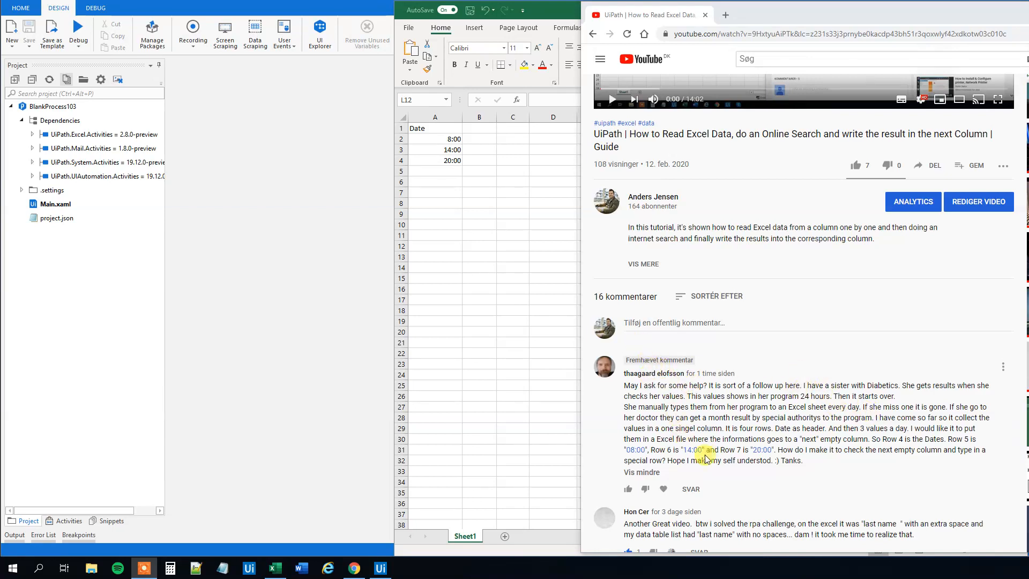
- Enter 01/03/2020 in cell B1 as the heading of the column beside the times
{"action": "left_click", "coordinate": [273, 568]}
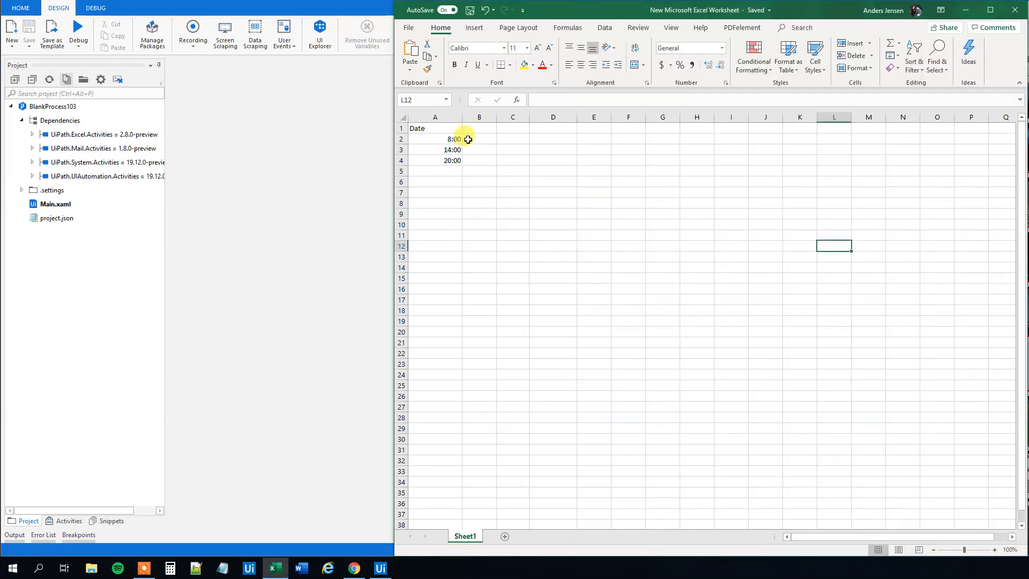
{"action": "left_click", "coordinate": [478, 149]}
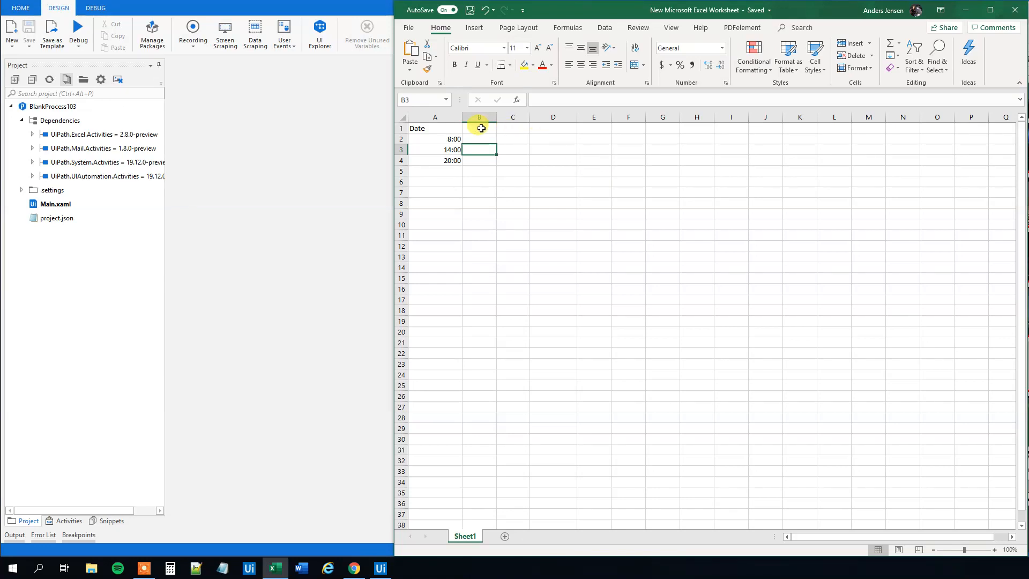
{"action": "left_click", "coordinate": [478, 127]}
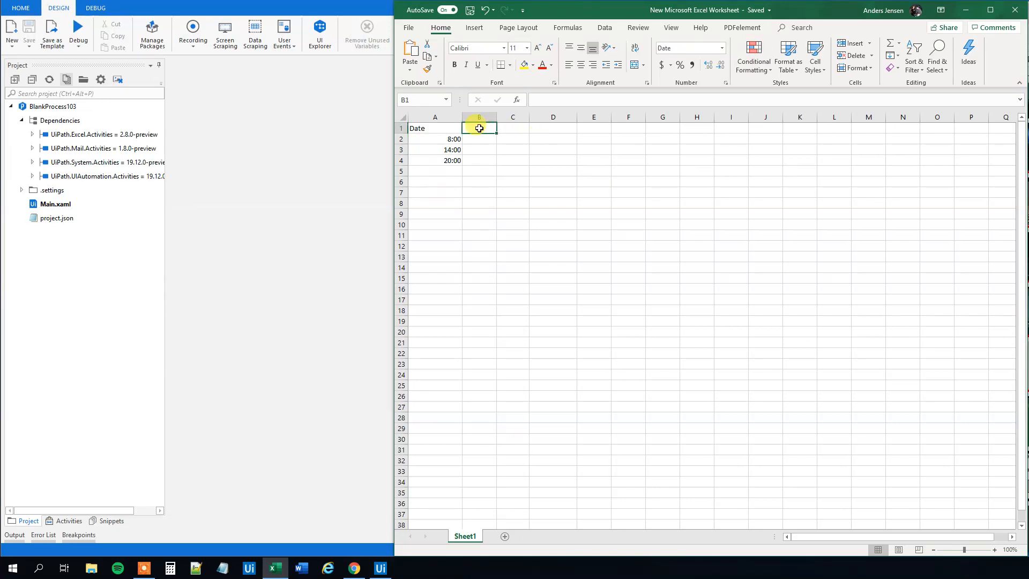
{"action": "type", "text": "01/03/2020"}
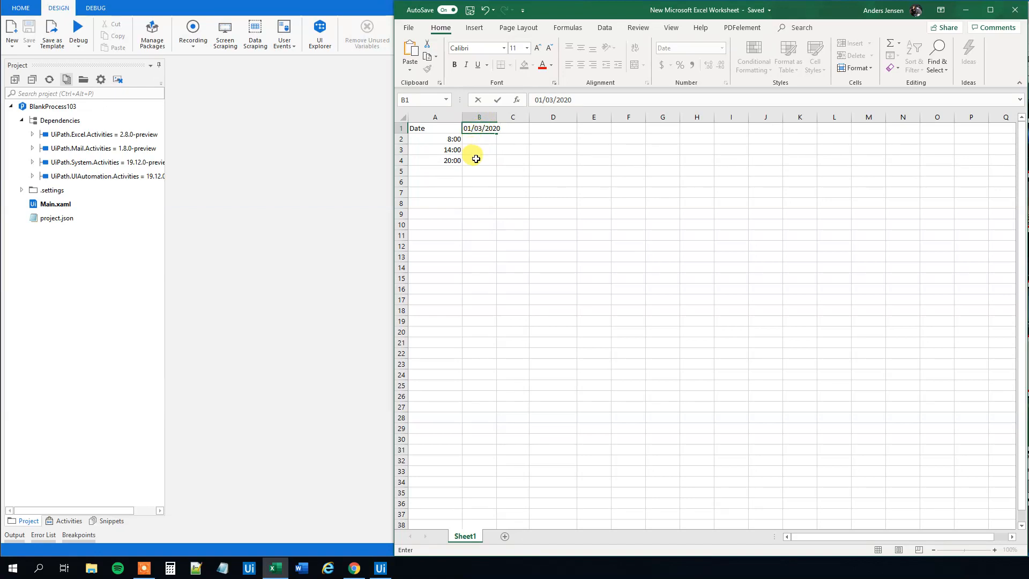
{"action": "mouse_move", "coordinate": [474, 144]}
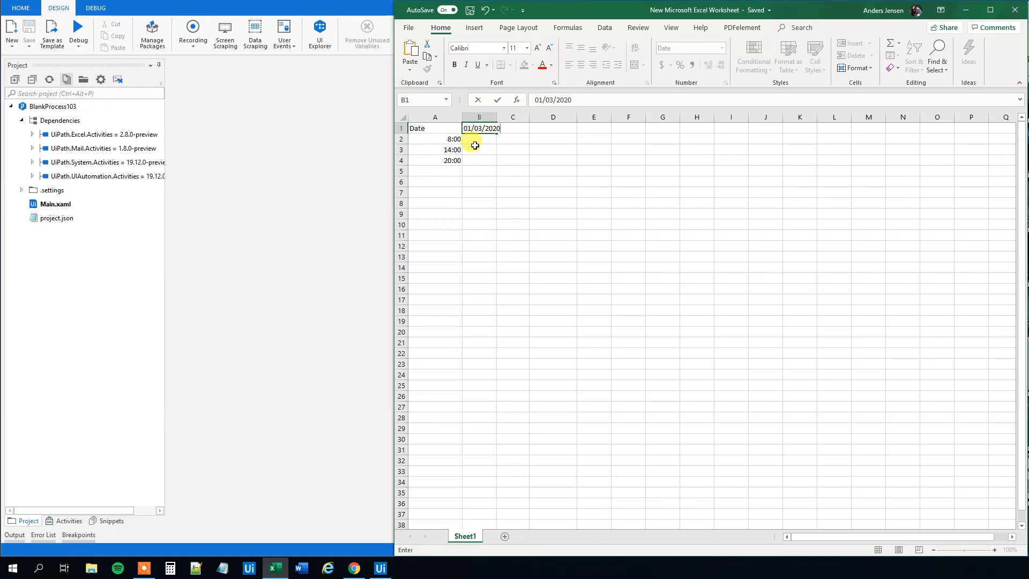
{"action": "mouse_move", "coordinate": [464, 162]}
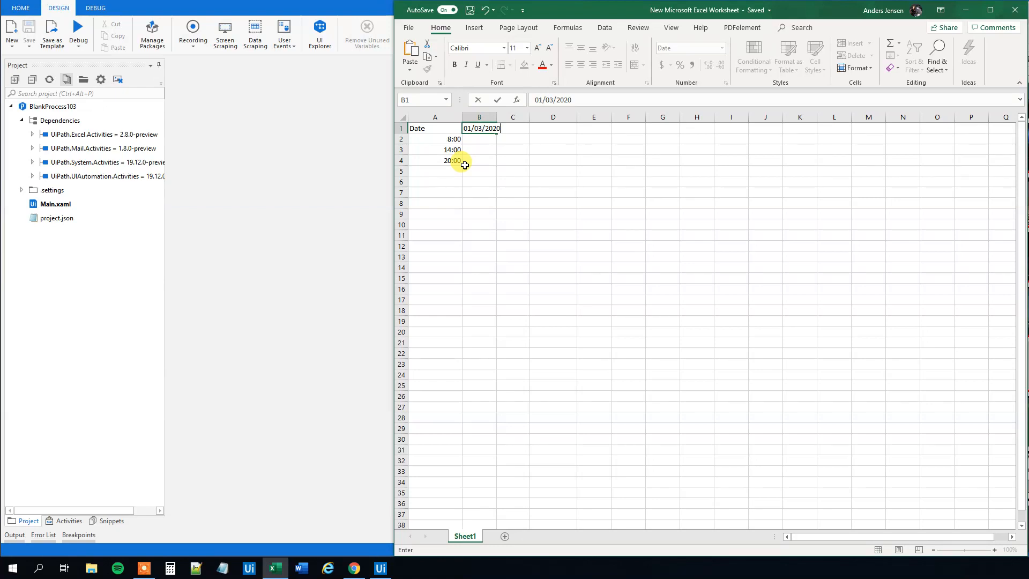
{"action": "mouse_move", "coordinate": [528, 147]}
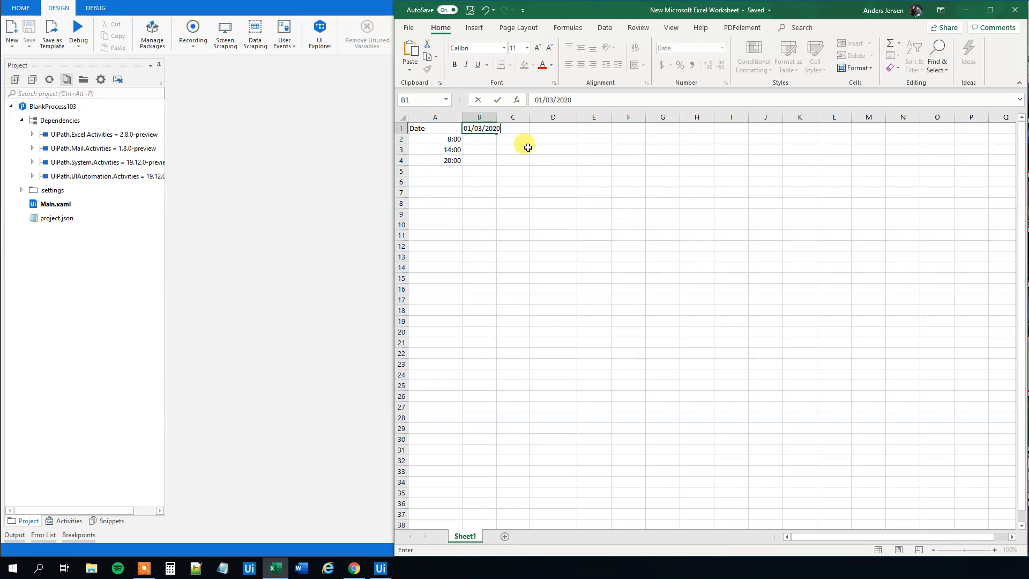
{"action": "mouse_move", "coordinate": [514, 136]}
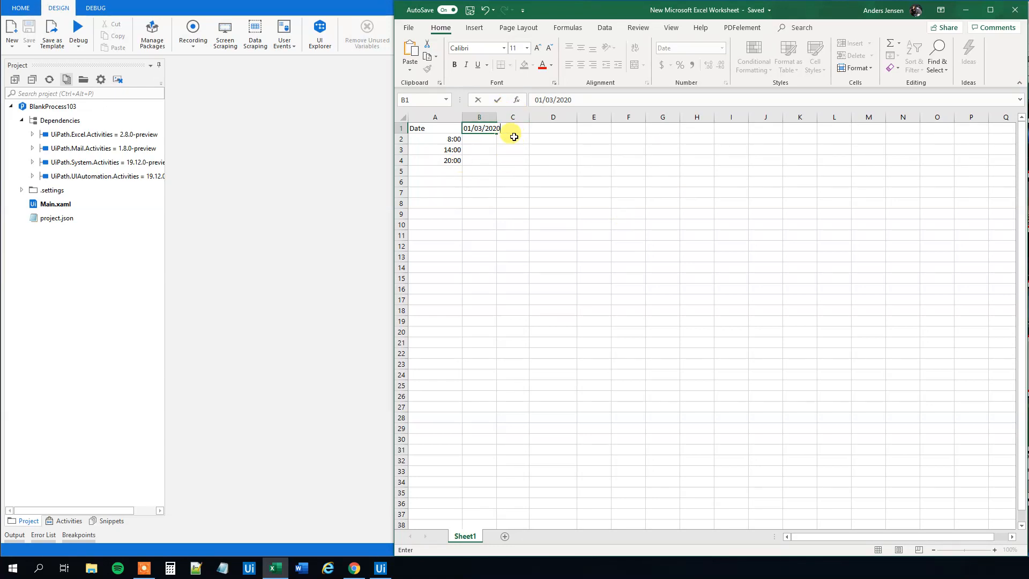
{"action": "mouse_move", "coordinate": [619, 127]}
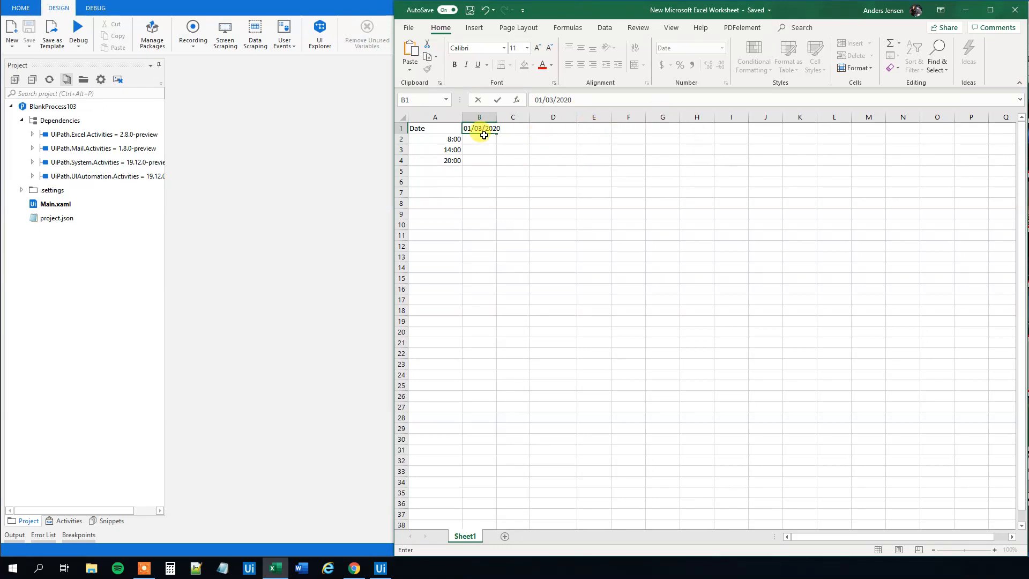
{"action": "key", "text": "Delete"}
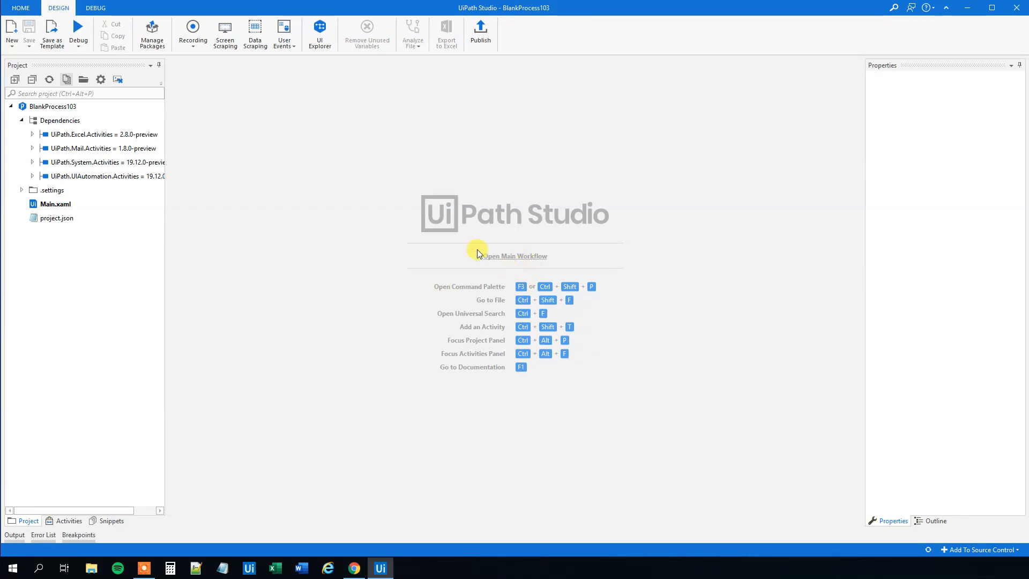
- Open the Main workflow and search the Activities panel for 'read' to add Read Range in a Sequence
{"action": "left_click", "coordinate": [515, 256]}
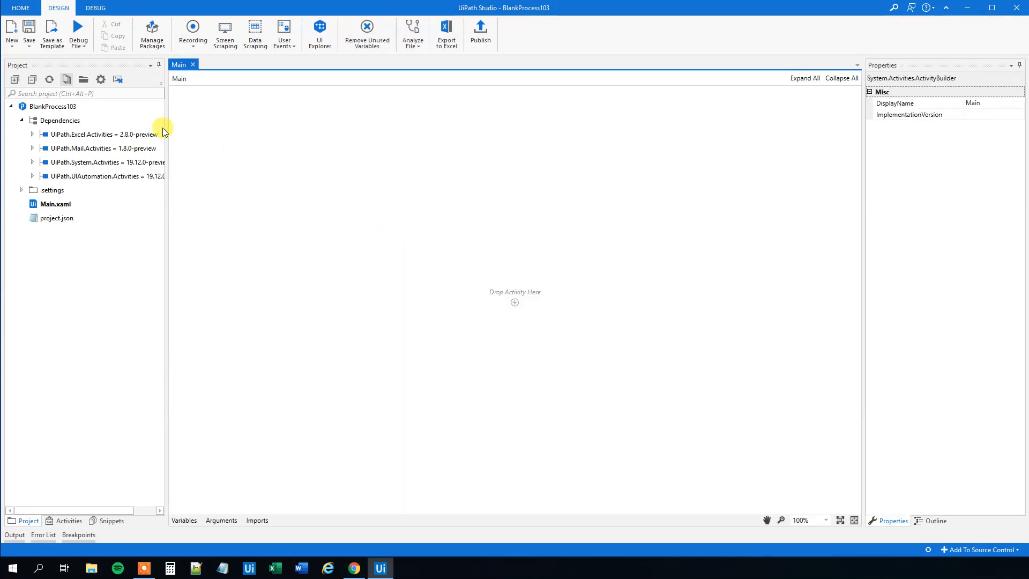
{"action": "left_click", "coordinate": [68, 523]}
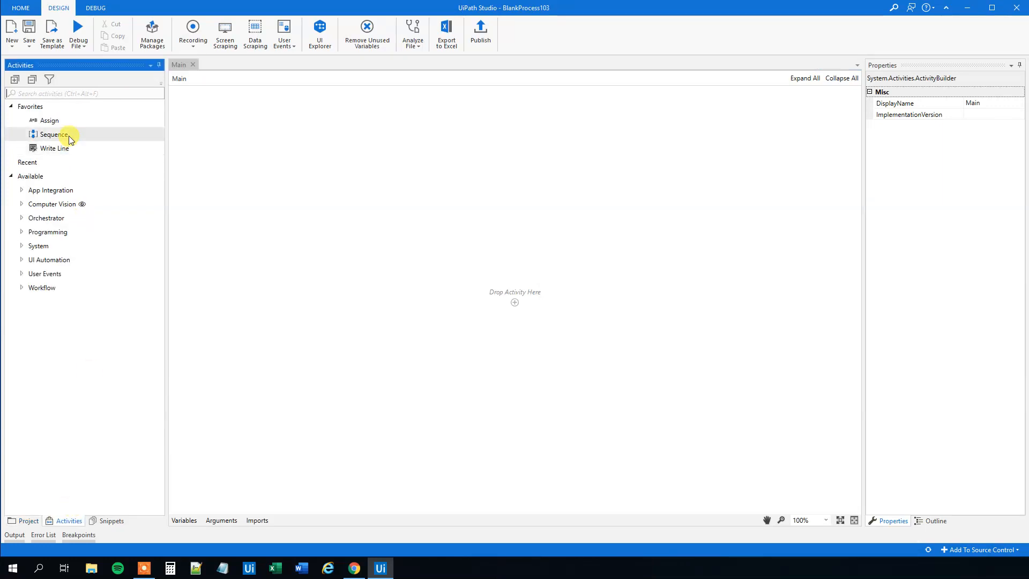
{"action": "type", "text": "read"}
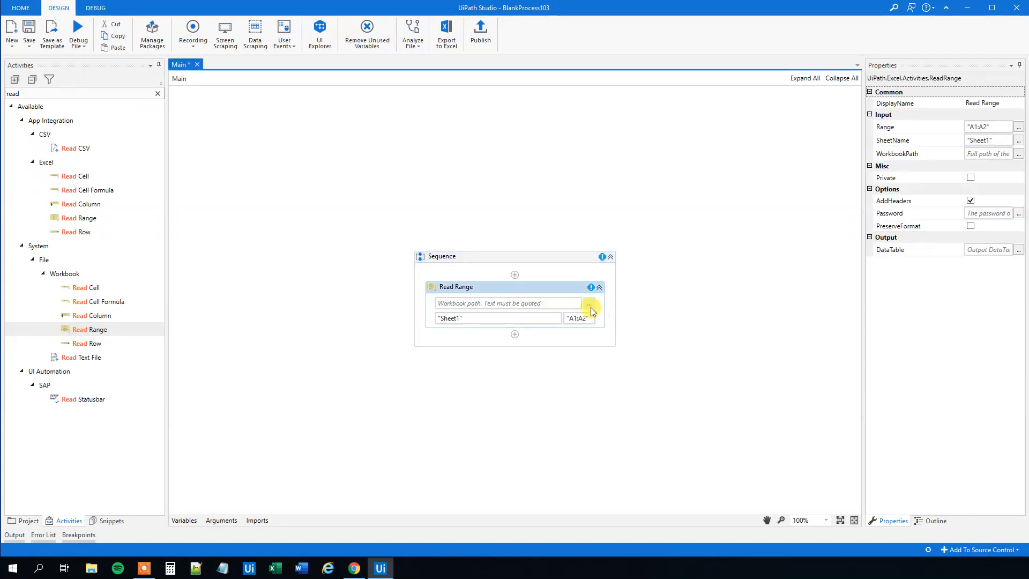
- Point Read Range at the New Microsoft Excel Worksheet file on the Desktop
{"action": "left_click", "coordinate": [589, 303]}
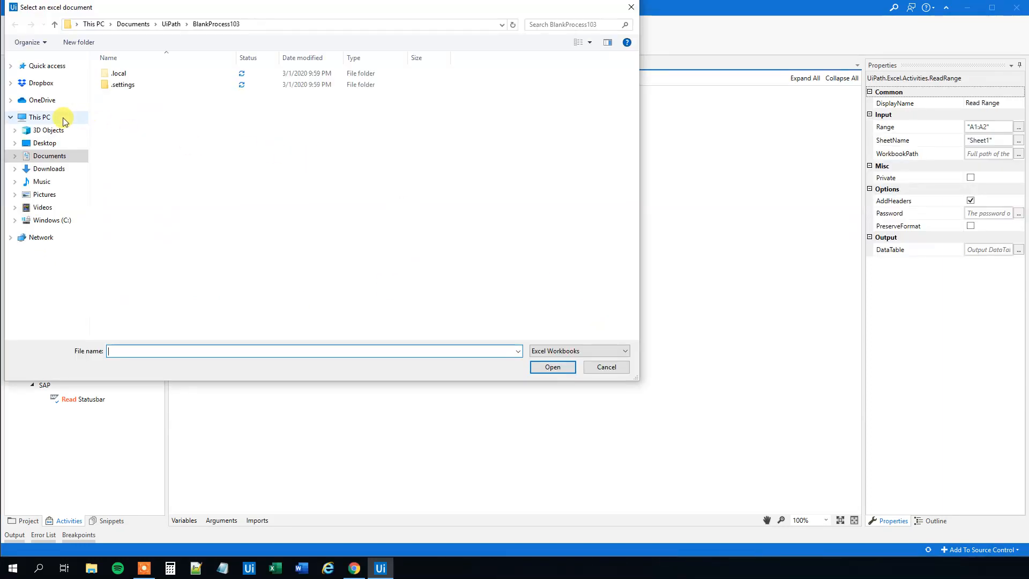
{"action": "left_click", "coordinate": [158, 117]}
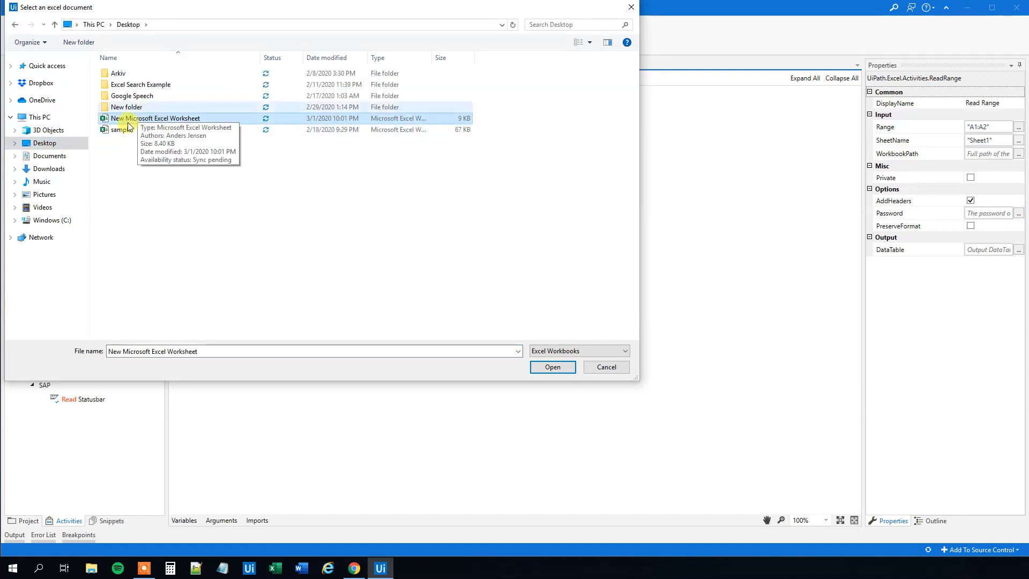
{"action": "left_click", "coordinate": [552, 366]}
{"action": "type", "text": "dtOutput"}
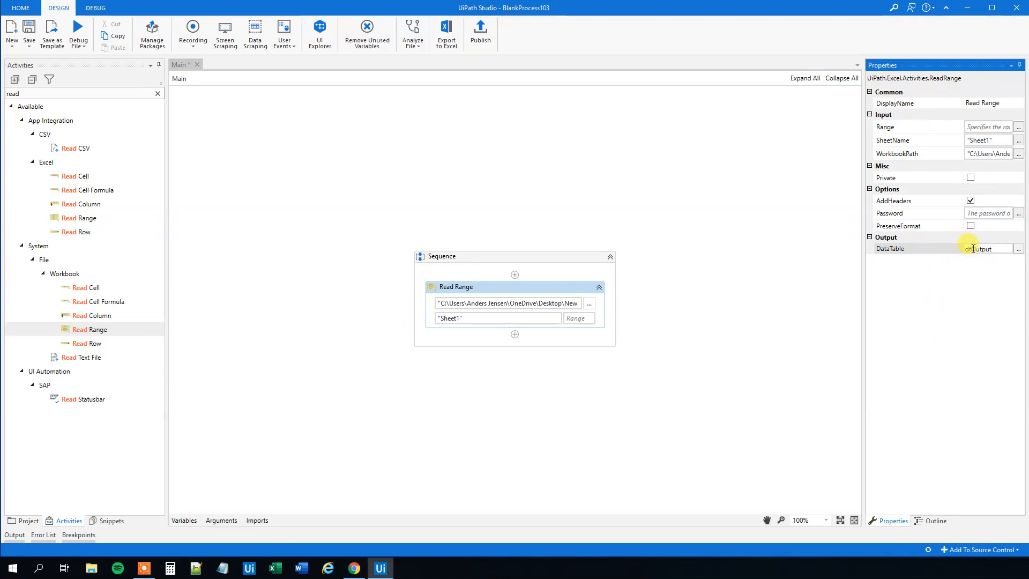
- Name the Read Range output data table dtData, correcting the misspelled dtDarta
{"action": "double_click", "coordinate": [984, 247]}
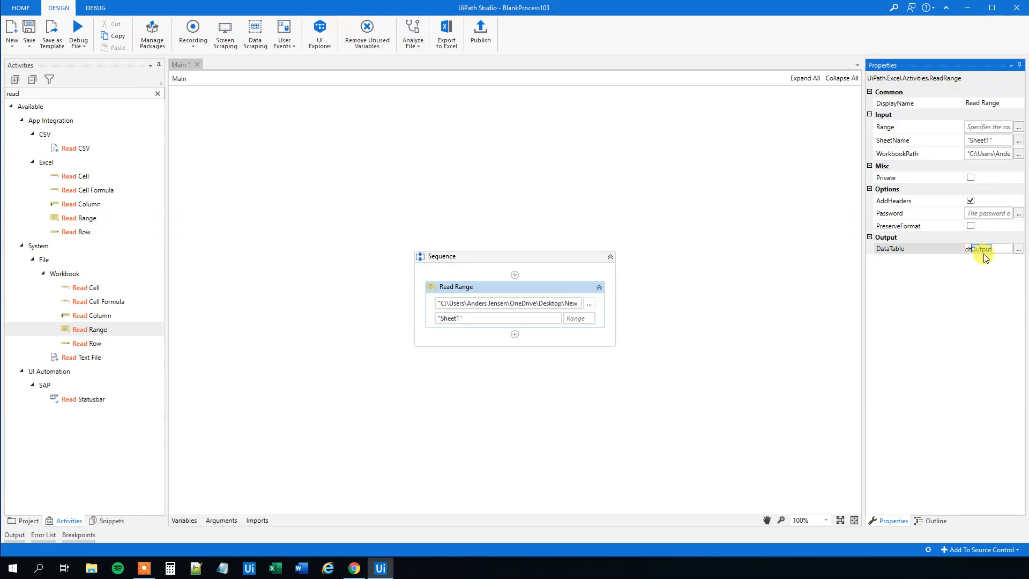
{"action": "type", "text": "dtDarta"}
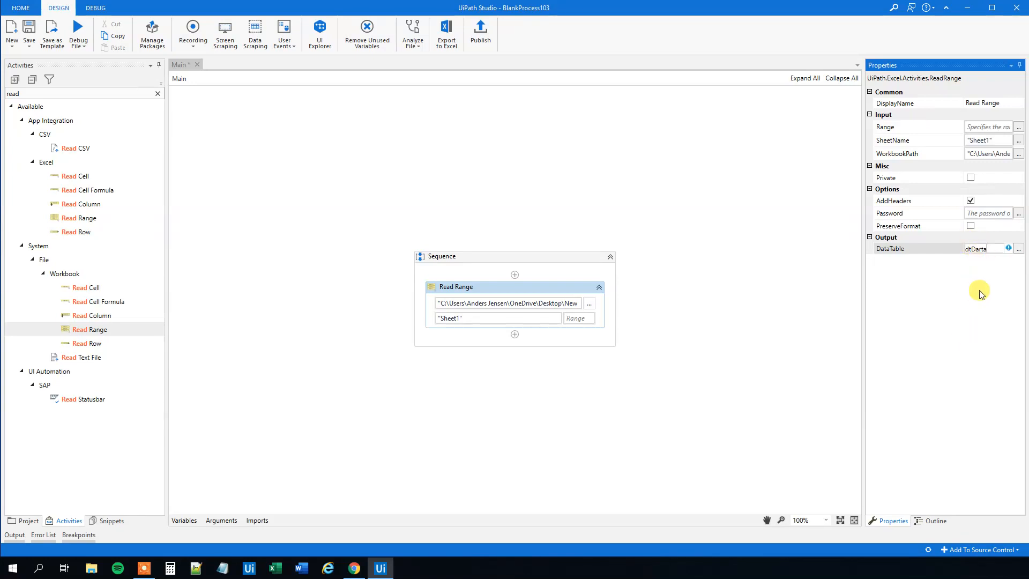
{"action": "left_click", "coordinate": [986, 247]}
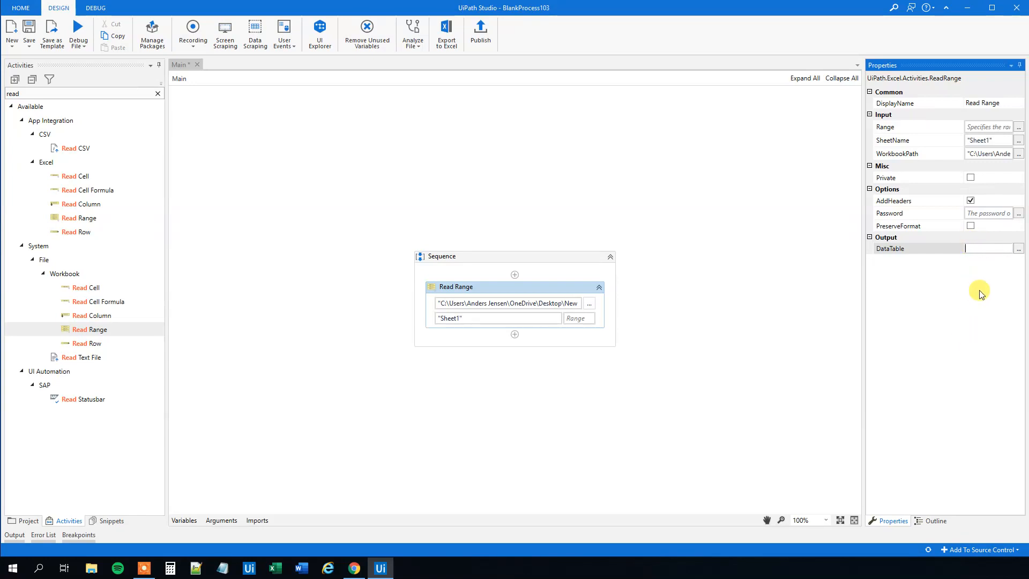
{"action": "type", "text": "dtData"}
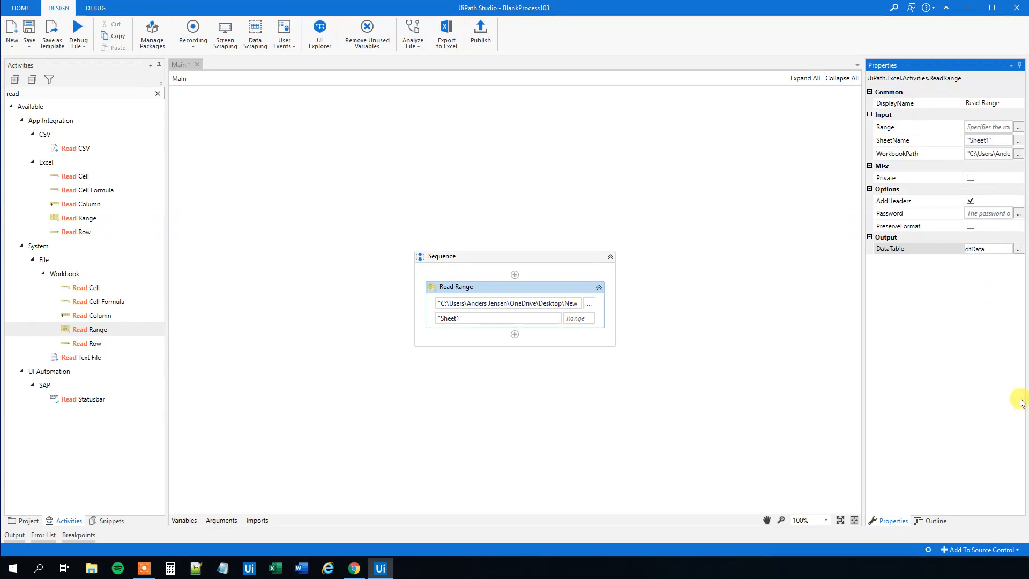
{"action": "left_click", "coordinate": [183, 520]}
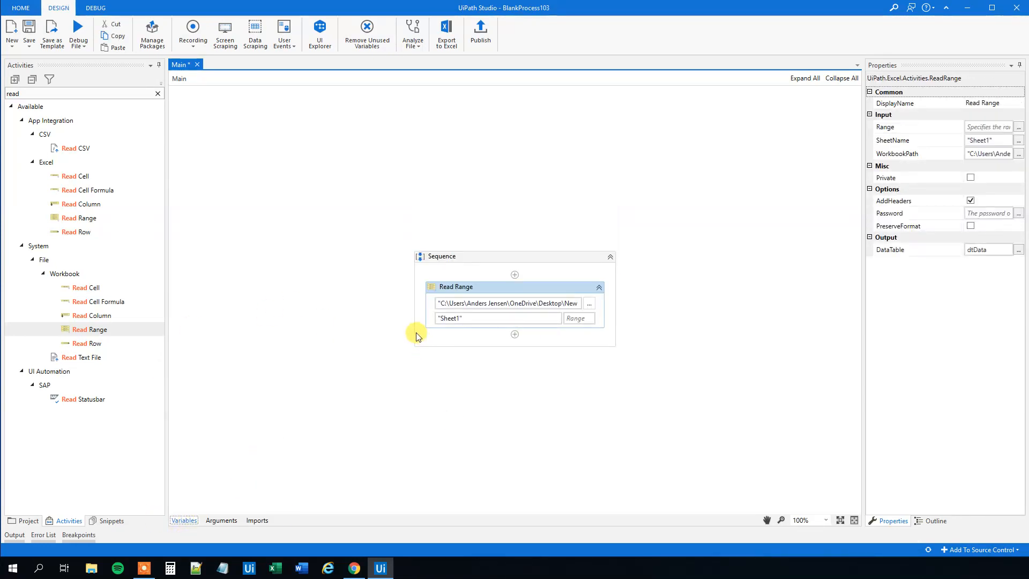
{"action": "mouse_move", "coordinate": [416, 400]}
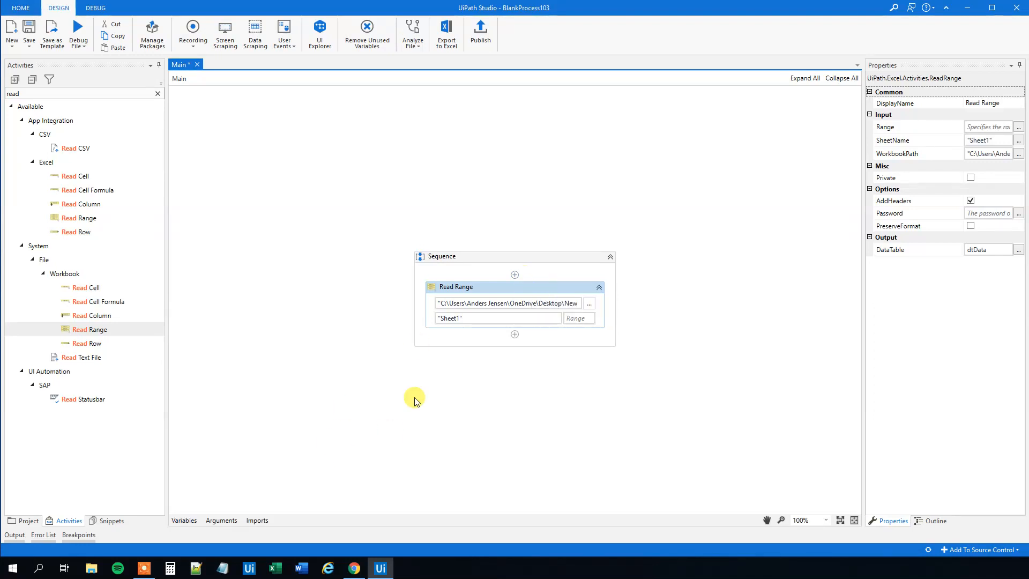
{"action": "mouse_move", "coordinate": [157, 95]}
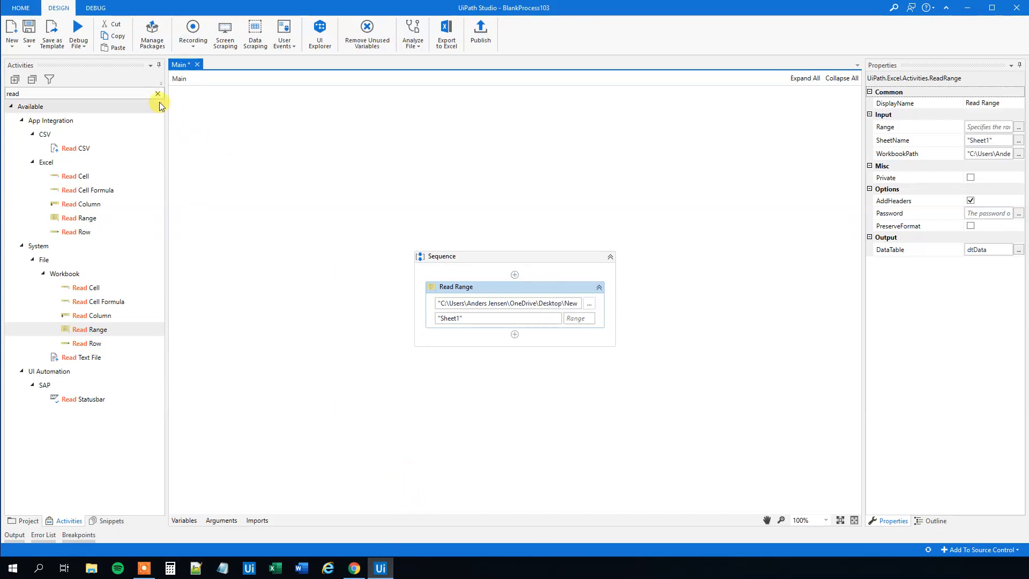
- Add an Assign activity below Read Range and set its To variable to strDateNow
{"action": "left_click", "coordinate": [157, 94]}
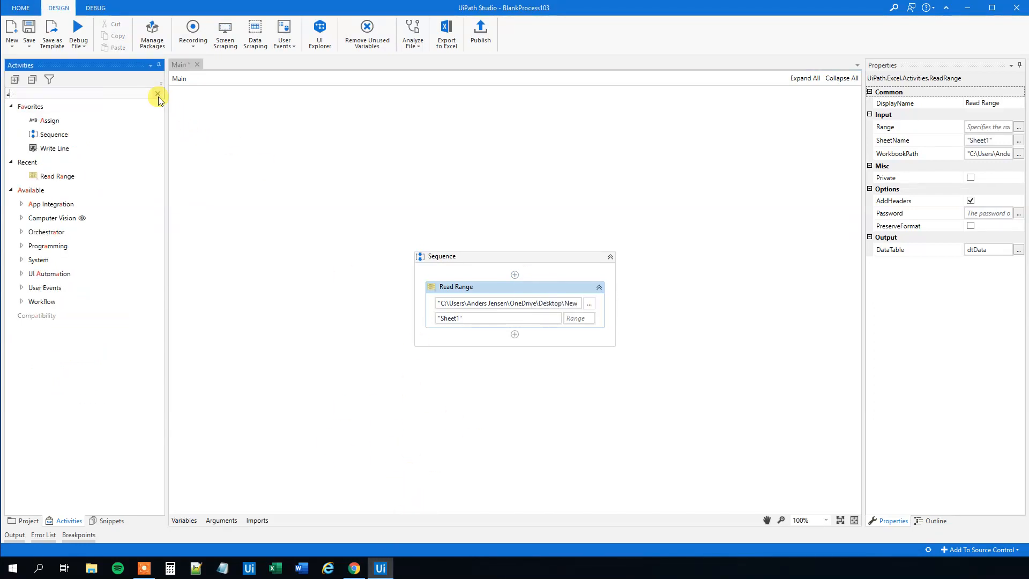
{"action": "type", "text": "ssio"}
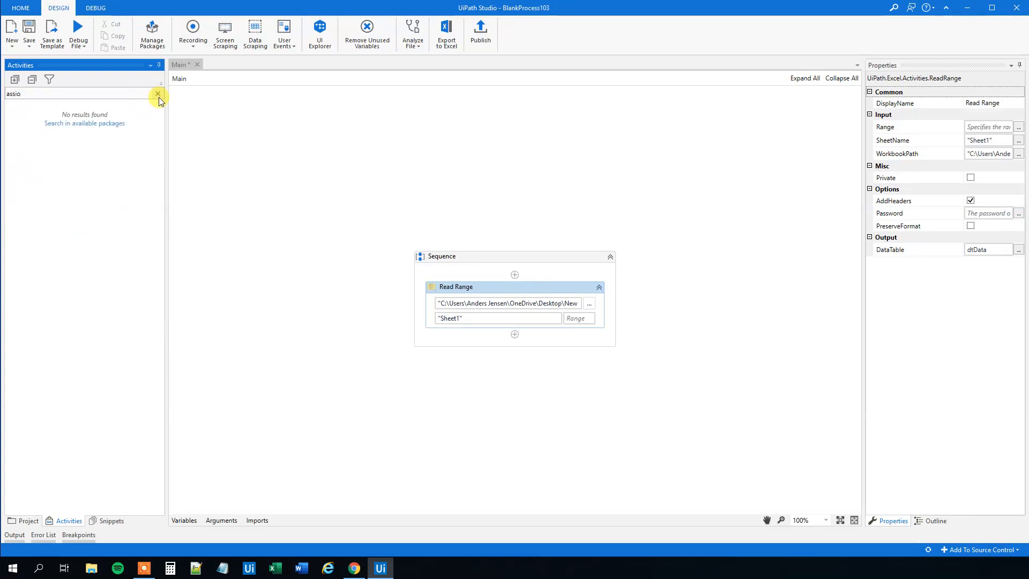
{"action": "type", "text": "assign"}
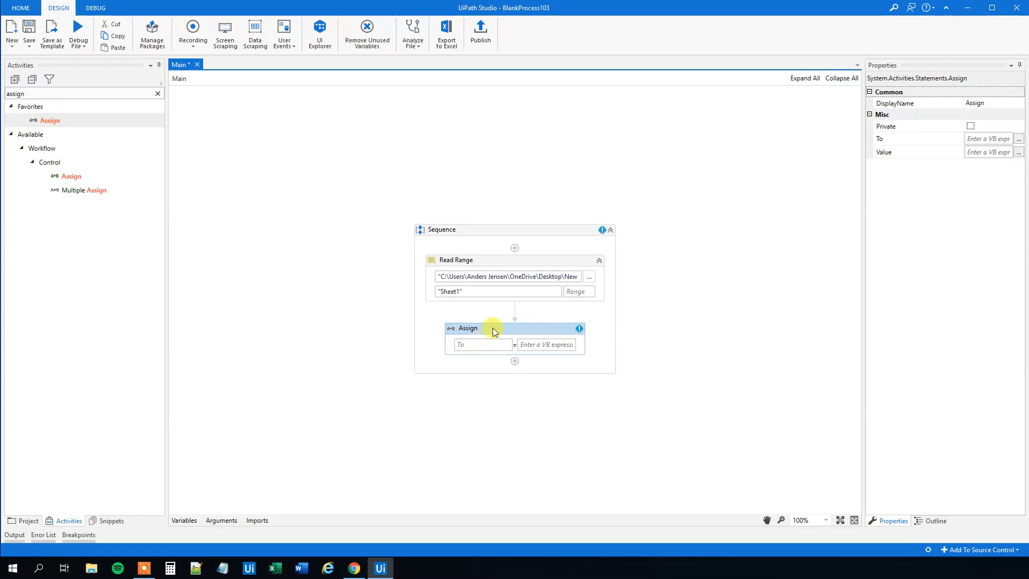
{"action": "left_click", "coordinate": [482, 344]}
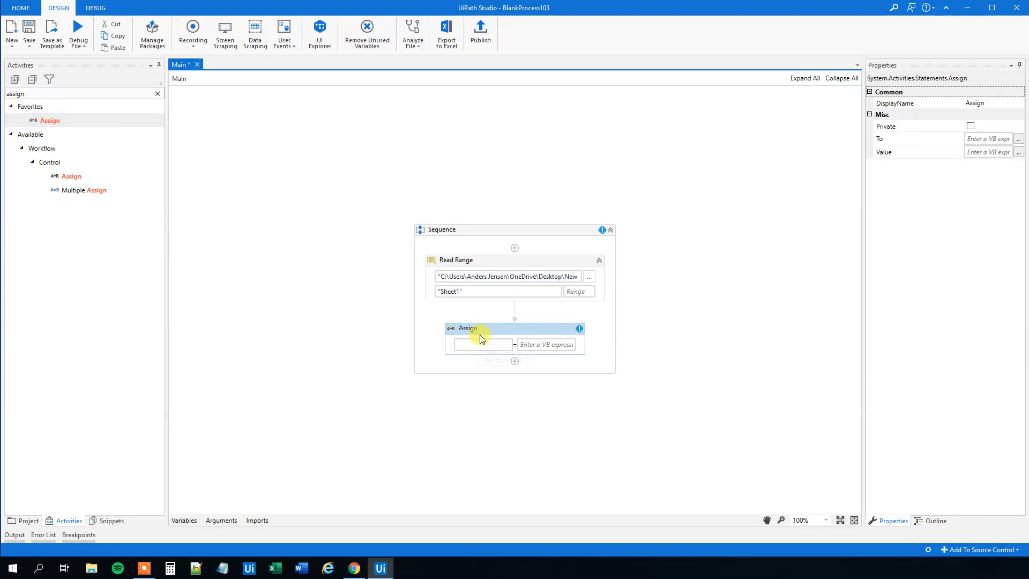
{"action": "left_click", "coordinate": [482, 343]}
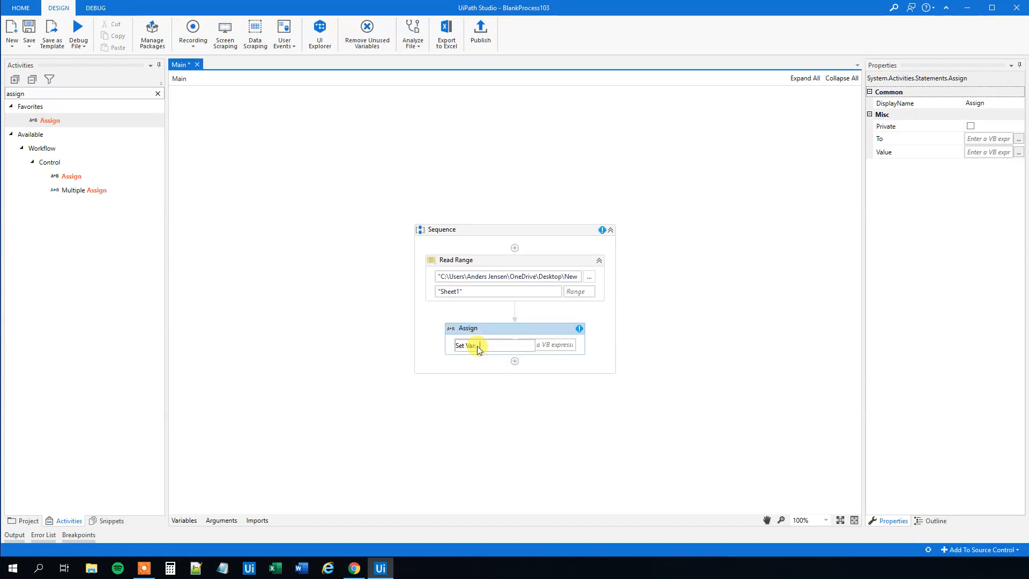
{"action": "type", "text": "stl"}
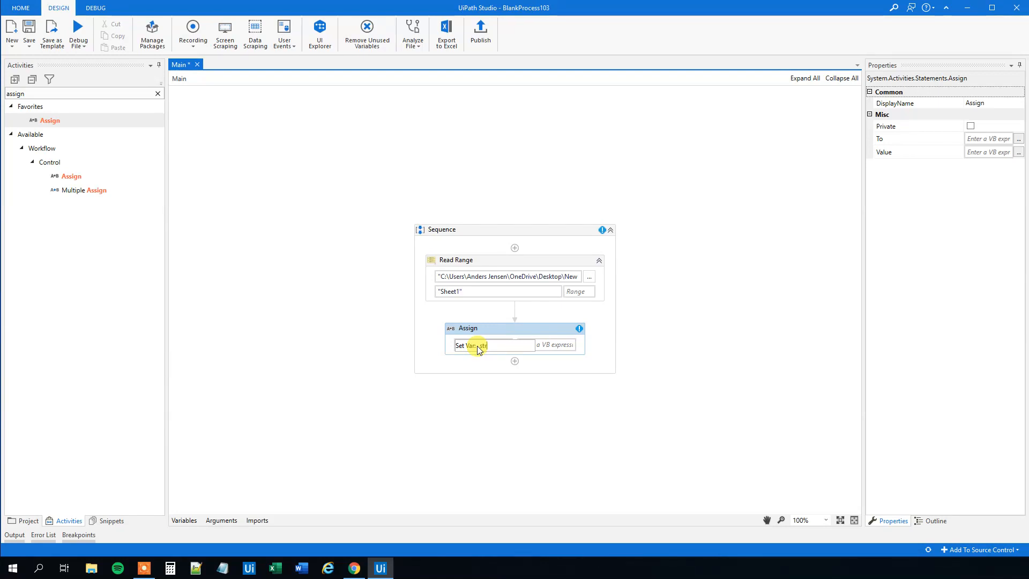
{"action": "type", "text": "strDateNow"}
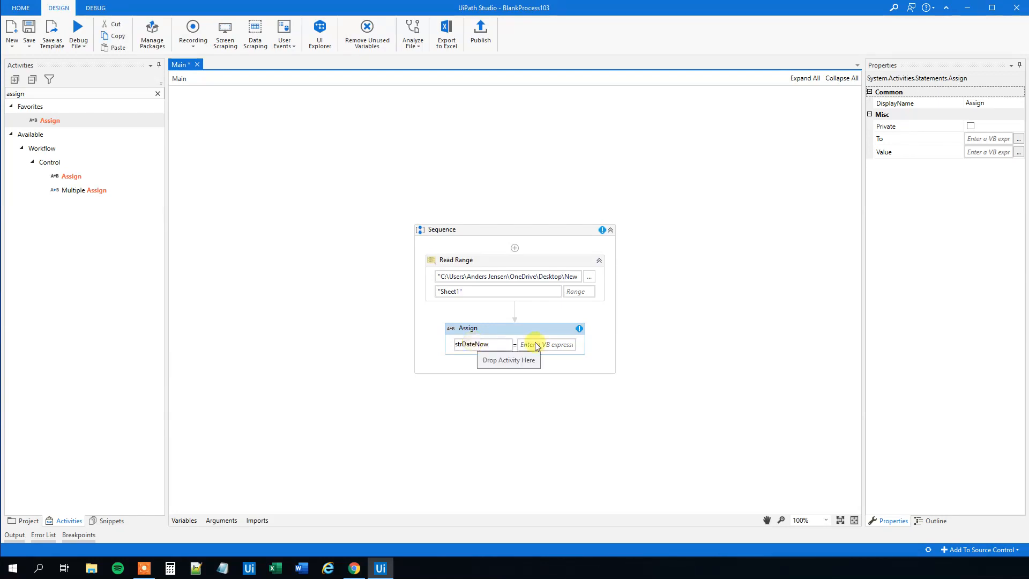
{"action": "left_click", "coordinate": [547, 344]}
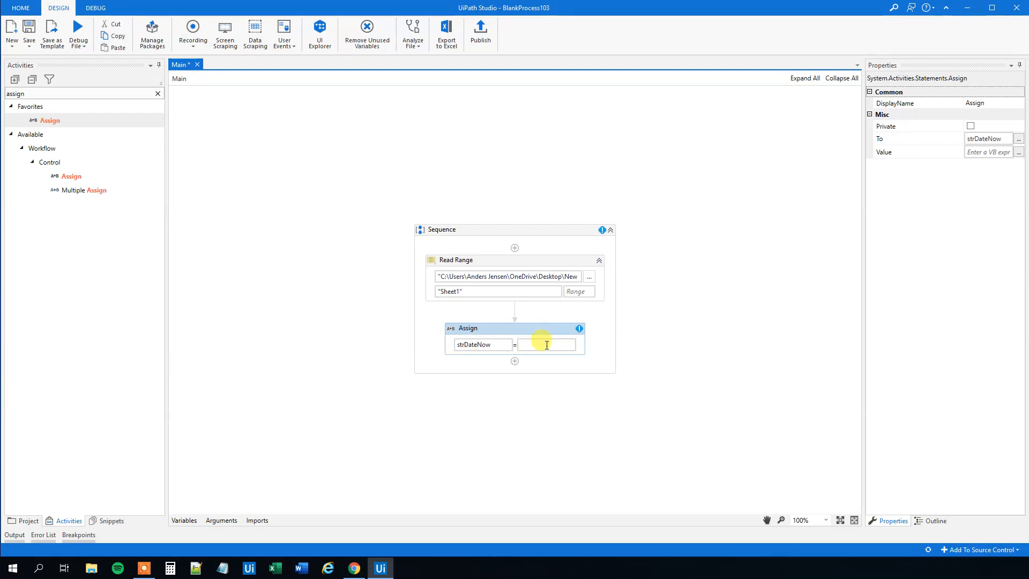
- Set the Assign value to a DateTime.Now.To… expression picked from IntelliSense
{"action": "left_click", "coordinate": [547, 344]}
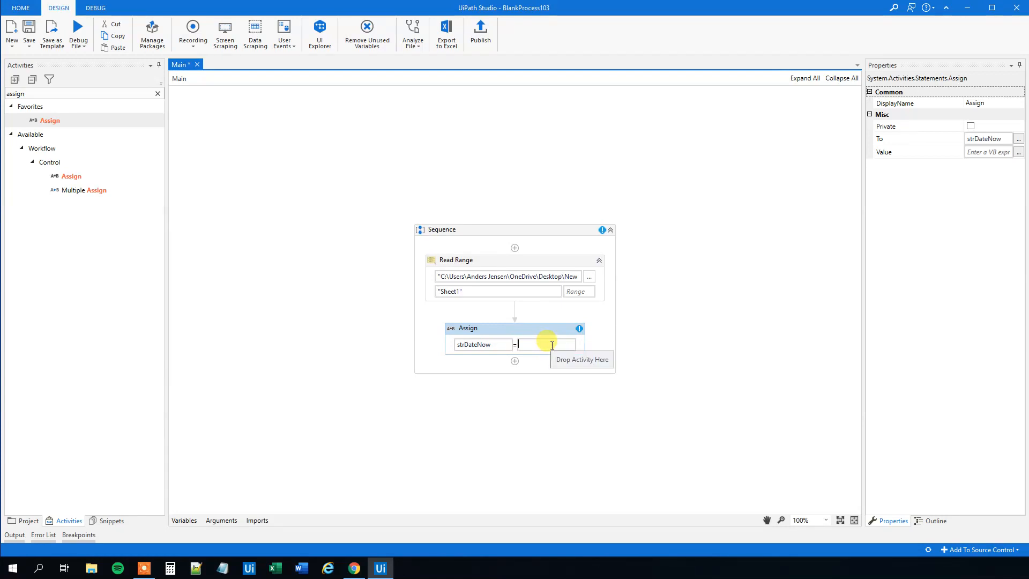
{"action": "type", "text": "da"}
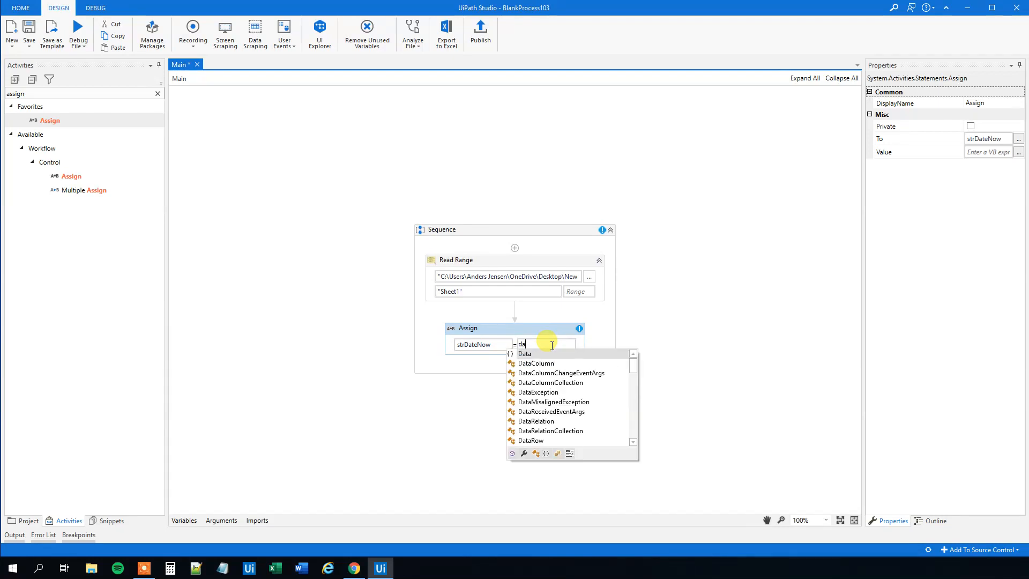
{"action": "type", "text": "DateTime."}
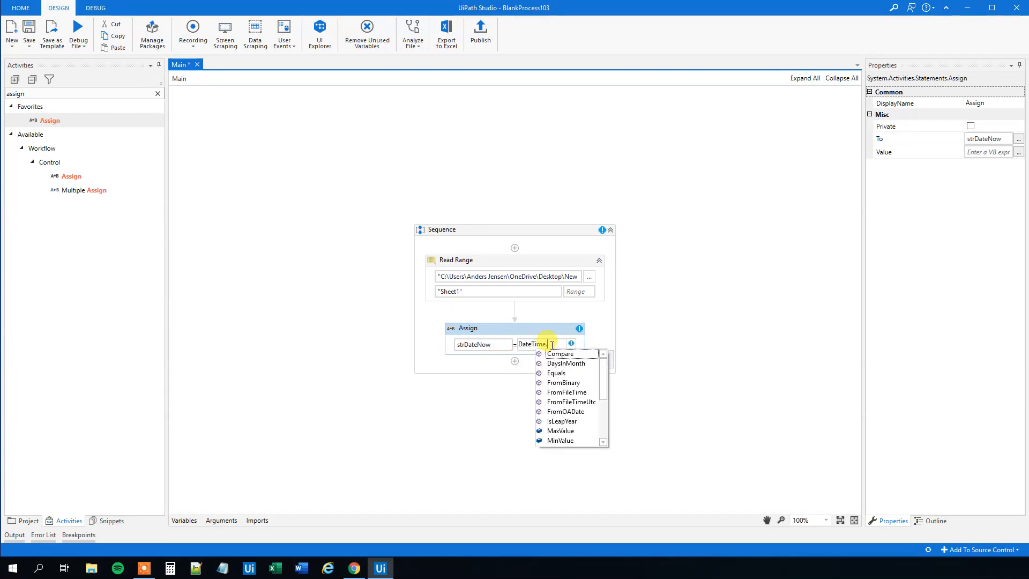
{"action": "type", "text": "Now.To"}
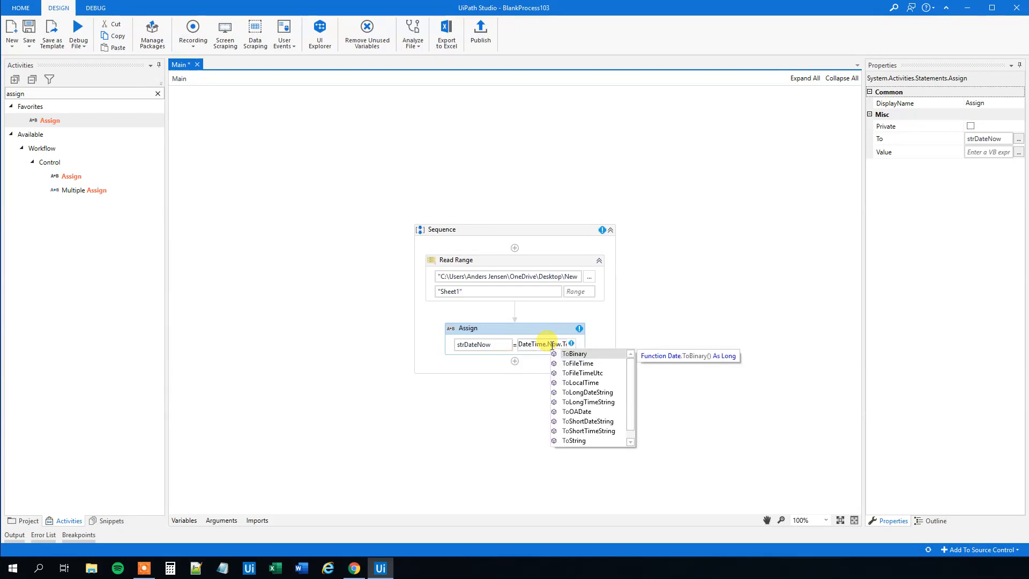
{"action": "left_click", "coordinate": [574, 440]}
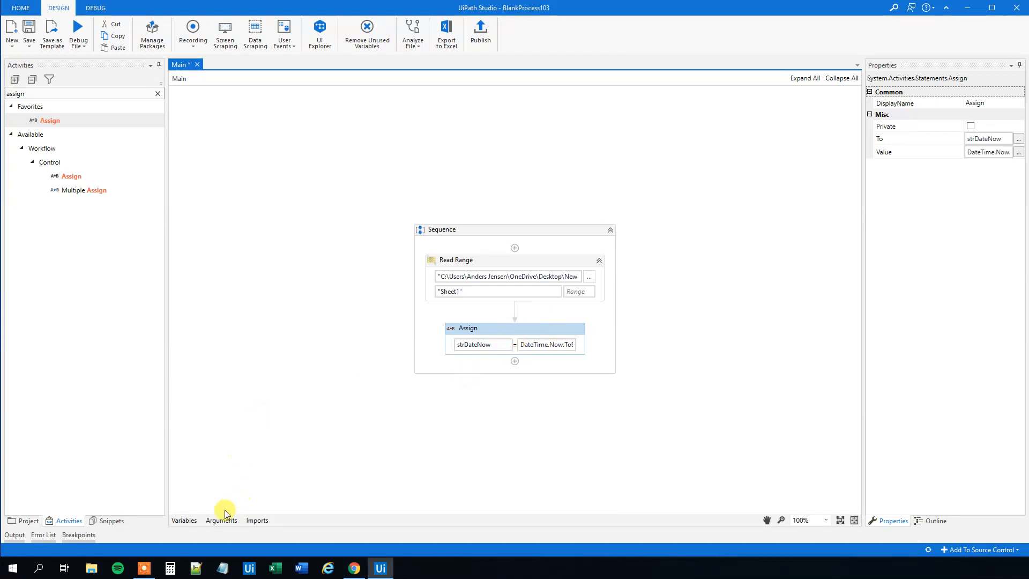
- In the Variables panel, change strDateNow's type from GenericValue to String
{"action": "left_click", "coordinate": [183, 519]}
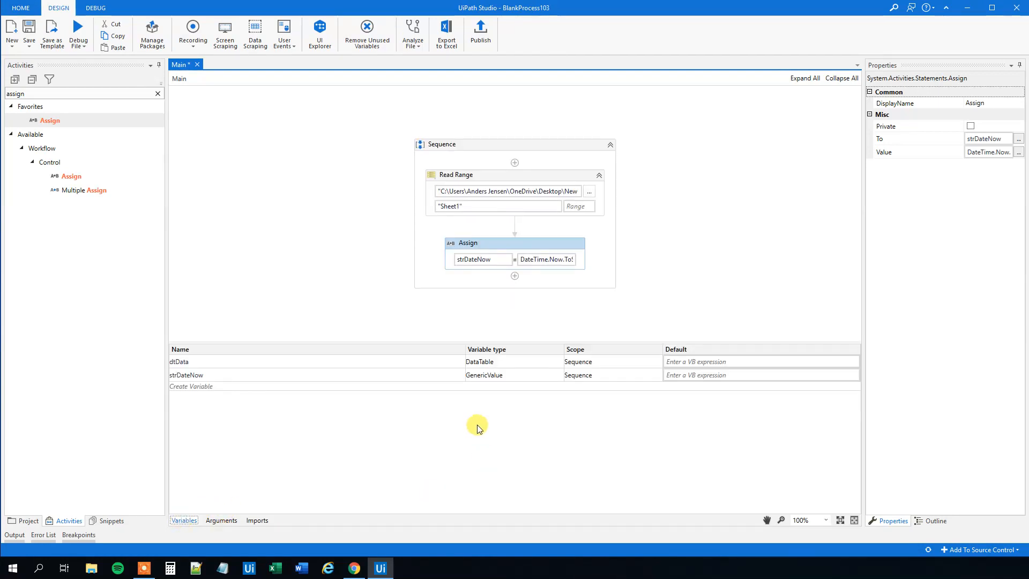
{"action": "mouse_move", "coordinate": [462, 285]}
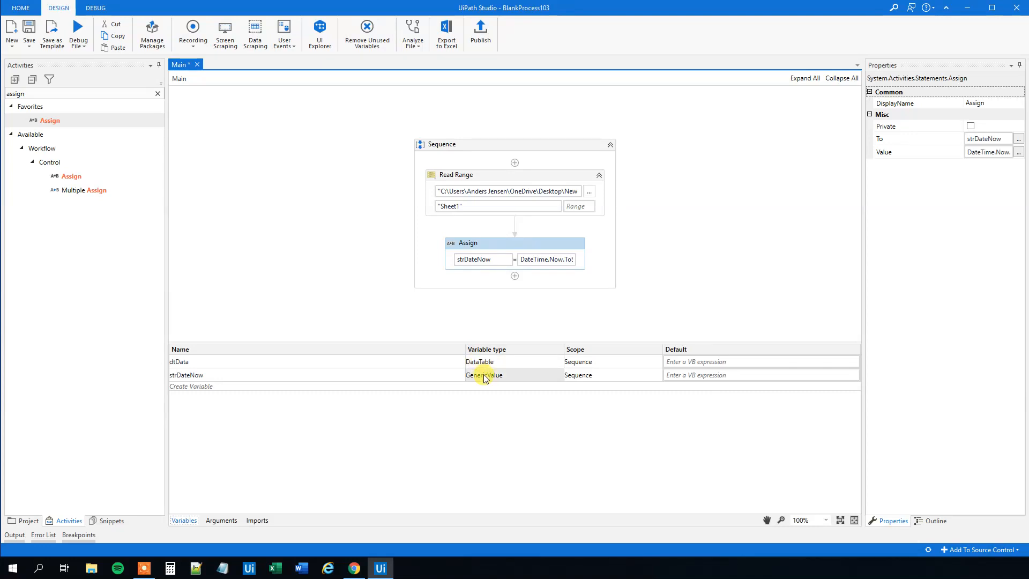
{"action": "left_click", "coordinate": [514, 375]}
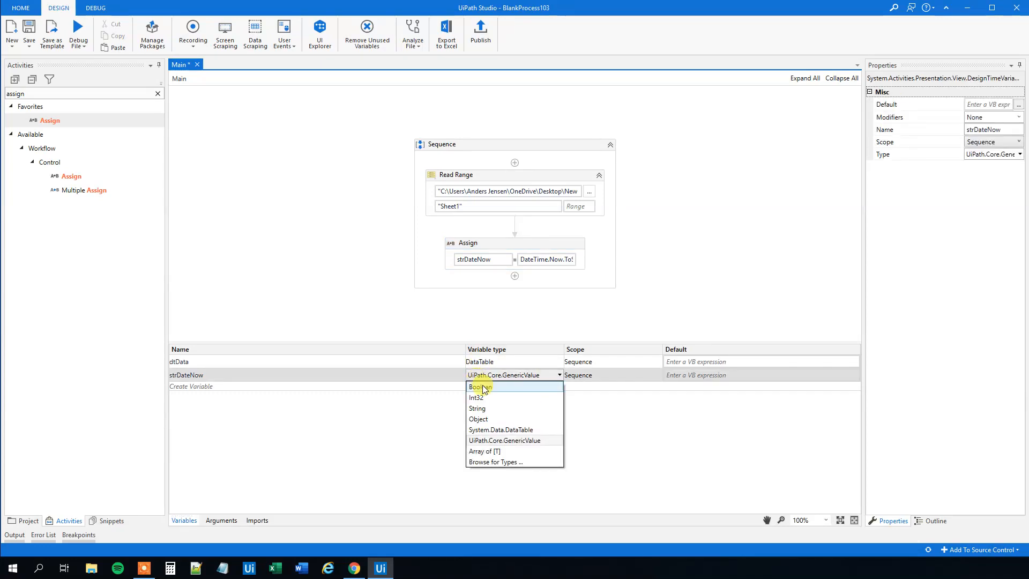
{"action": "left_click", "coordinate": [477, 408]}
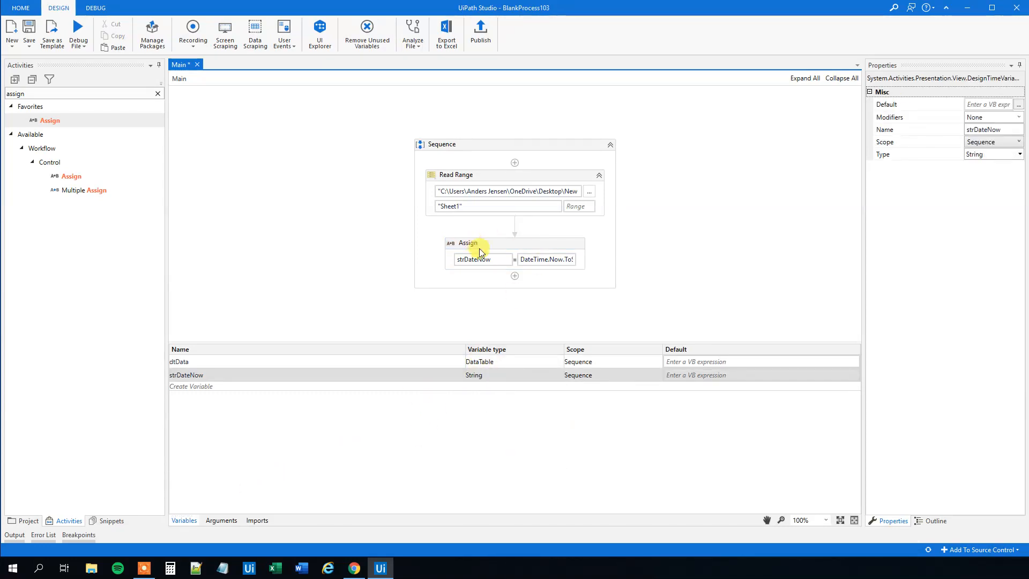
{"action": "left_click", "coordinate": [468, 243]}
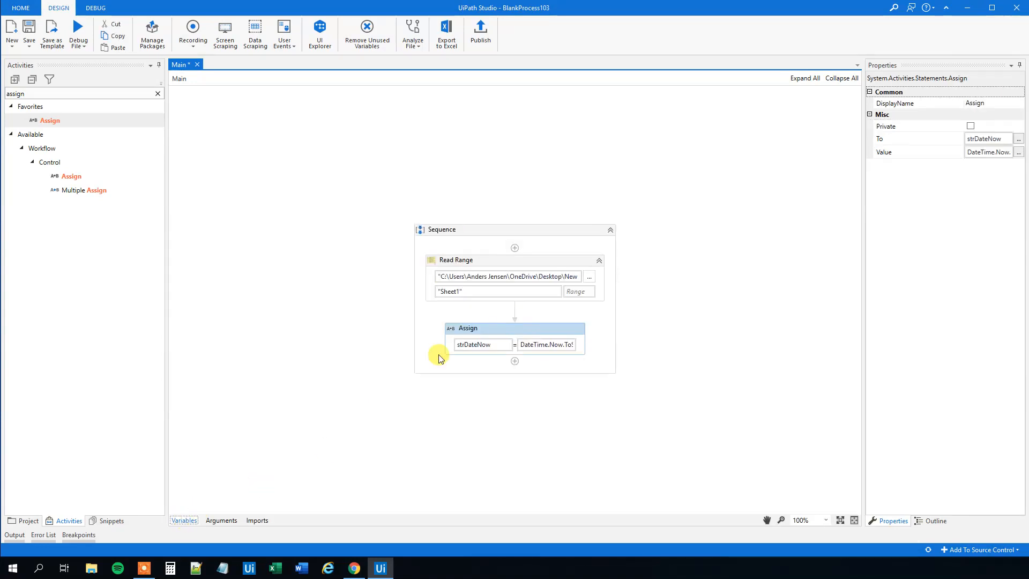
{"action": "mouse_move", "coordinate": [438, 358]}
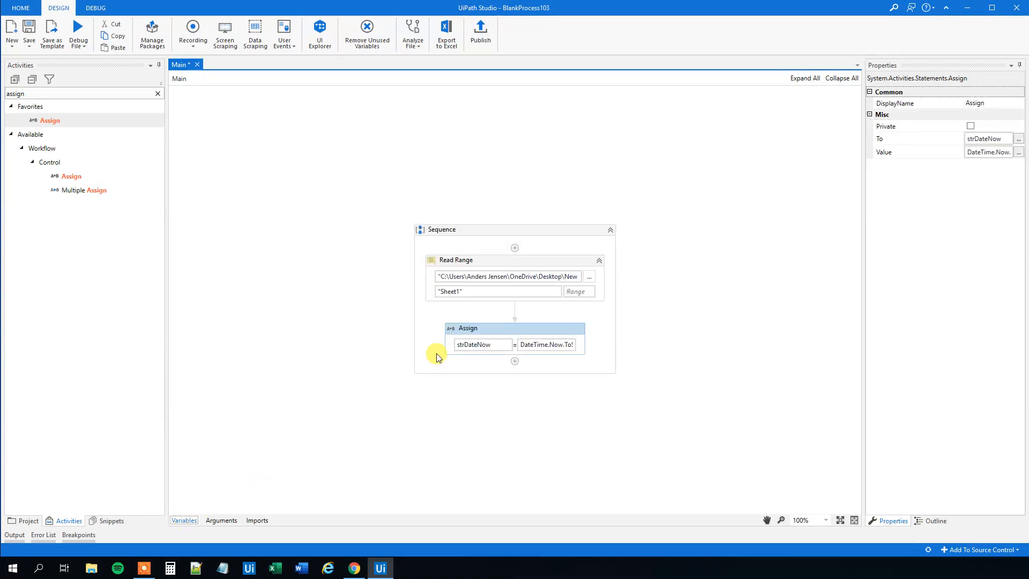
{"action": "mouse_move", "coordinate": [533, 263]}
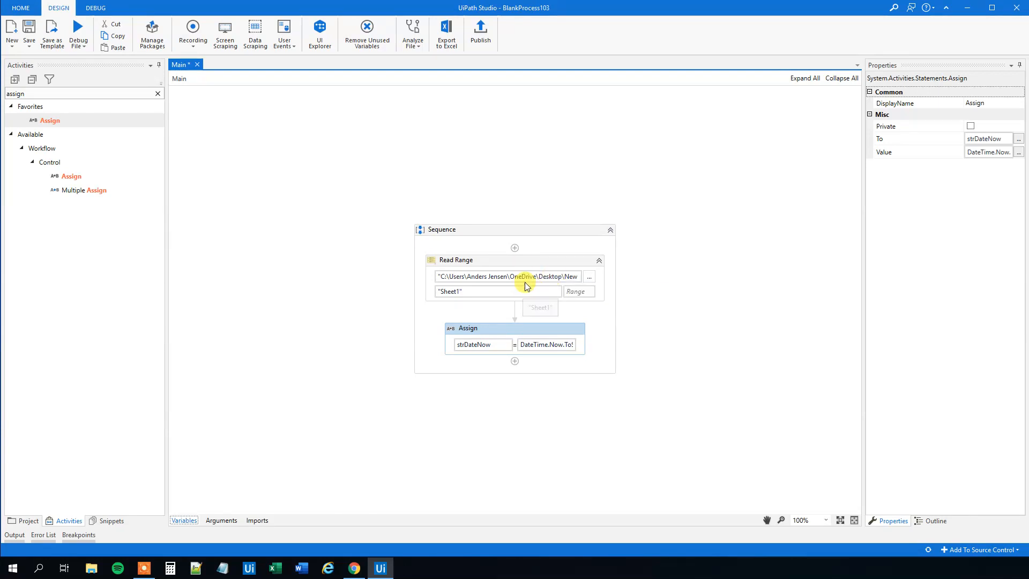
{"action": "mouse_move", "coordinate": [615, 263]}
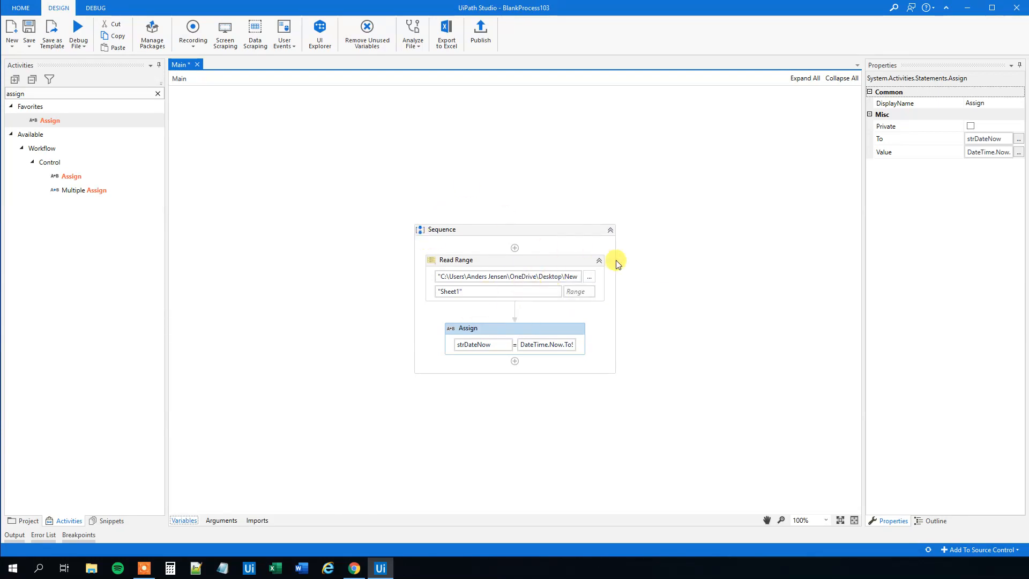
{"action": "mouse_move", "coordinate": [574, 292]}
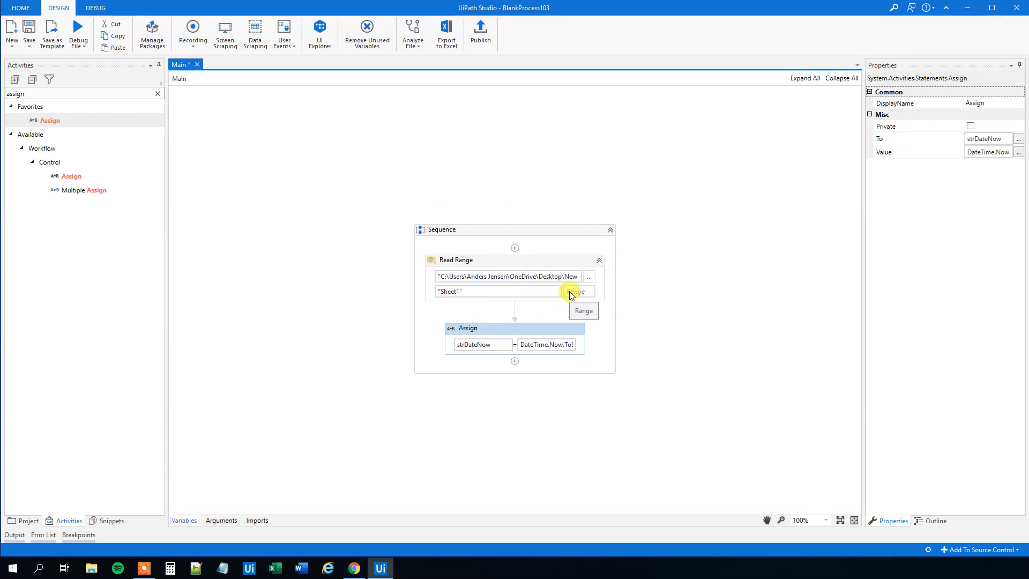
{"action": "mouse_move", "coordinate": [405, 270]}
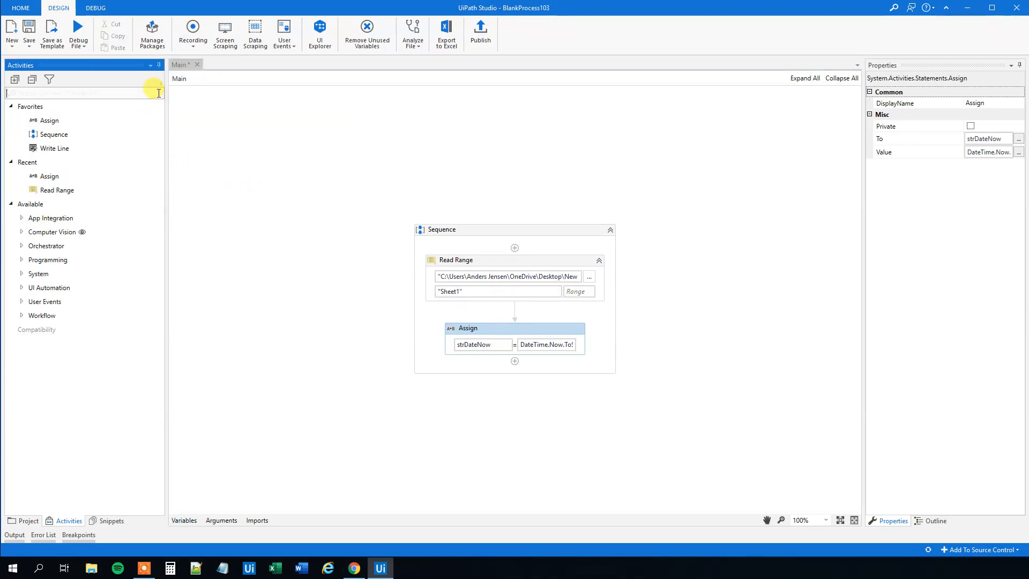
- Add an Add Data Column activity with DataTable dtData and ColumnName strDateNow
{"action": "type", "text": "add"}
{"action": "type", "text": "dt"}
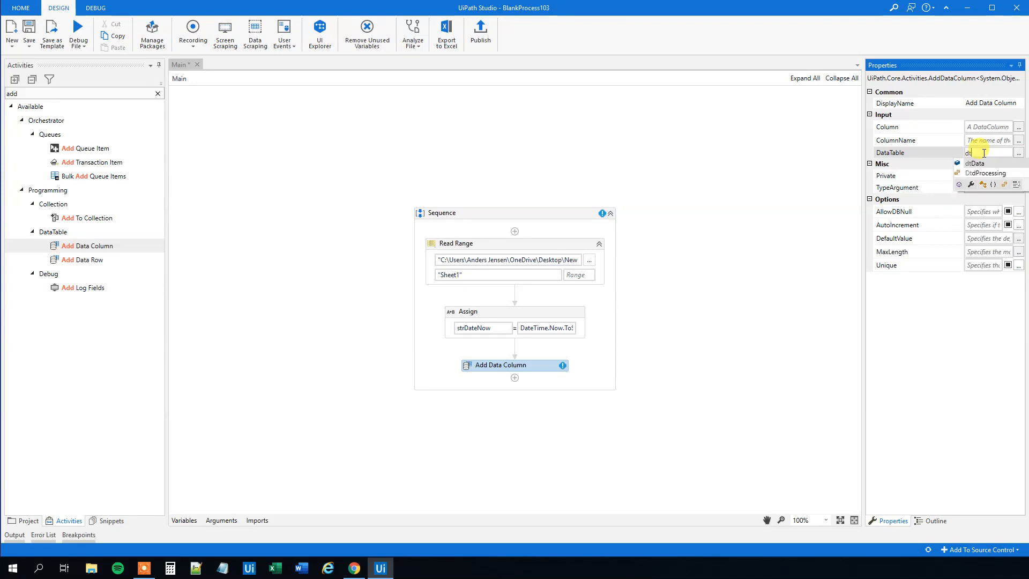
{"action": "left_click", "coordinate": [976, 163]}
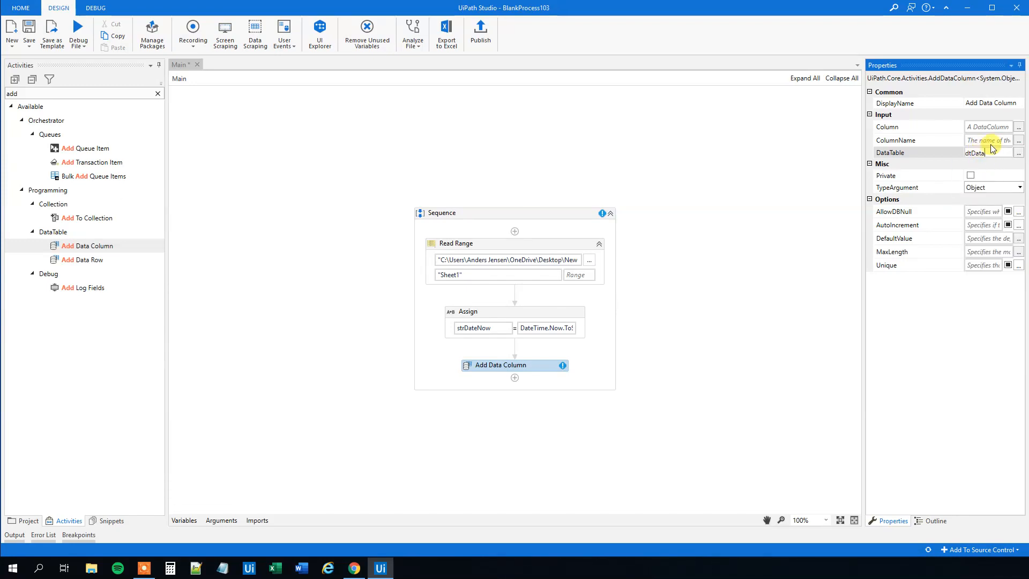
{"action": "left_click", "coordinate": [987, 139]}
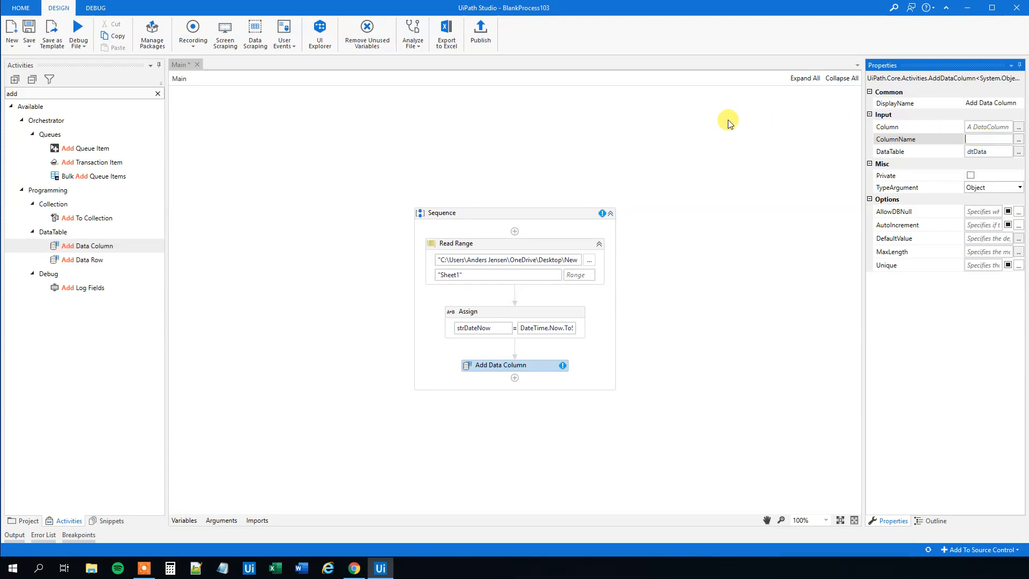
{"action": "mouse_move", "coordinate": [481, 328]}
{"action": "type", "text": "st"}
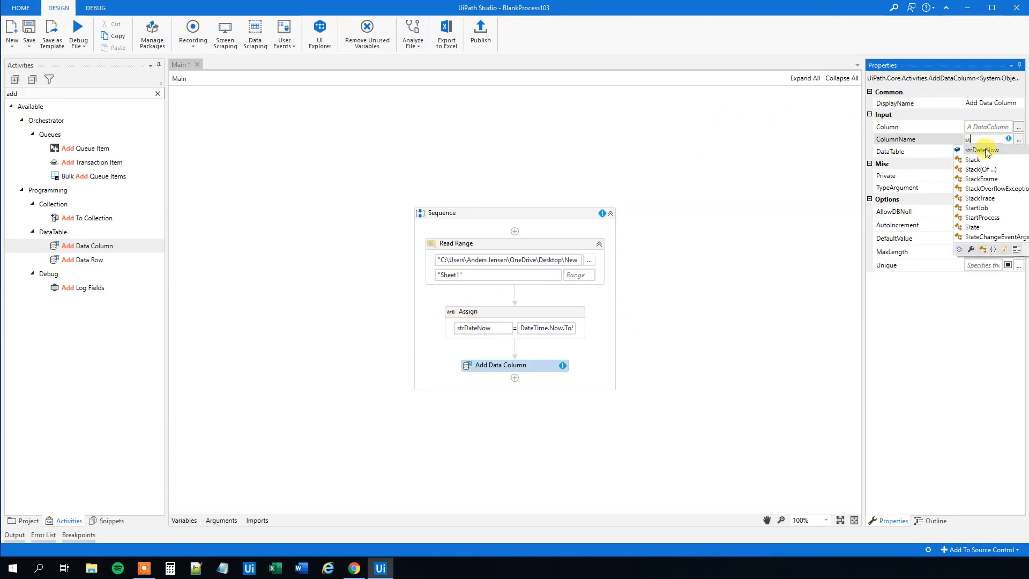
{"action": "left_click", "coordinate": [983, 150]}
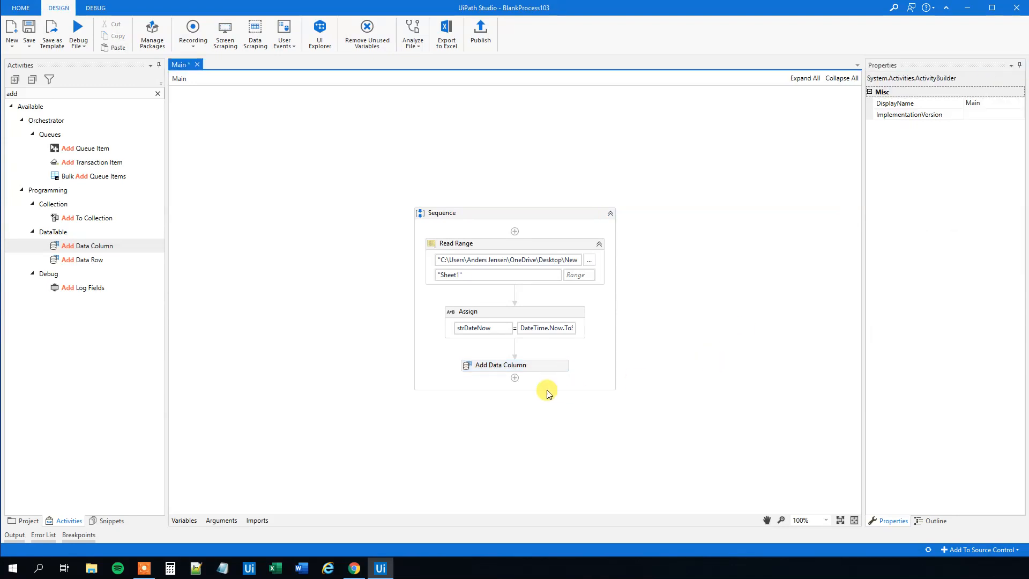
{"action": "left_click", "coordinate": [515, 364]}
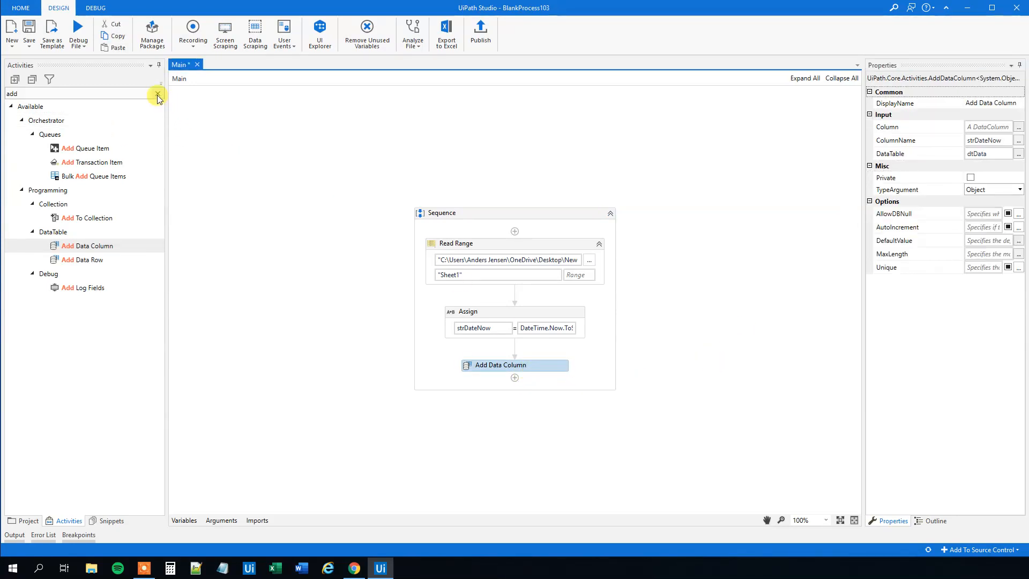
- Add Write Range writing dtData with AddHeaders into the desktop New Microsoft Excel Worksheet
{"action": "type", "text": "write"}
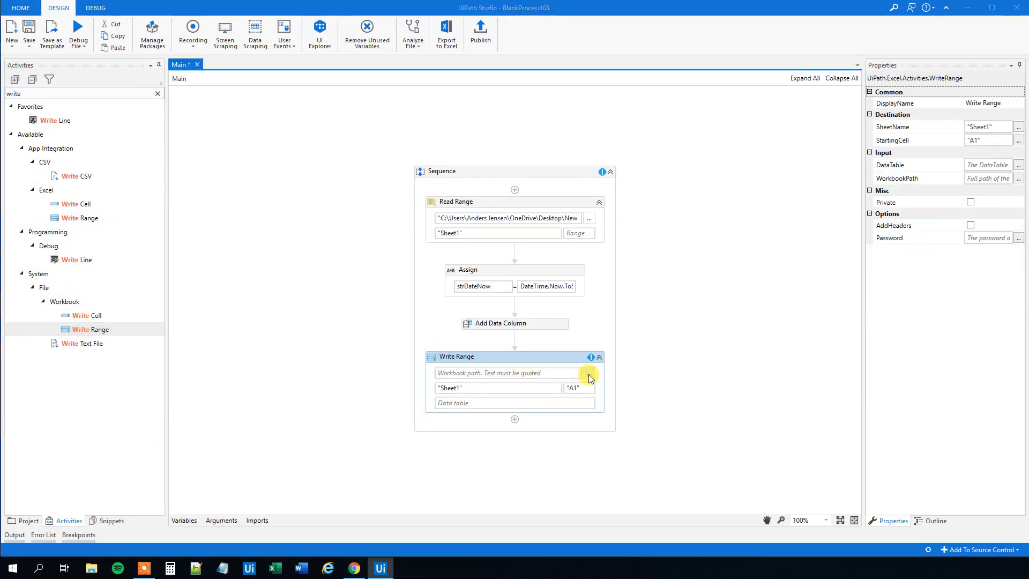
{"action": "left_click", "coordinate": [589, 373]}
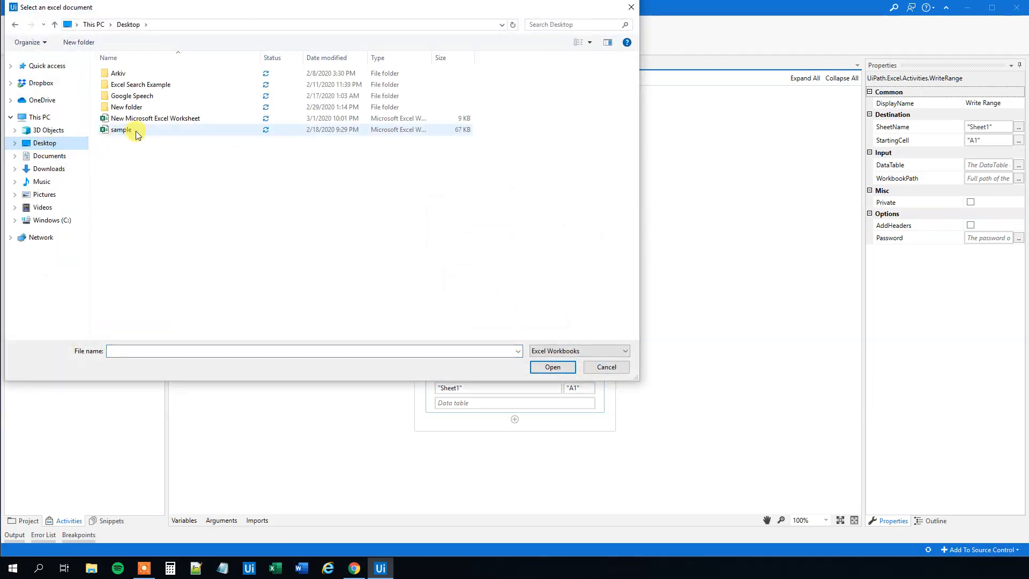
{"action": "left_click", "coordinate": [155, 118]}
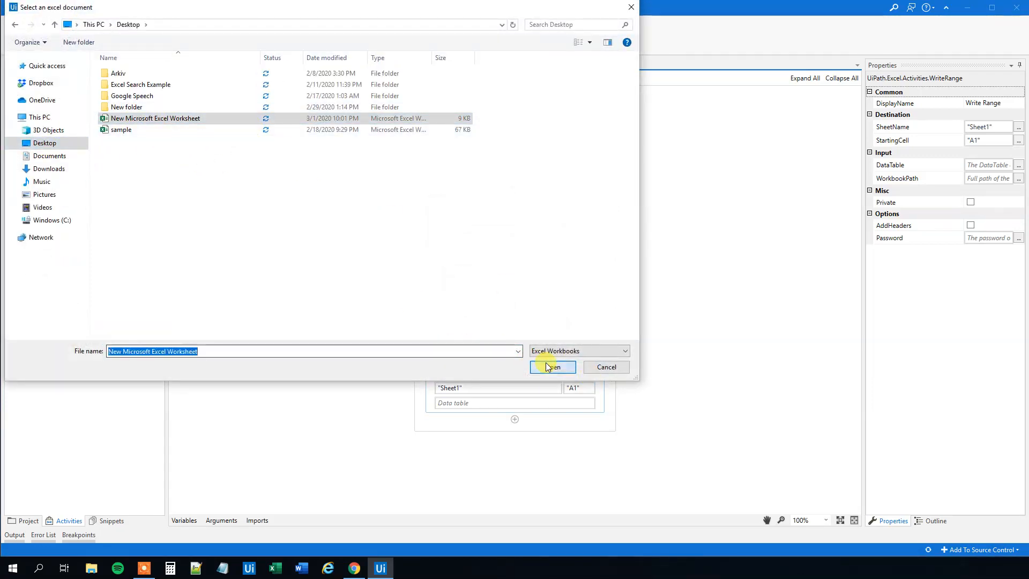
{"action": "left_click", "coordinate": [550, 367]}
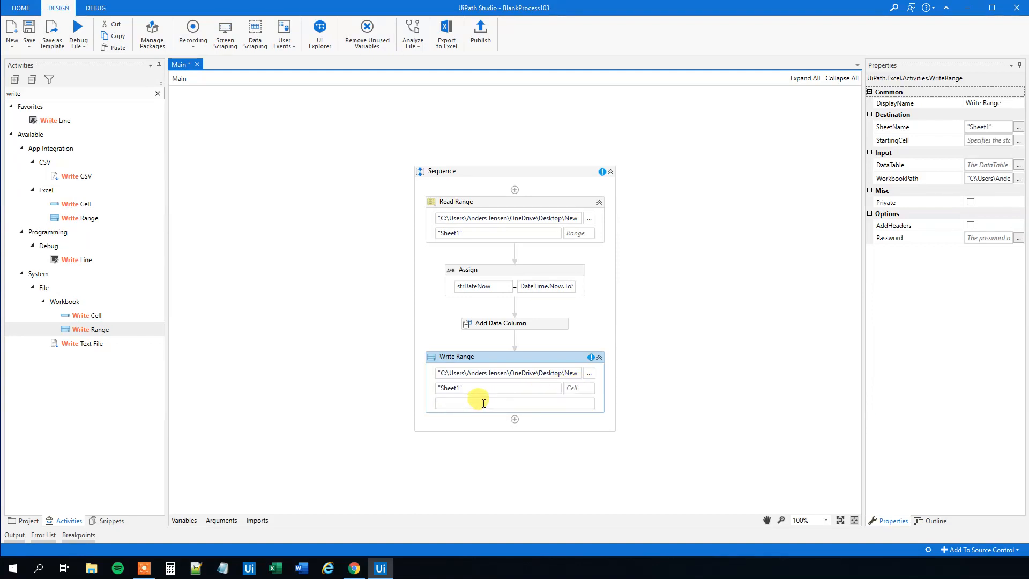
{"action": "type", "text": "dtData"}
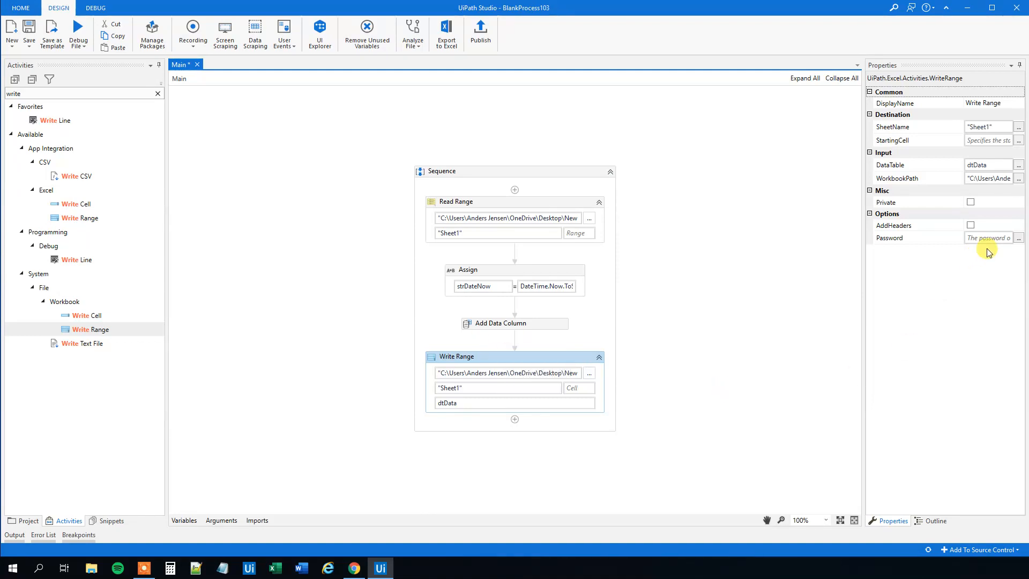
{"action": "left_click", "coordinate": [970, 225]}
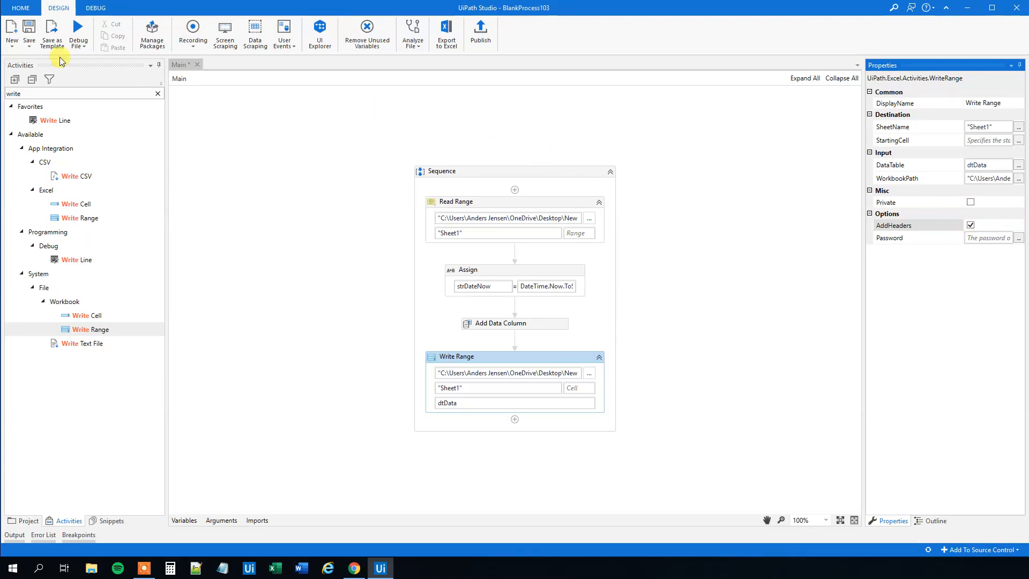
- Save the workflow and minimize UiPath Studio to reveal the desktop
{"action": "left_click", "coordinate": [83, 46]}
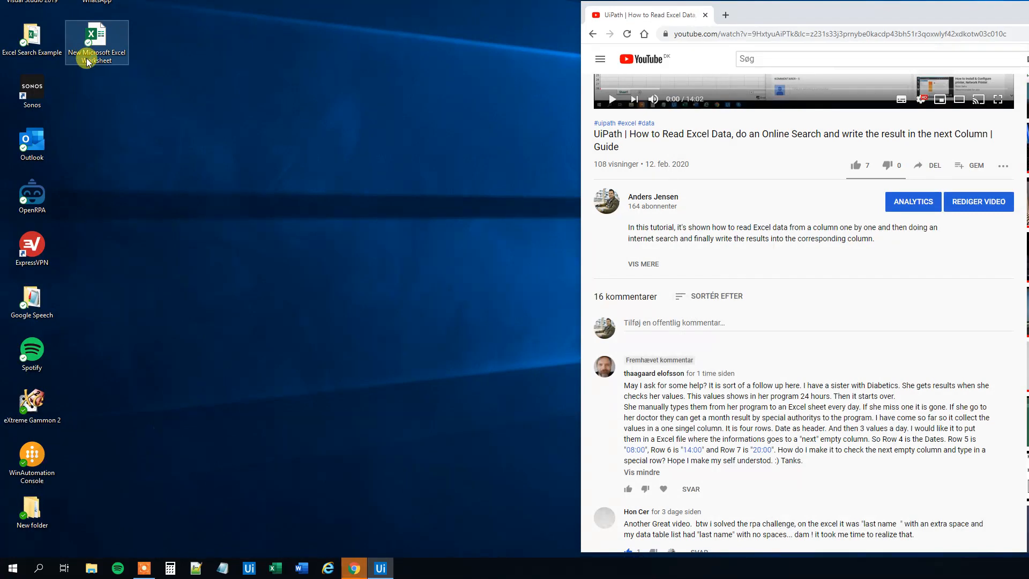
{"action": "left_click", "coordinate": [380, 568]}
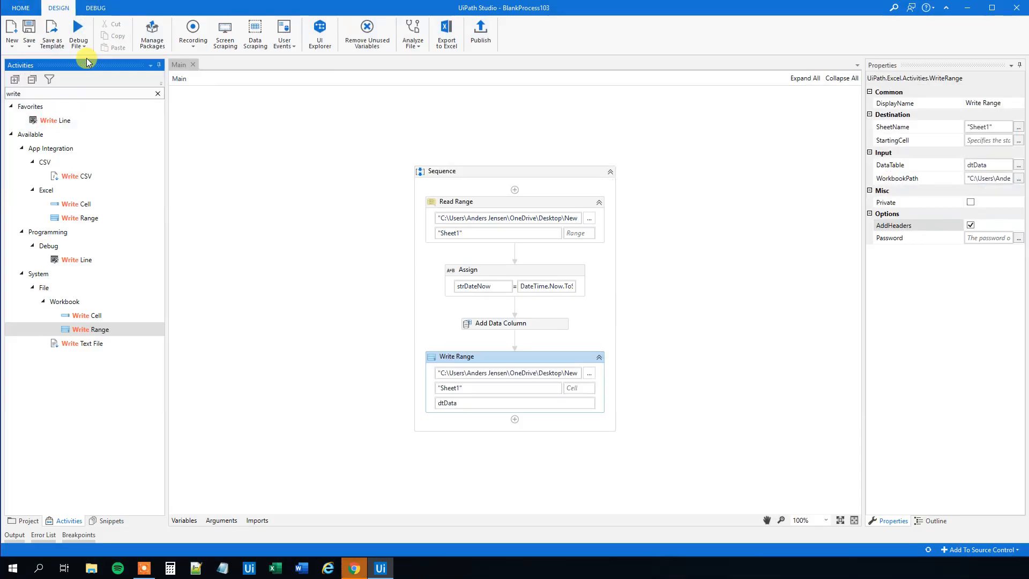
{"action": "mouse_move", "coordinate": [966, 12]}
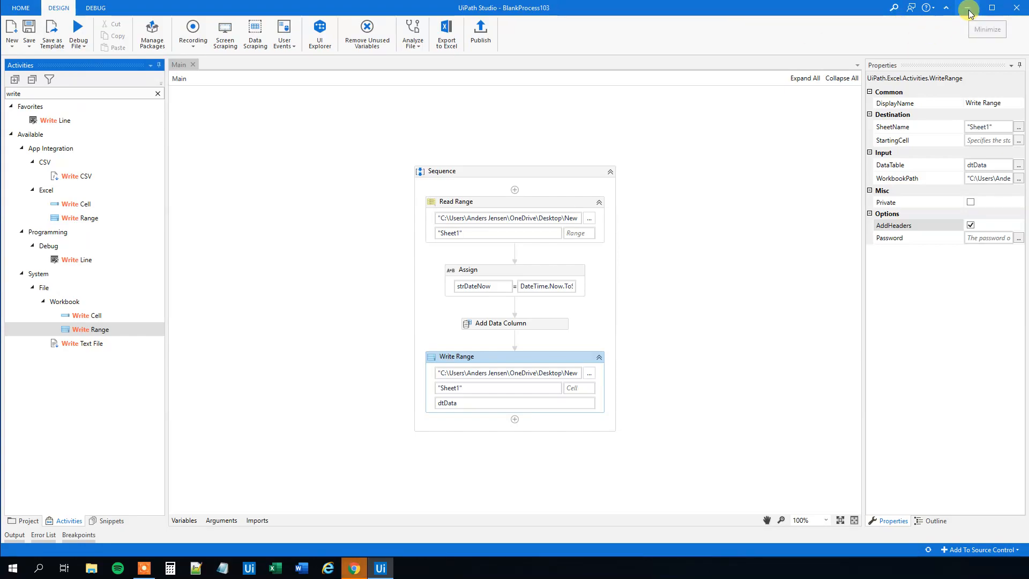
{"action": "left_click", "coordinate": [968, 10]}
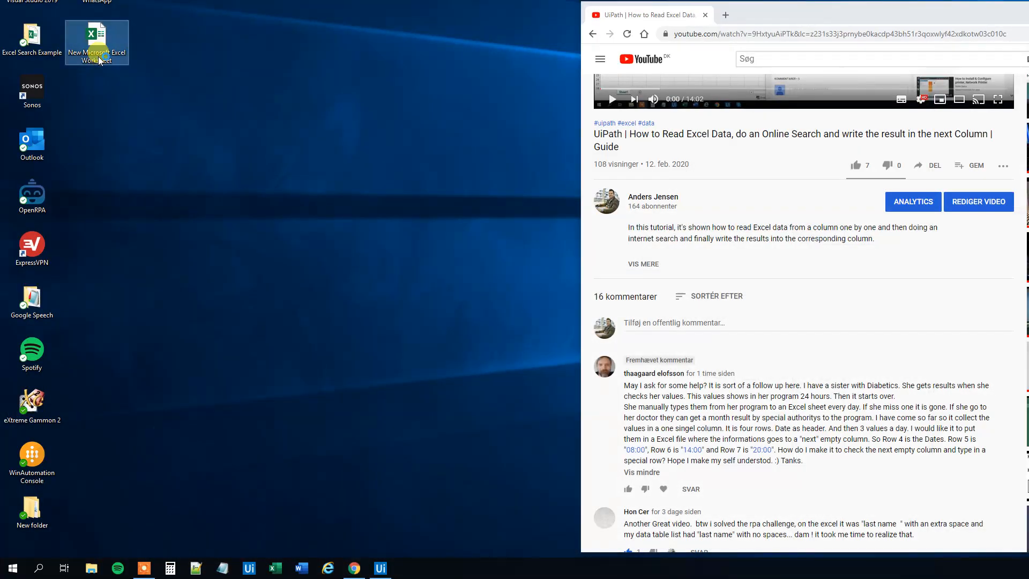
- Open the worksheet, clear the 1/3/2020 date from B1, and close the workbook
{"action": "double_click", "coordinate": [96, 41]}
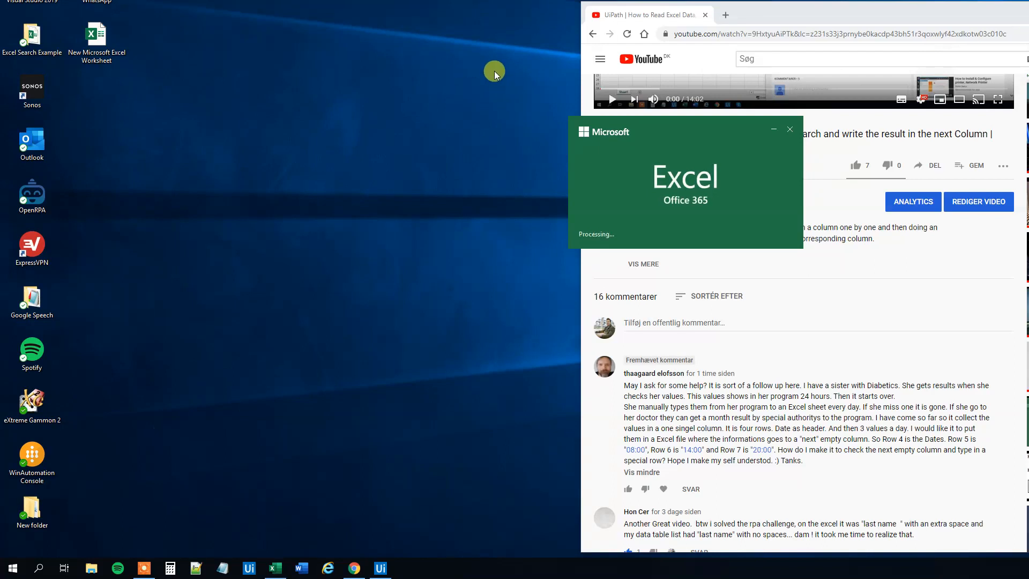
{"action": "mouse_move", "coordinate": [347, 53]}
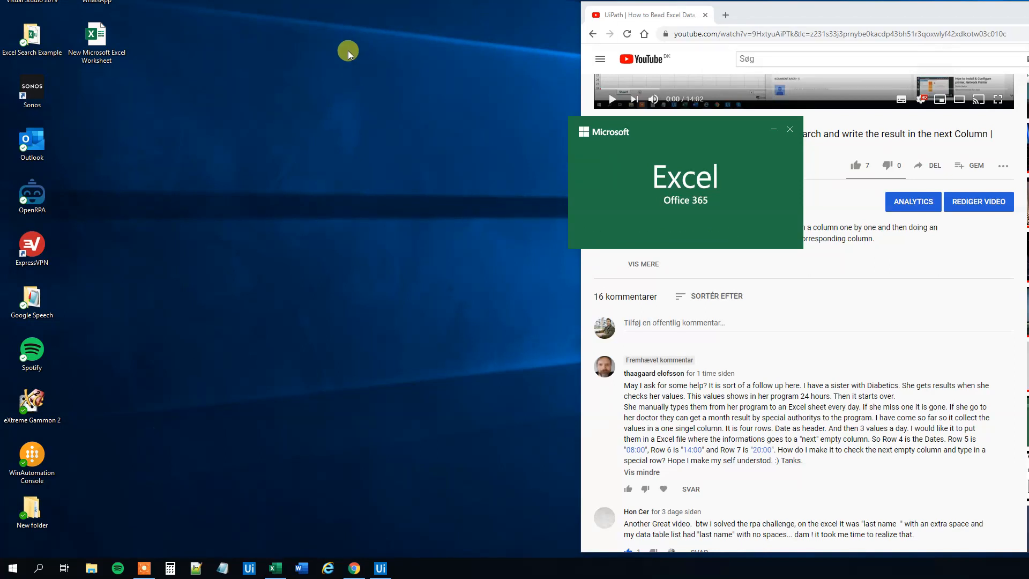
{"action": "left_click", "coordinate": [273, 568]}
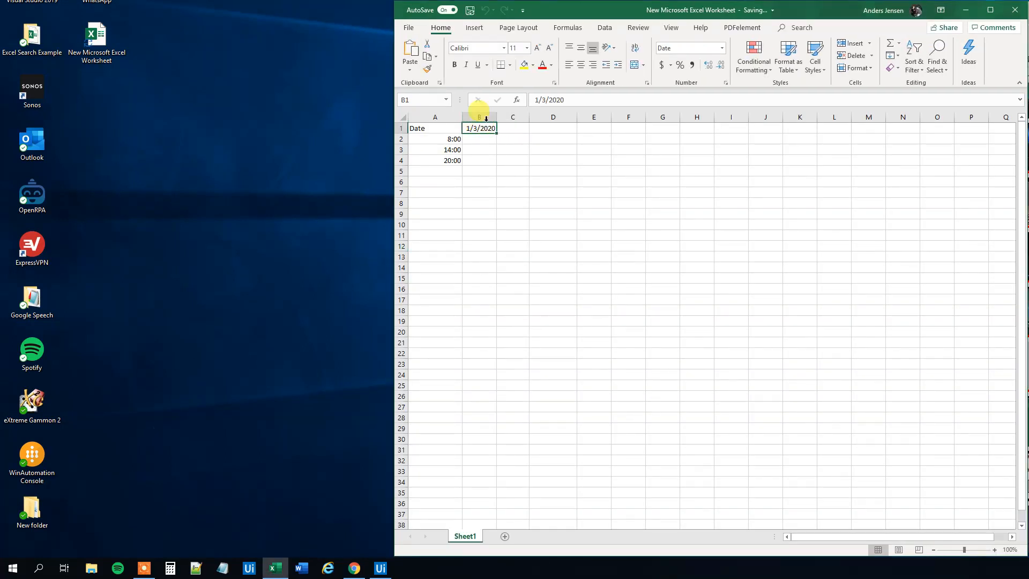
{"action": "left_click", "coordinate": [479, 127]}
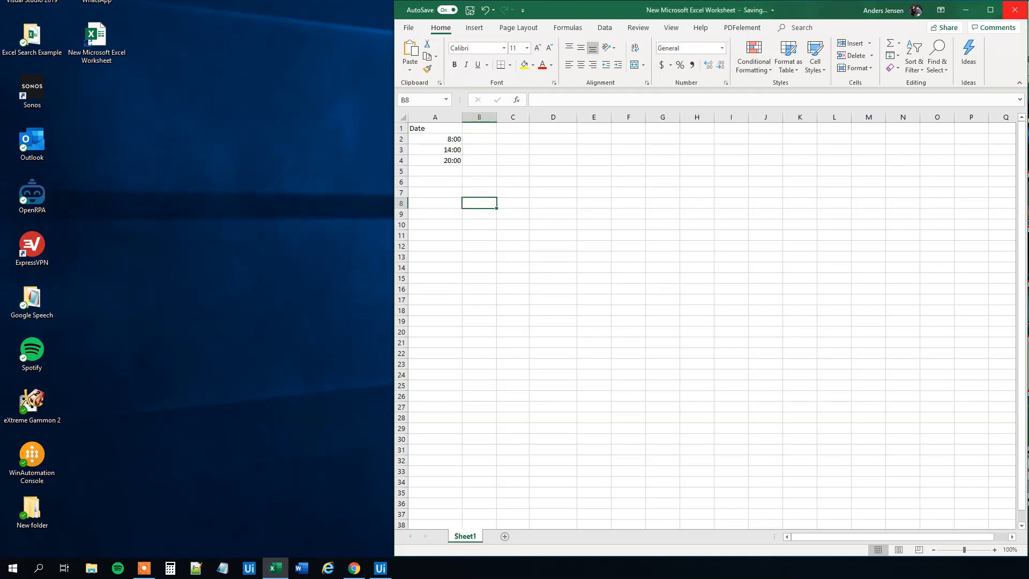
{"action": "left_click", "coordinate": [382, 568]}
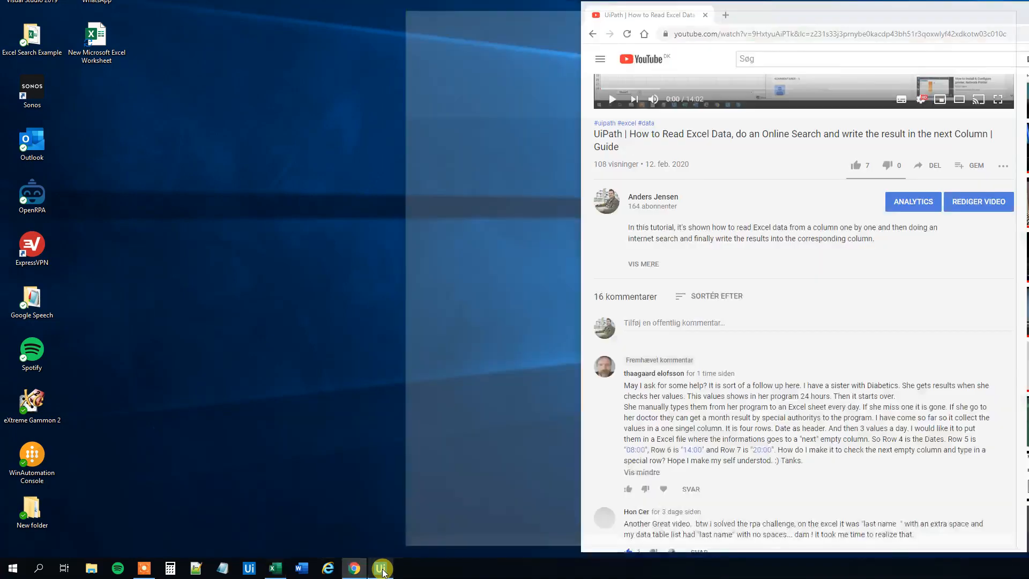
- Create a String variable strVar1 in the Variables panel and give it a default value
{"action": "left_click", "coordinate": [379, 568]}
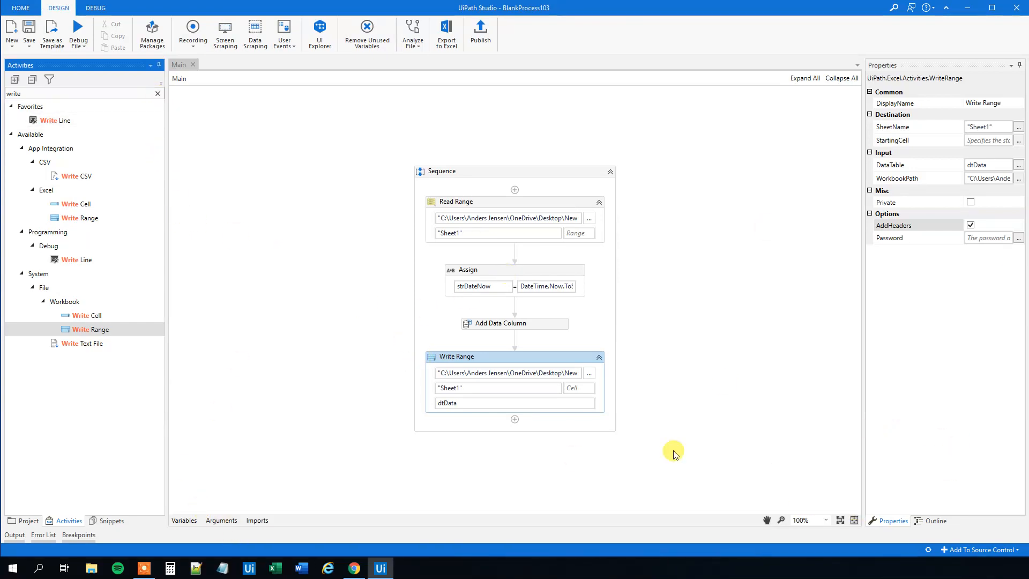
{"action": "mouse_move", "coordinate": [437, 483]}
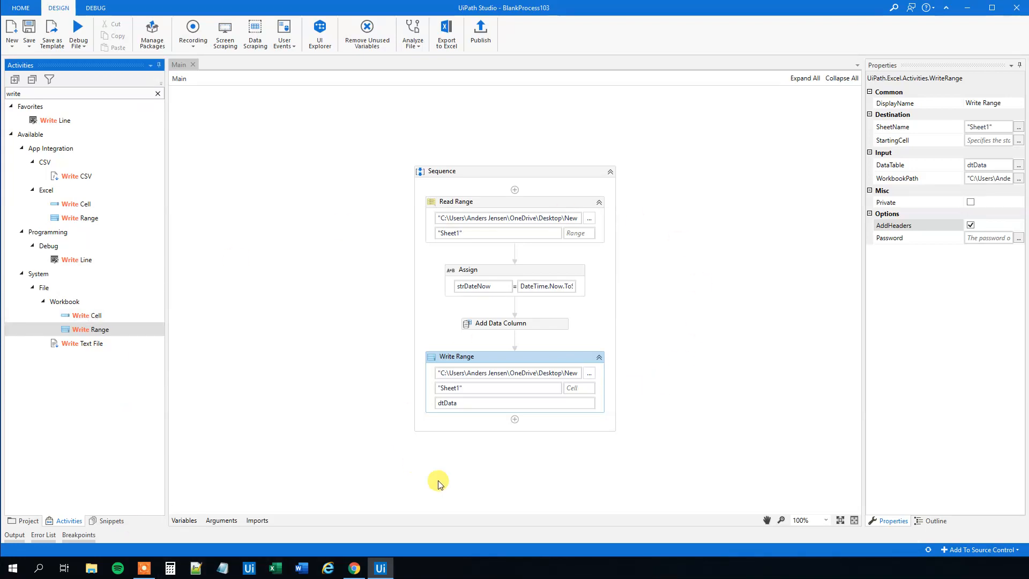
{"action": "left_click", "coordinate": [183, 520]}
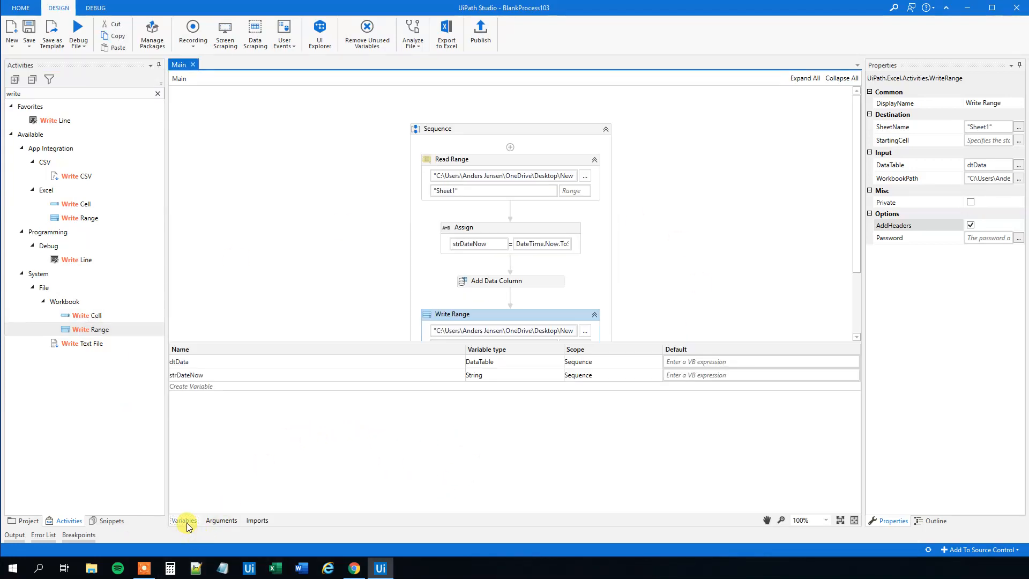
{"action": "left_click", "coordinate": [191, 385]}
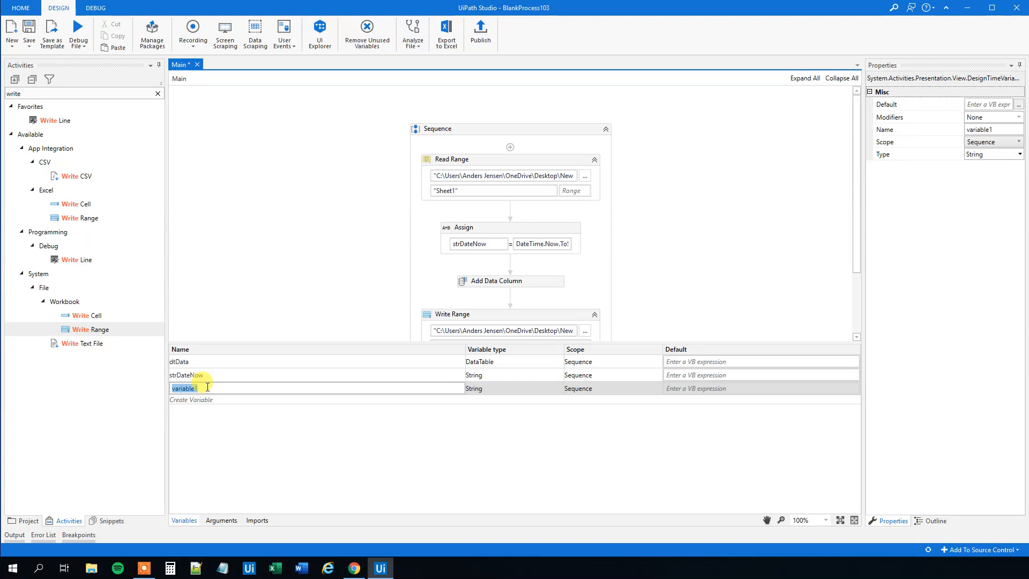
{"action": "type", "text": "strVar1"}
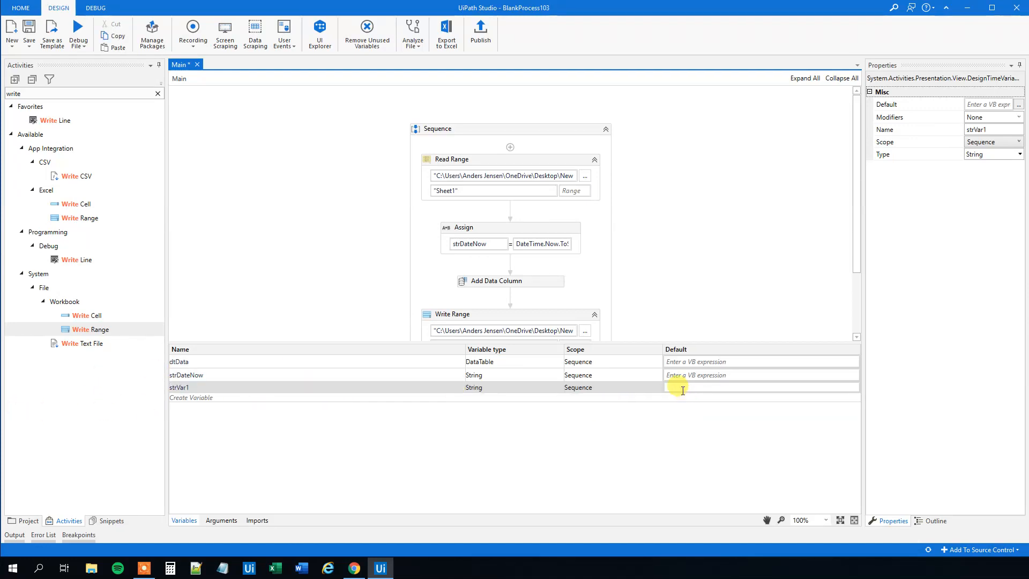
{"action": "type", "text": "212a\""}
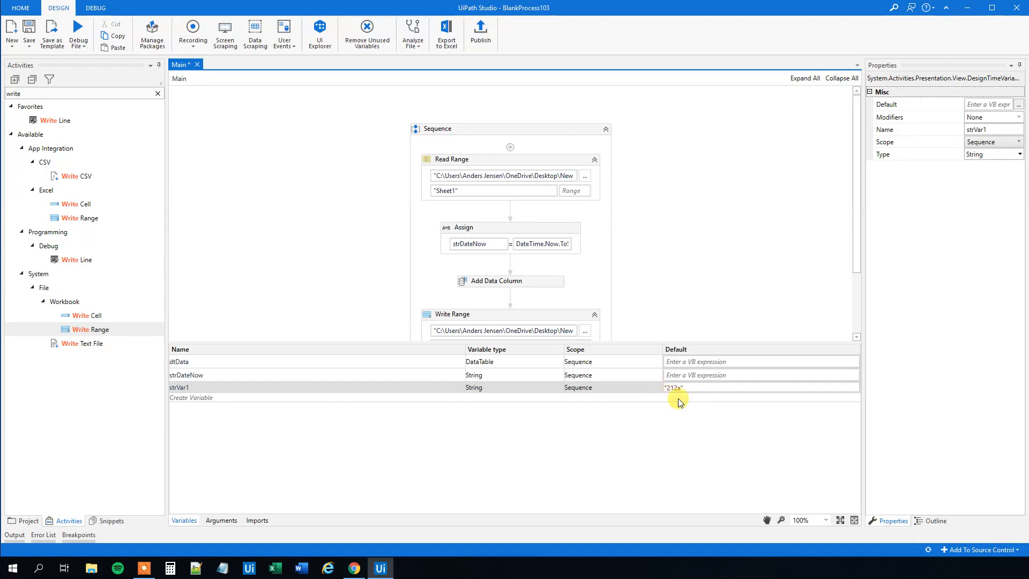
{"action": "mouse_move", "coordinate": [184, 520]}
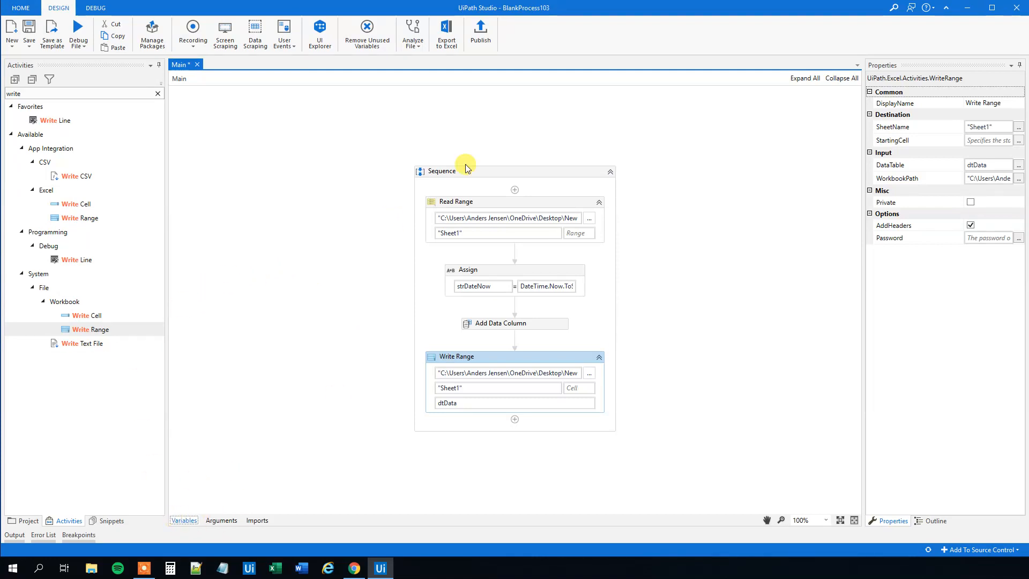
{"action": "mouse_move", "coordinate": [500, 96]}
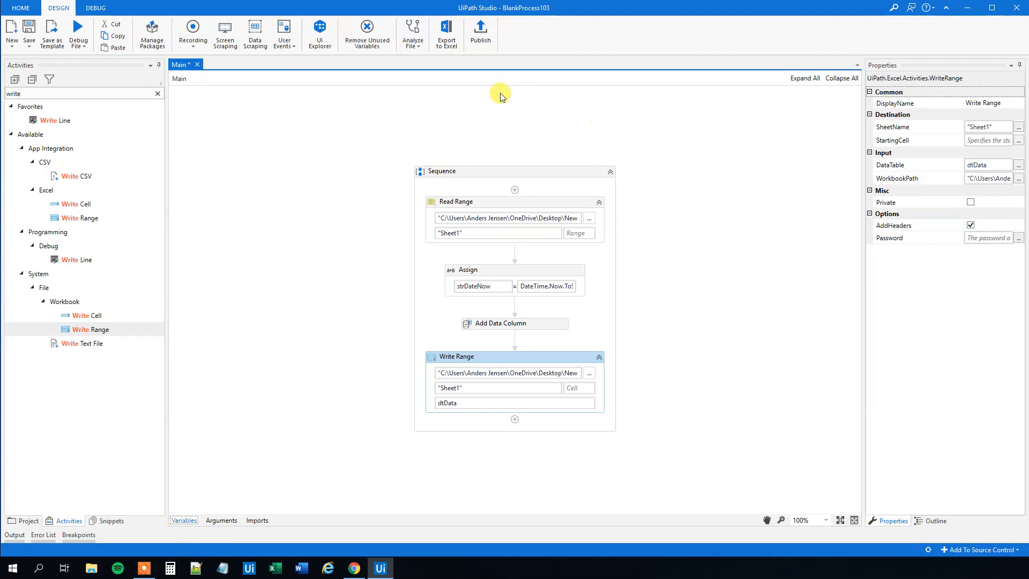
{"action": "mouse_move", "coordinate": [523, 150]}
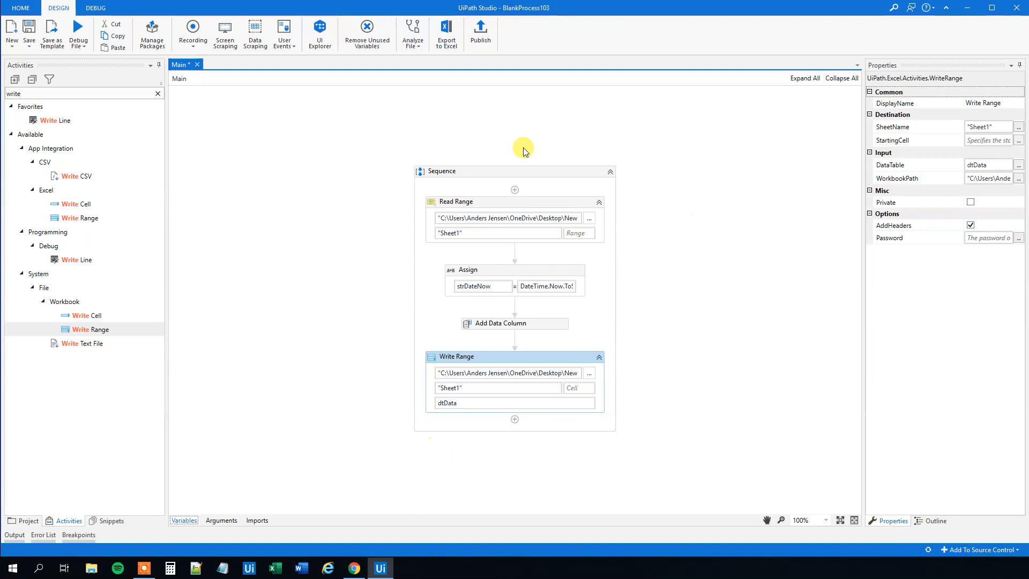
{"action": "mouse_move", "coordinate": [808, 375]}
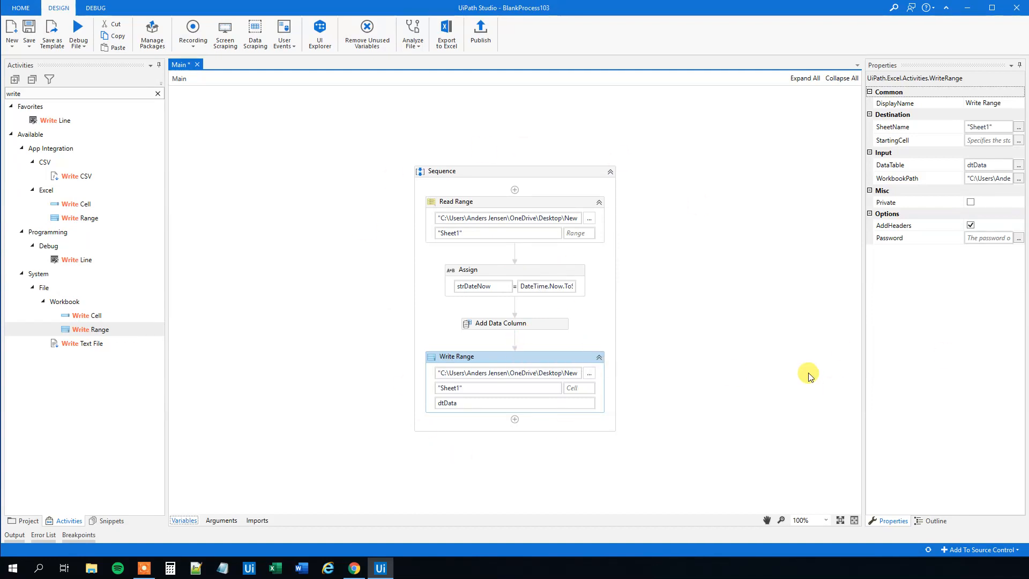
{"action": "mouse_move", "coordinate": [155, 106]}
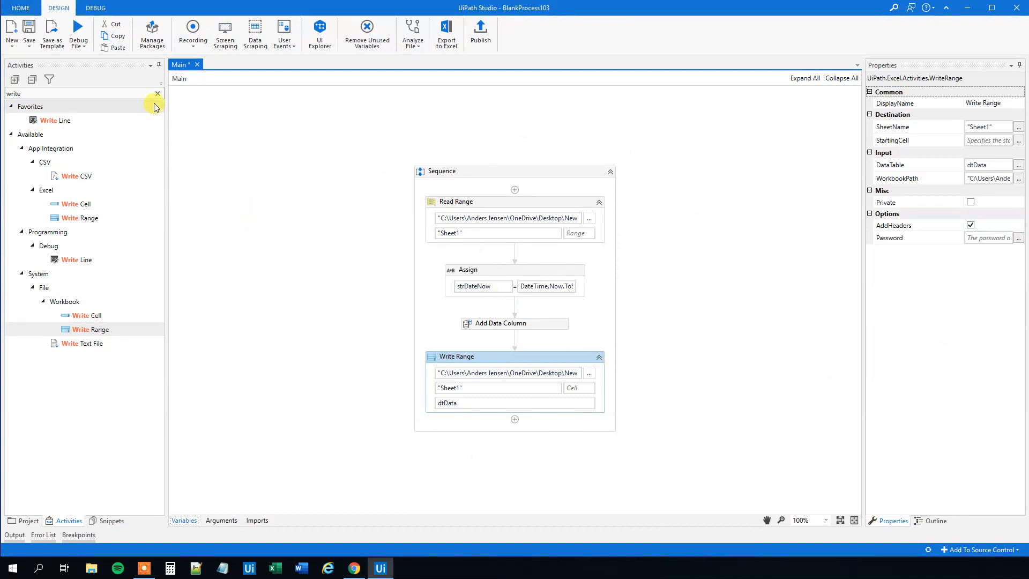
- Search Activities for 'ass' and drag an Assign activity into the Sequence
{"action": "type", "text": "ass"}
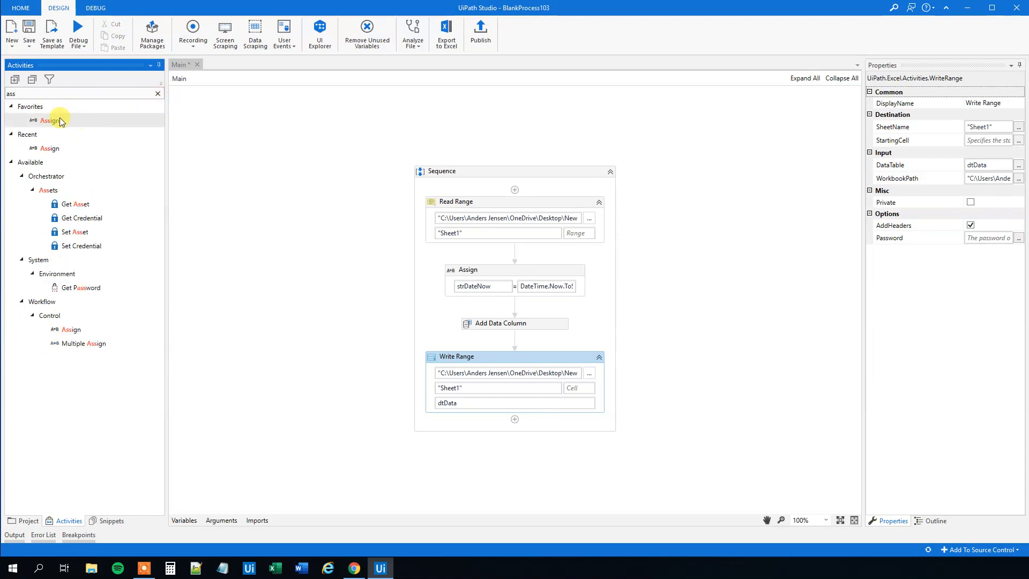
{"action": "left_click_drag", "start_coordinate": [47, 120], "coordinate": [516, 322]}
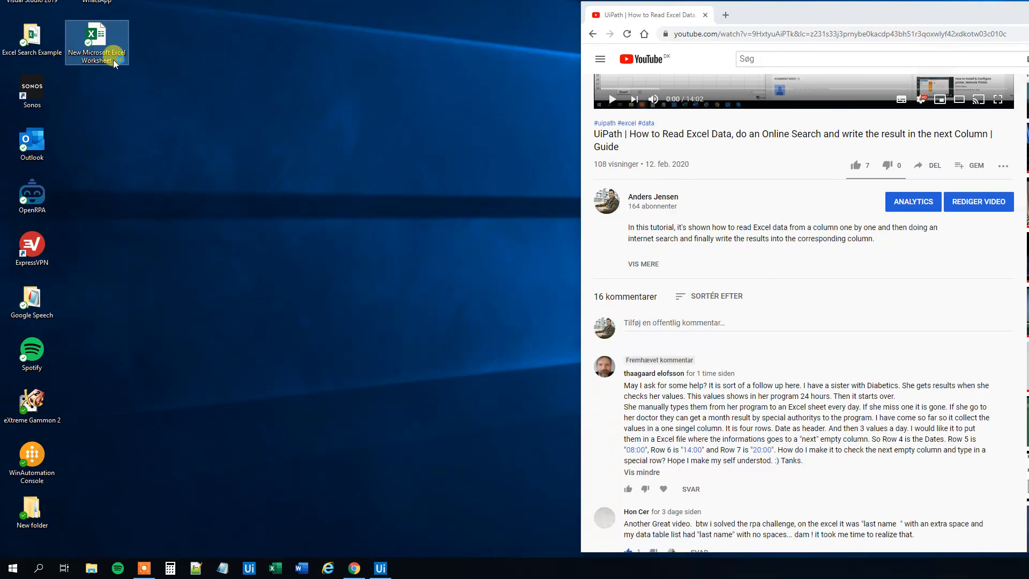
- Open the worksheet and point out the column B cells beside Date, 8:00 and 20:00 where values will go
{"action": "double_click", "coordinate": [96, 37]}
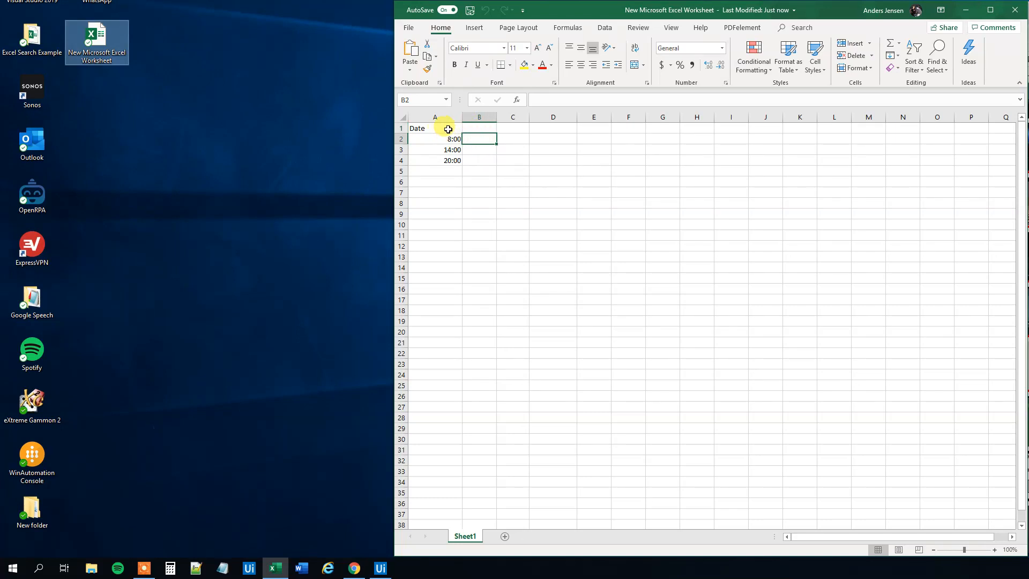
{"action": "left_click_drag", "start_coordinate": [433, 128], "coordinate": [729, 139]}
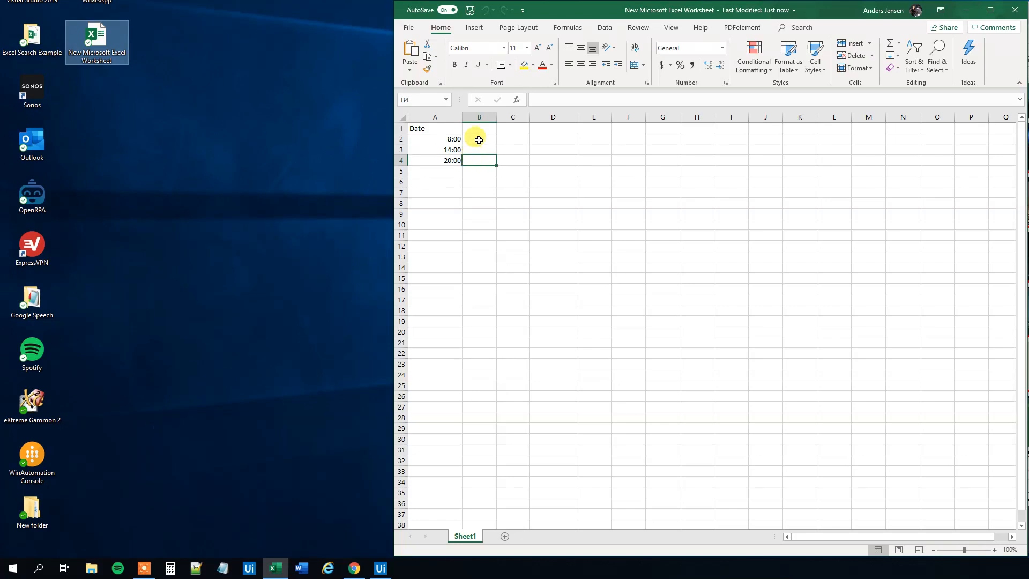
{"action": "left_click", "coordinate": [479, 138]}
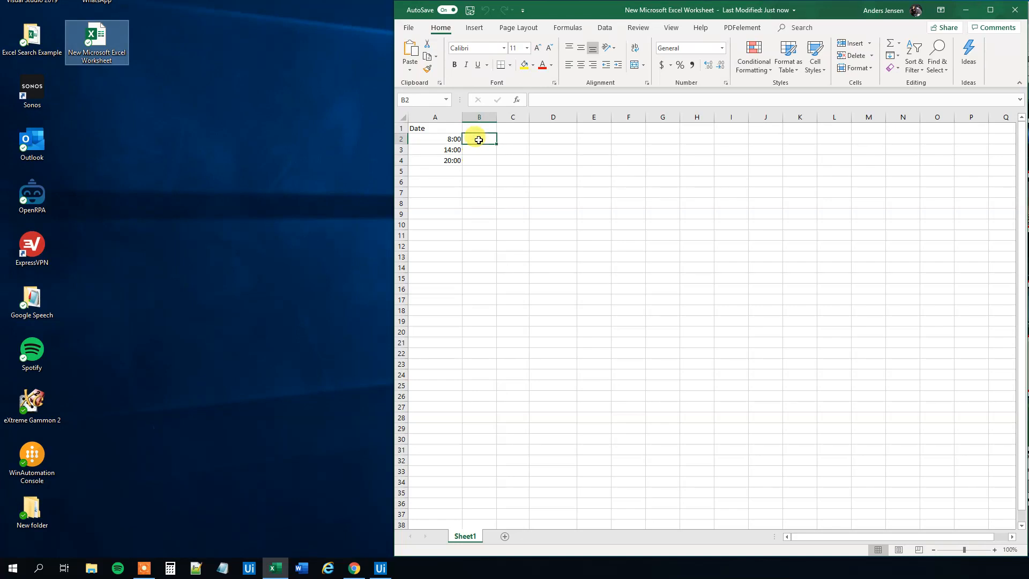
{"action": "left_click", "coordinate": [478, 160]}
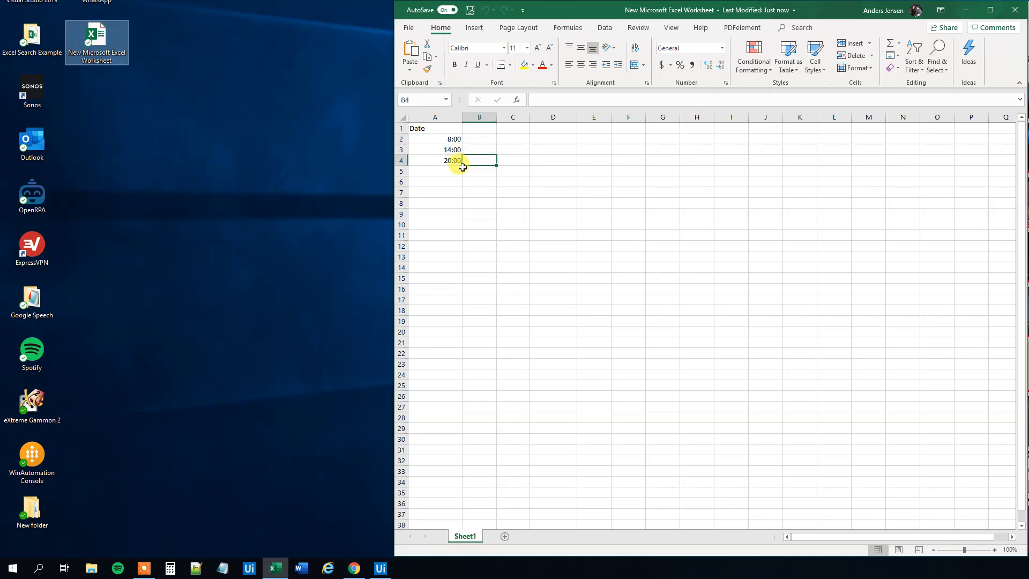
{"action": "left_click", "coordinate": [478, 138]}
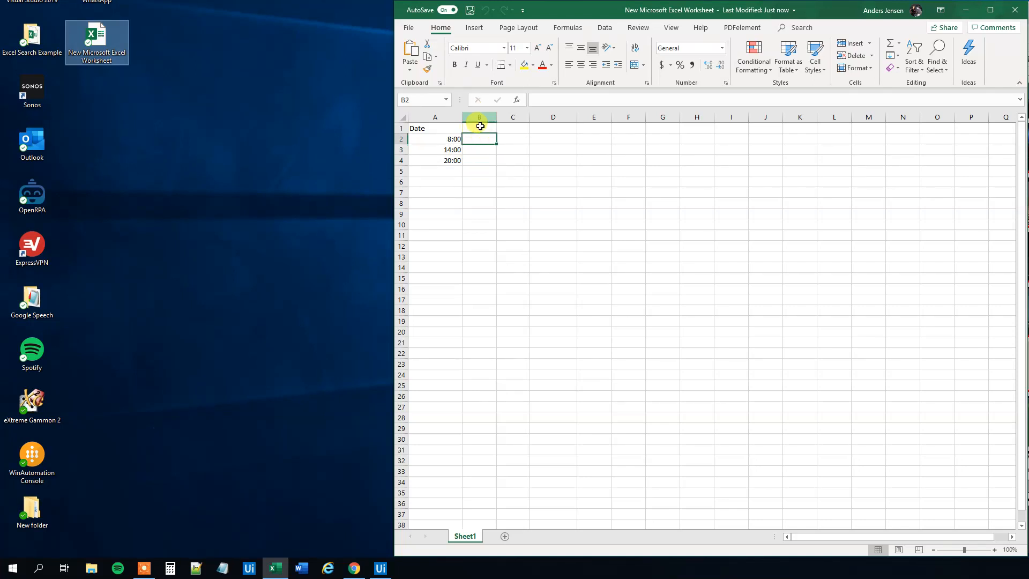
{"action": "left_click", "coordinate": [479, 138]}
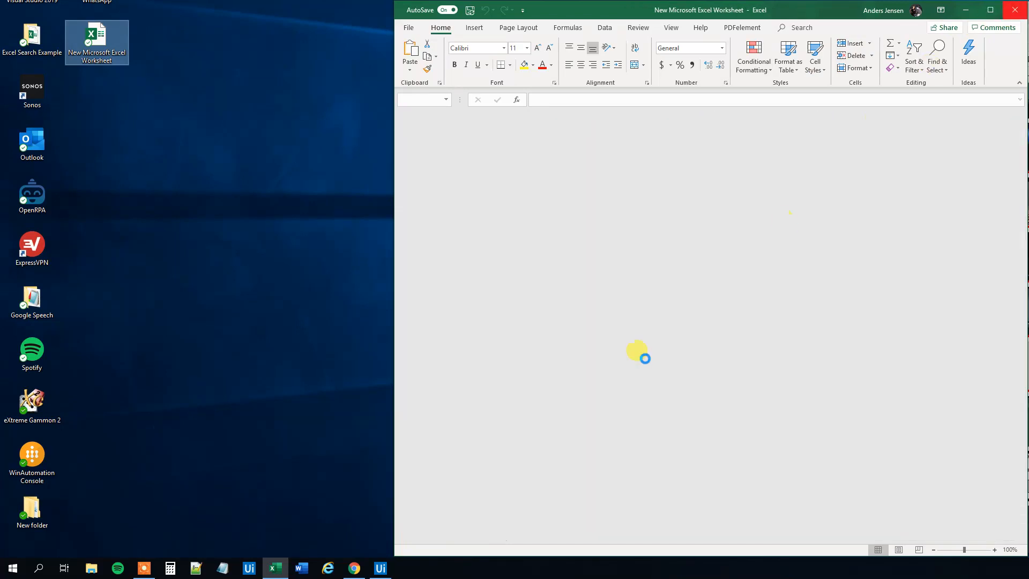
- Set the second Assign's To field to dtData.Rows(0).Item(strDateNow) using IntelliSense
{"action": "left_click", "coordinate": [379, 568]}
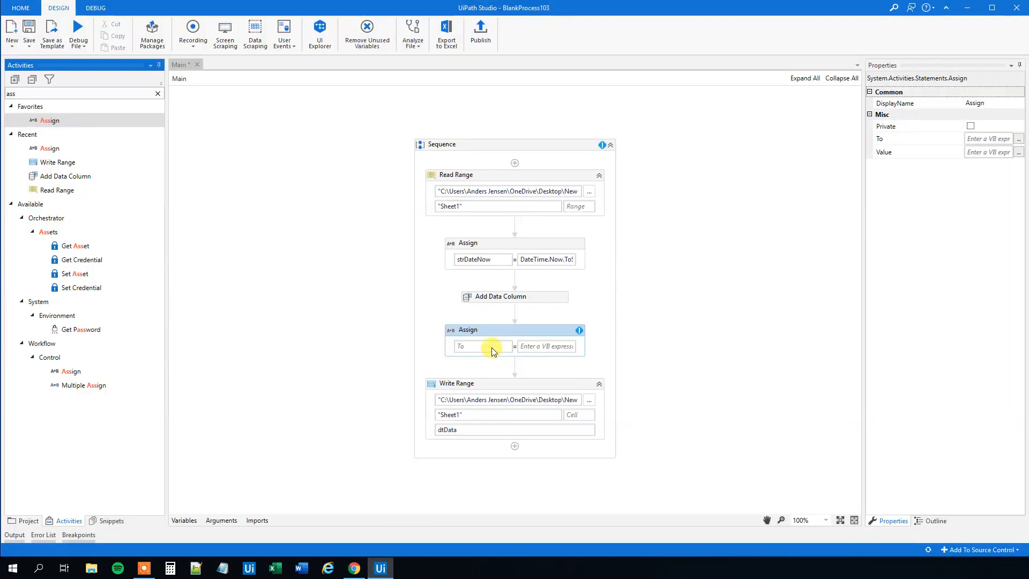
{"action": "left_click", "coordinate": [479, 346]}
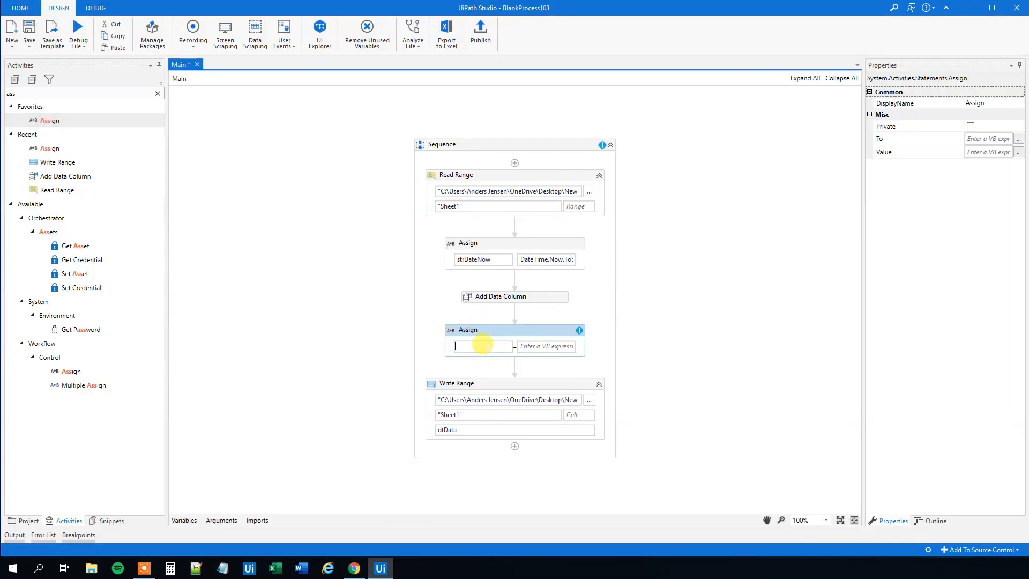
{"action": "type", "text": "dtData.r"}
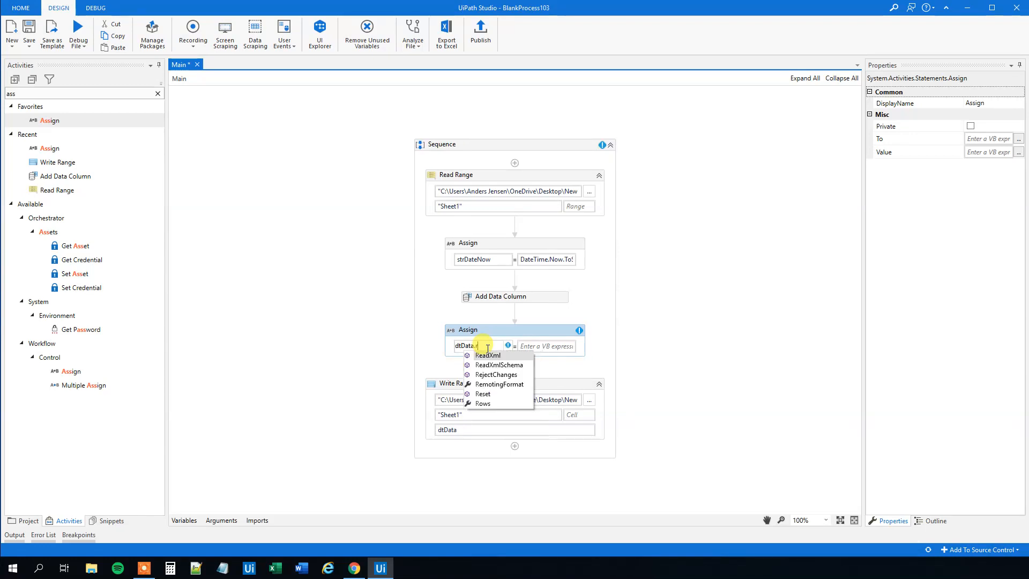
{"action": "left_click", "coordinate": [482, 403]}
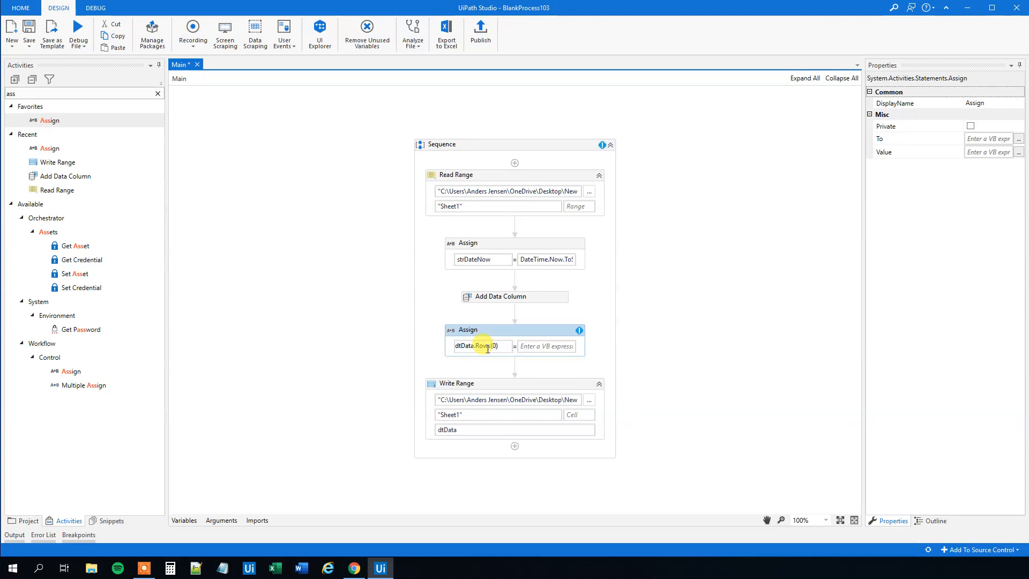
{"action": "type", "text": "."}
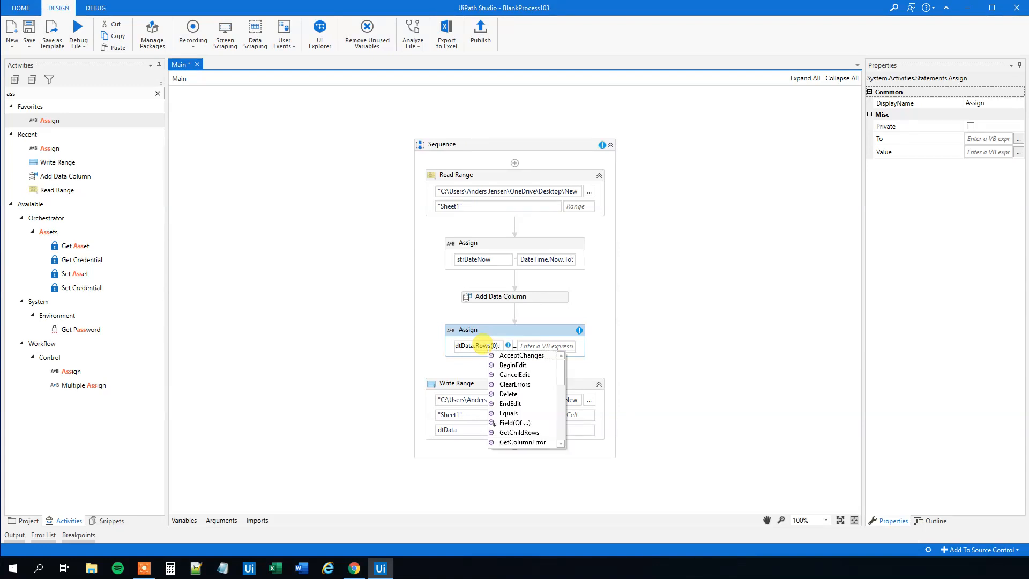
{"action": "type", "text": "Item"}
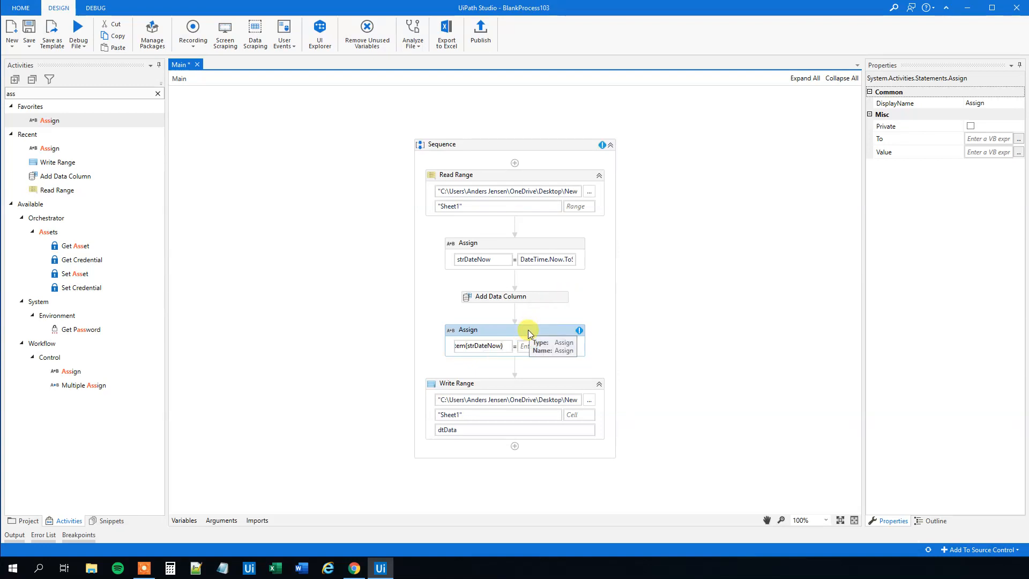
{"action": "mouse_move", "coordinate": [495, 263]}
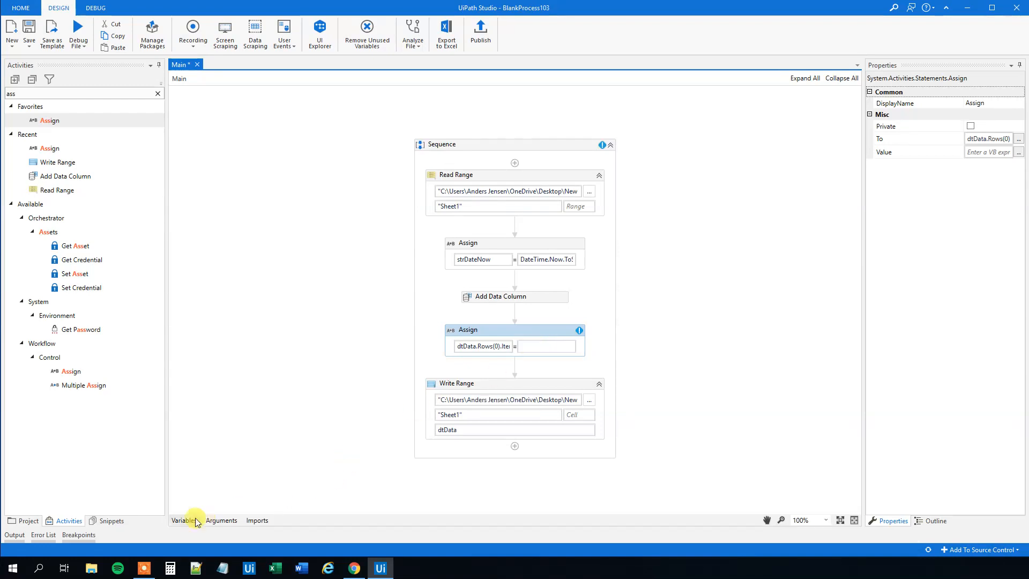
- Set the second Assign's Value to strVar1
{"action": "left_click", "coordinate": [183, 519]}
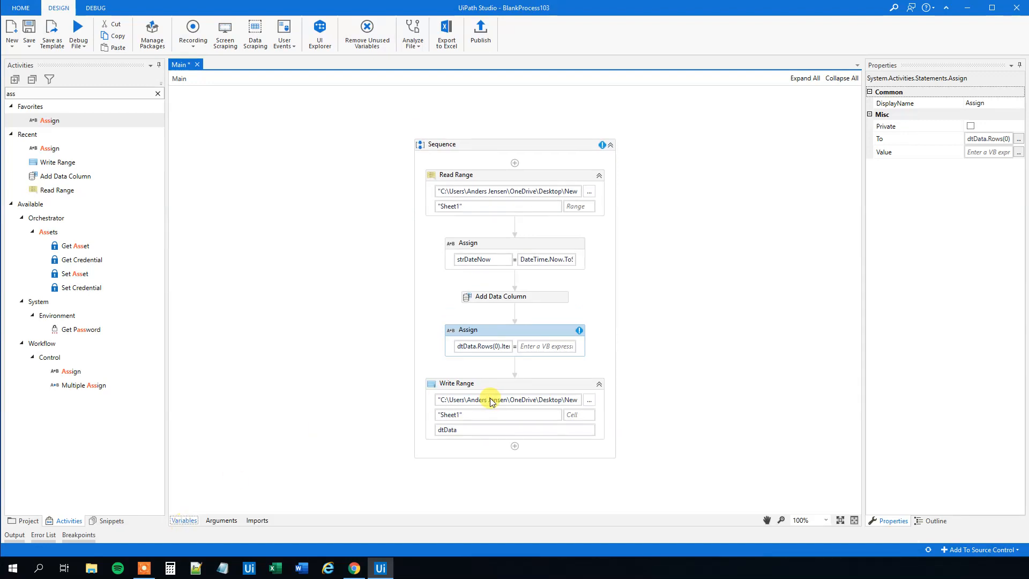
{"action": "type", "text": "strVar1"}
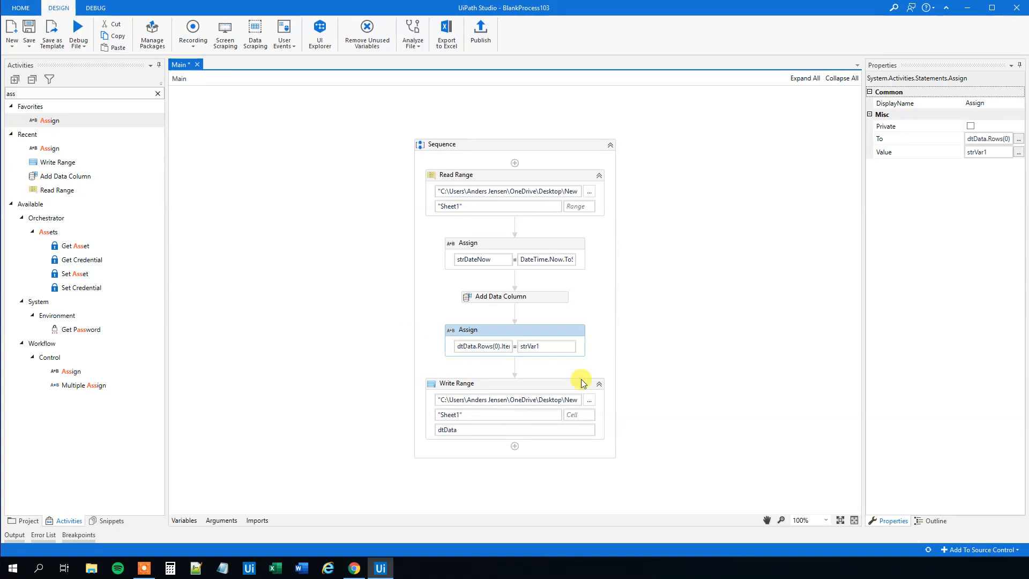
- Launch the New Microsoft Excel Worksheet file from the desktop
{"action": "left_click", "coordinate": [77, 31]}
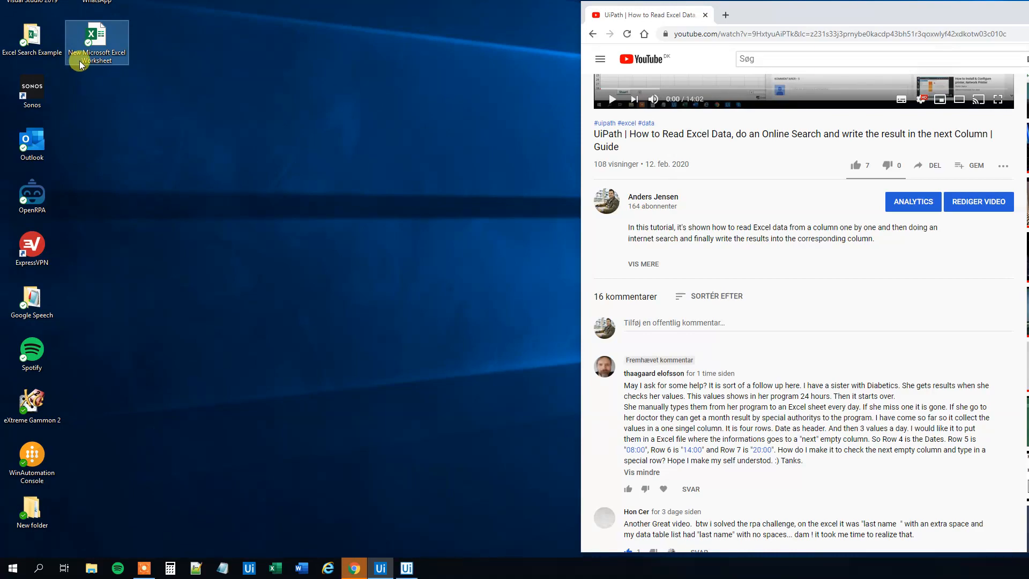
{"action": "left_click", "coordinate": [378, 567]}
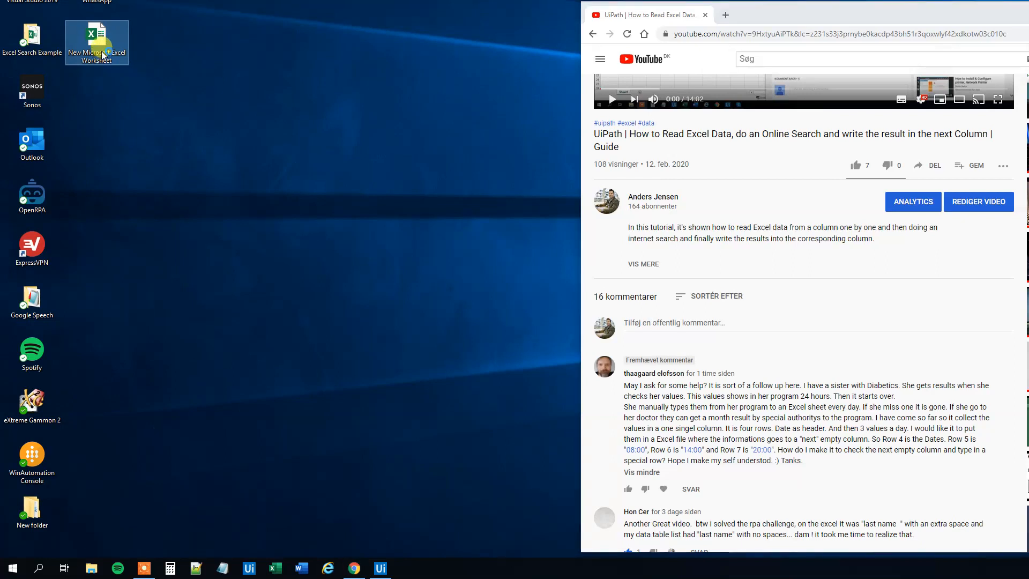
{"action": "double_click", "coordinate": [97, 37]}
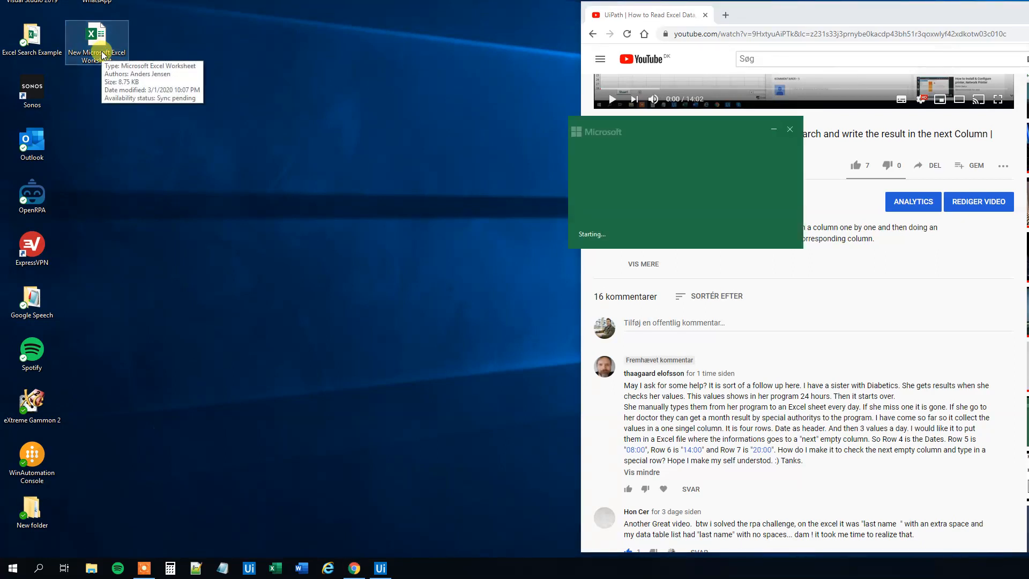
{"action": "double_click", "coordinate": [97, 35]}
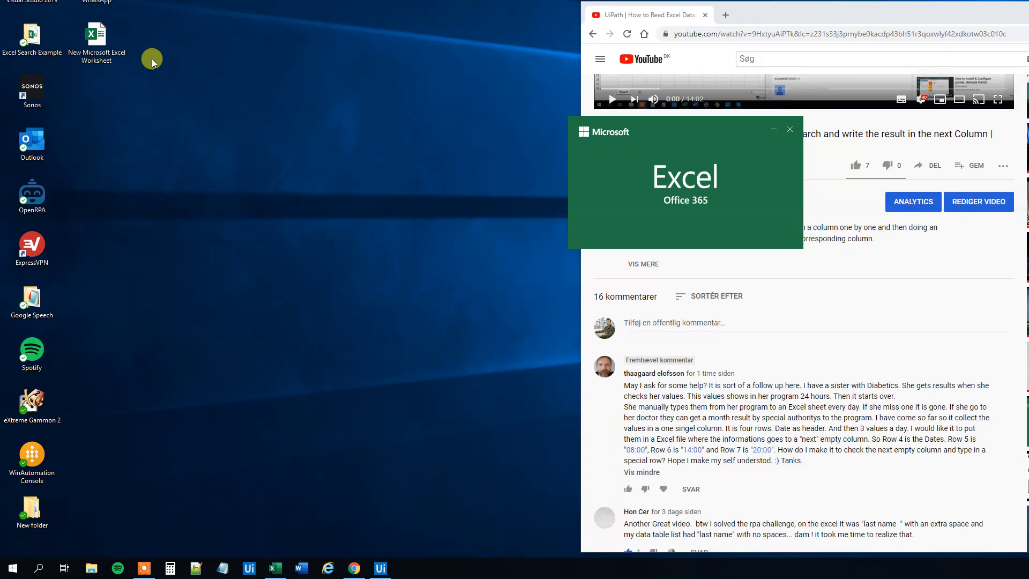
- Inspect the 1/3/2020 and 212a entries in column B, dismiss the replace-data warning and delete them
{"action": "left_click", "coordinate": [273, 568]}
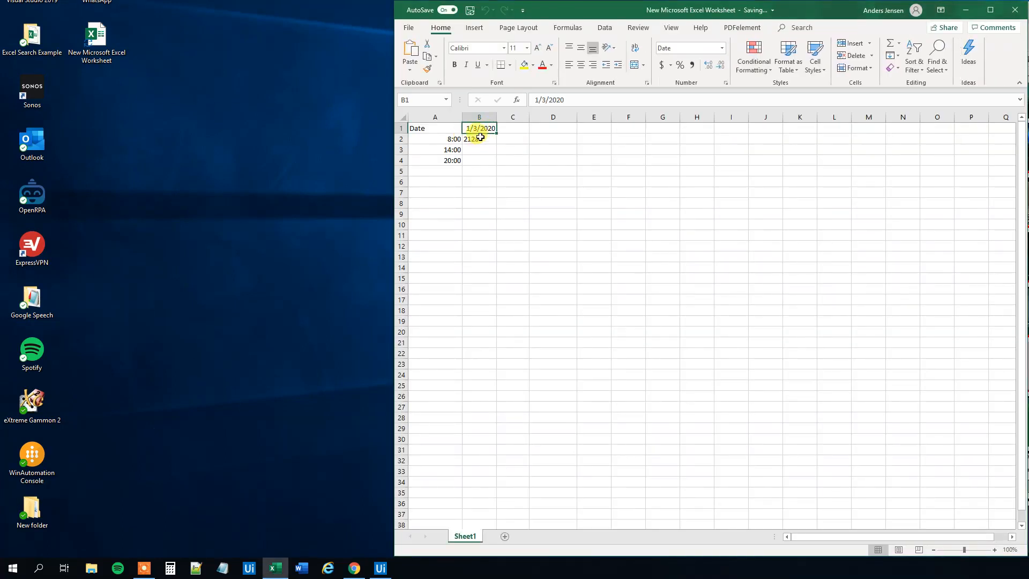
{"action": "left_click", "coordinate": [479, 150]}
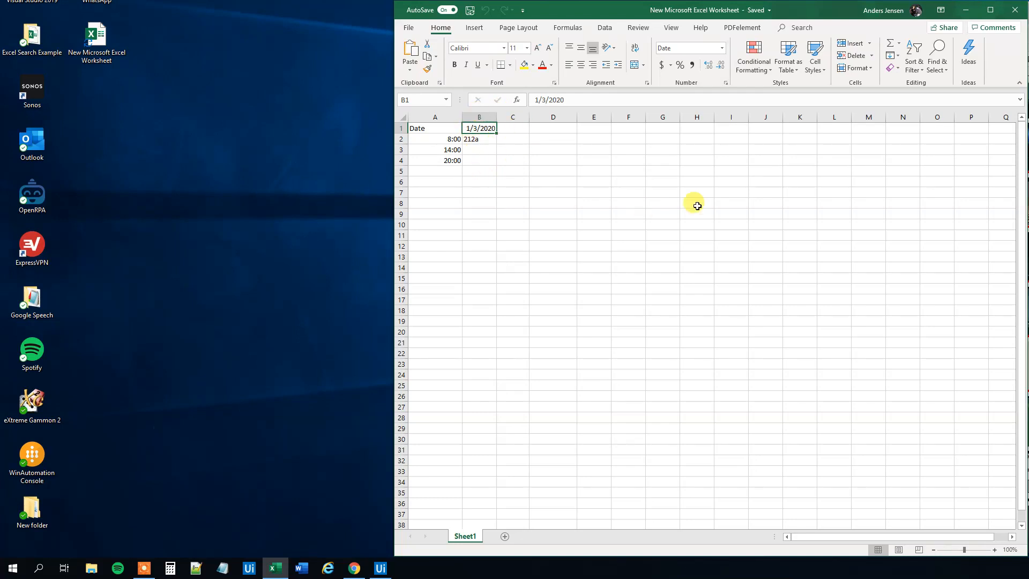
{"action": "left_click", "coordinate": [512, 128]}
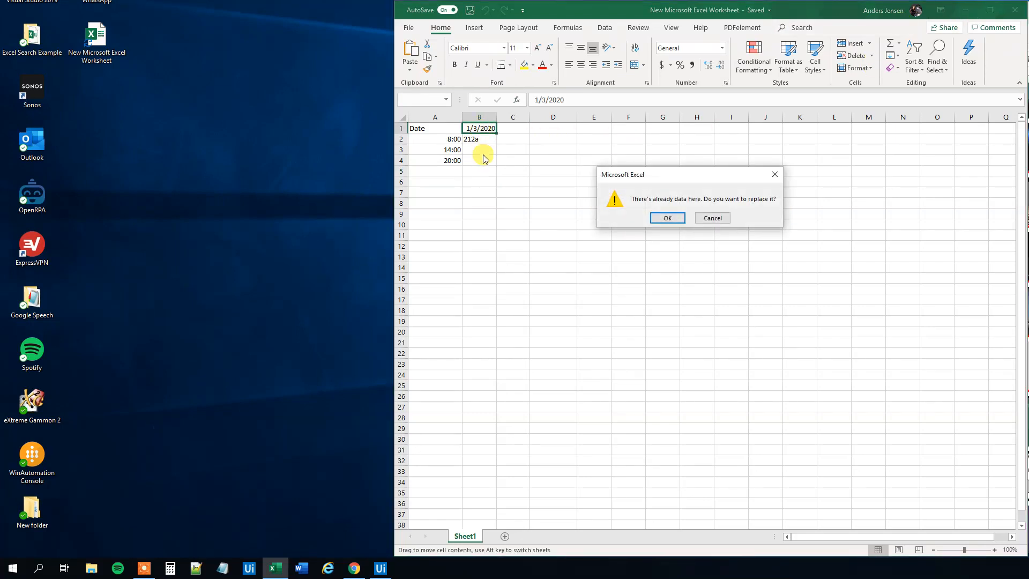
{"action": "left_click", "coordinate": [667, 217]}
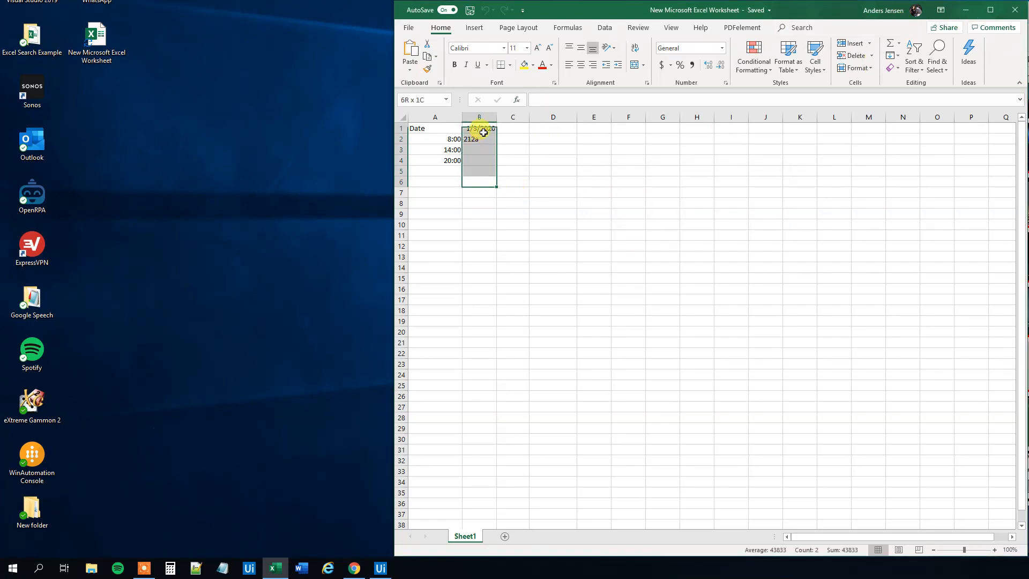
{"action": "key", "text": "Delete"}
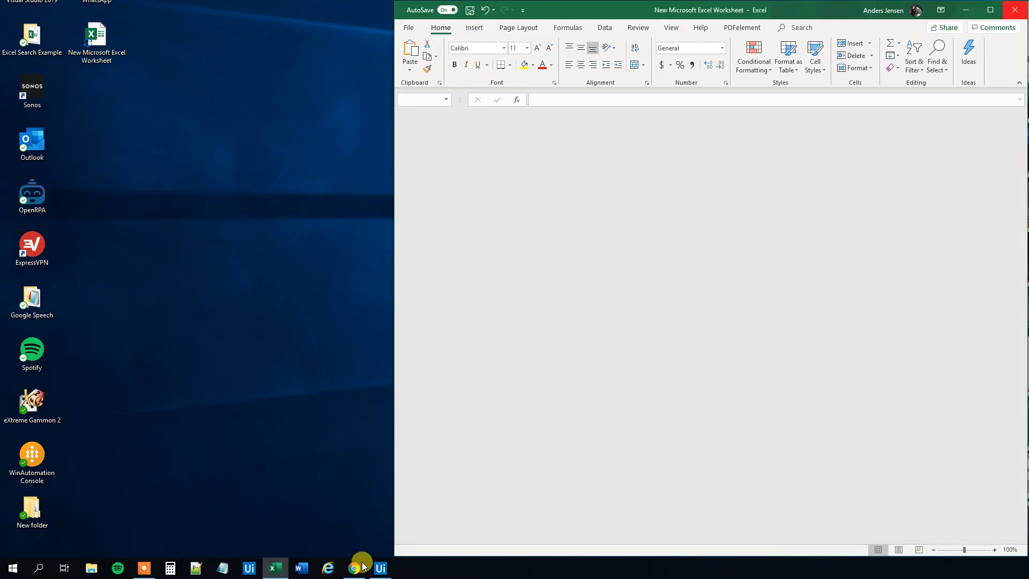
- Extend strDateNow's DateTime.Now.ToString format to include seconds and confirm
{"action": "left_click", "coordinate": [379, 568]}
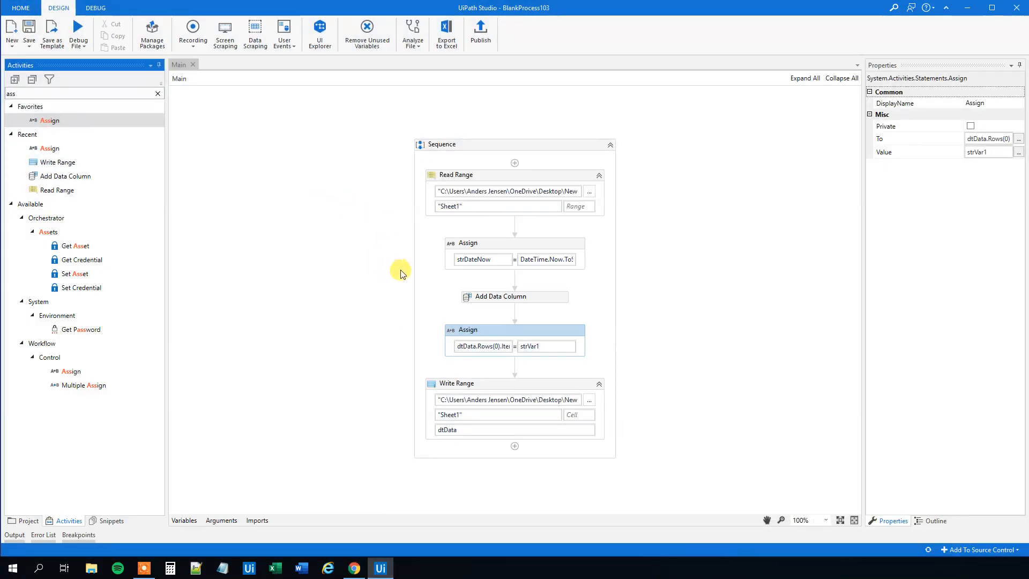
{"action": "mouse_move", "coordinate": [546, 259]}
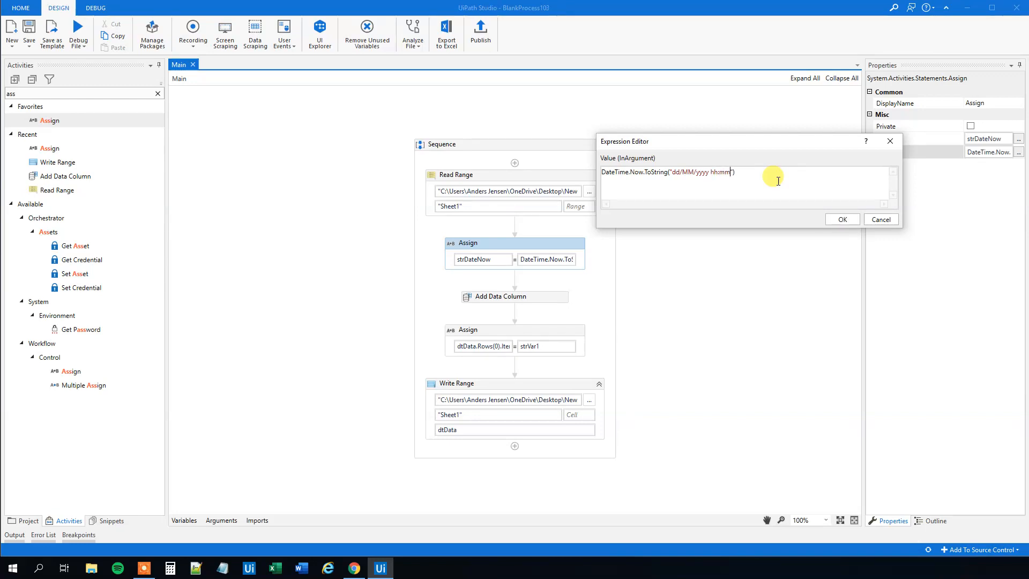
{"action": "type", "text": ":ss"}
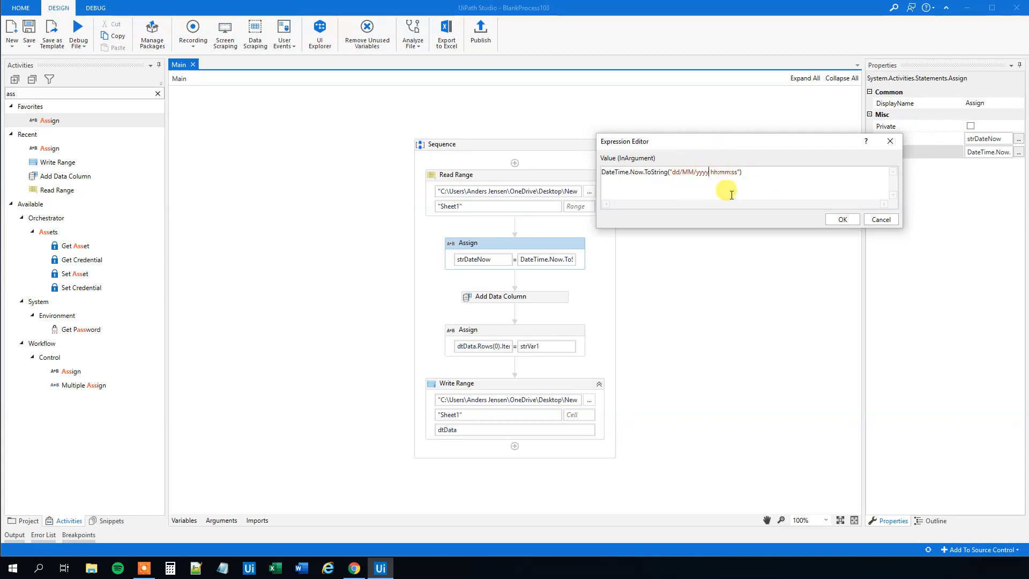
{"action": "left_click", "coordinate": [842, 218]}
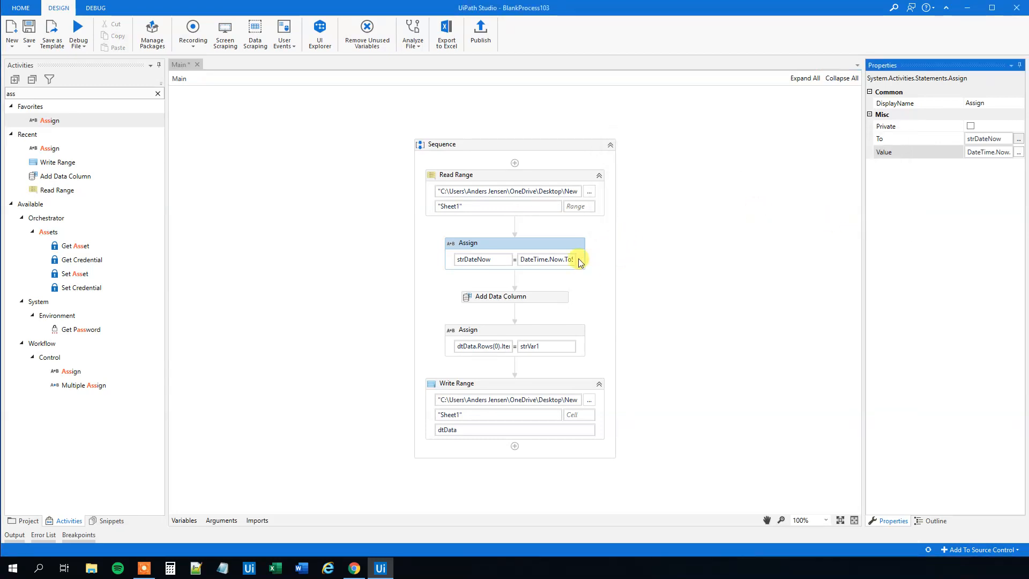
{"action": "mouse_move", "coordinate": [567, 248]}
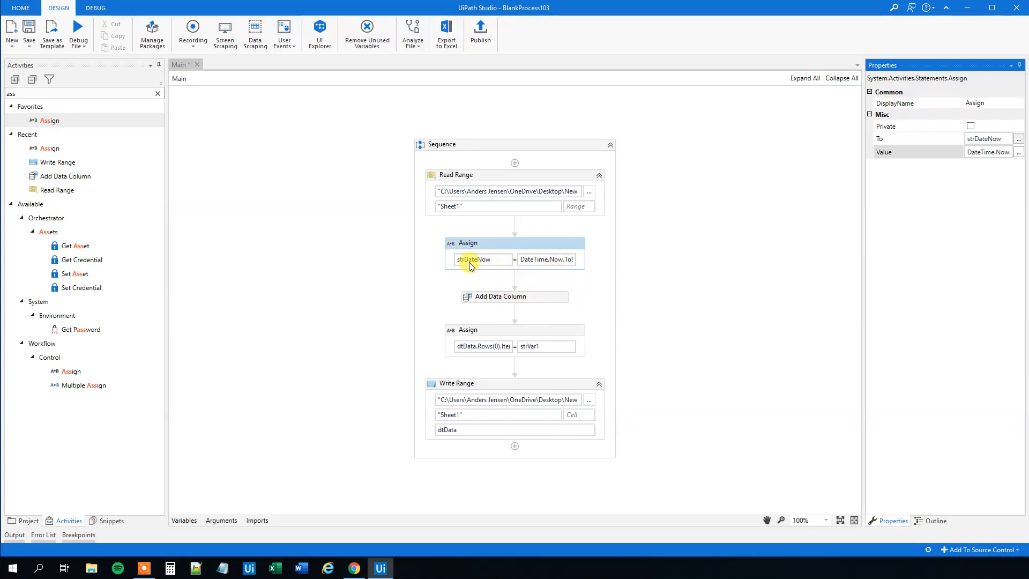
{"action": "mouse_move", "coordinate": [498, 334]}
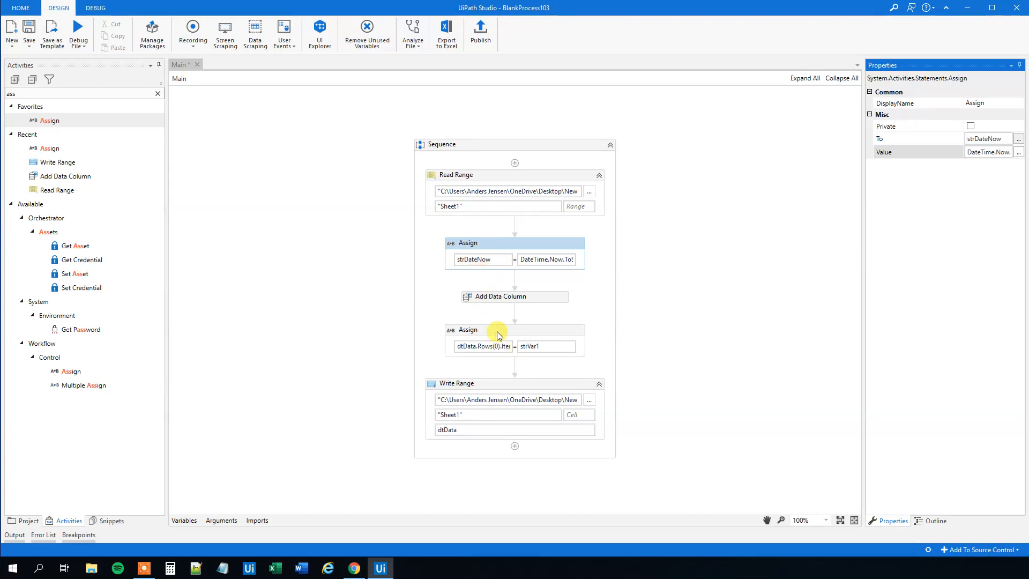
- Create String variable strVar2 with default value "2030b"
{"action": "left_click", "coordinate": [514, 329]}
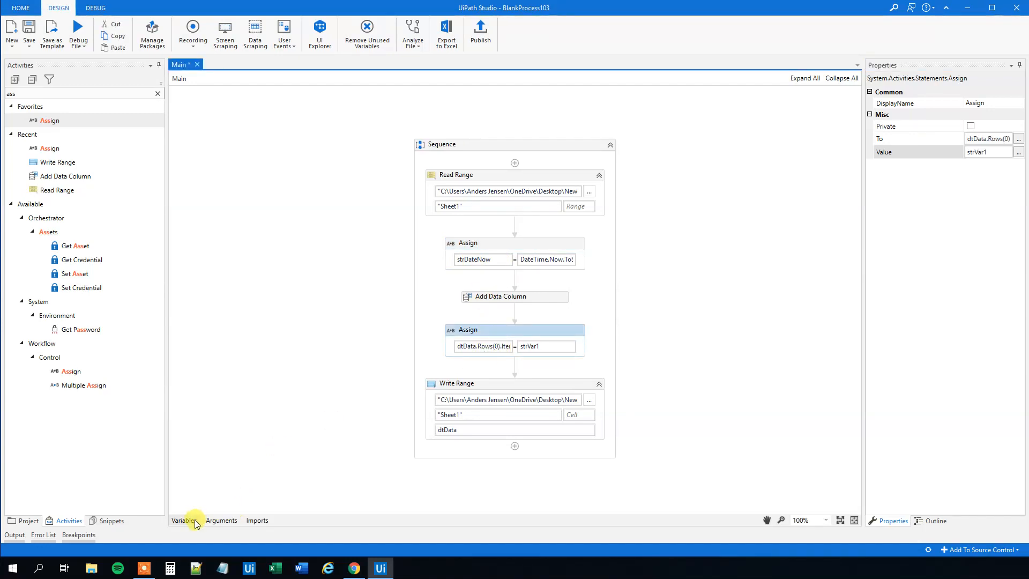
{"action": "left_click", "coordinate": [184, 519]}
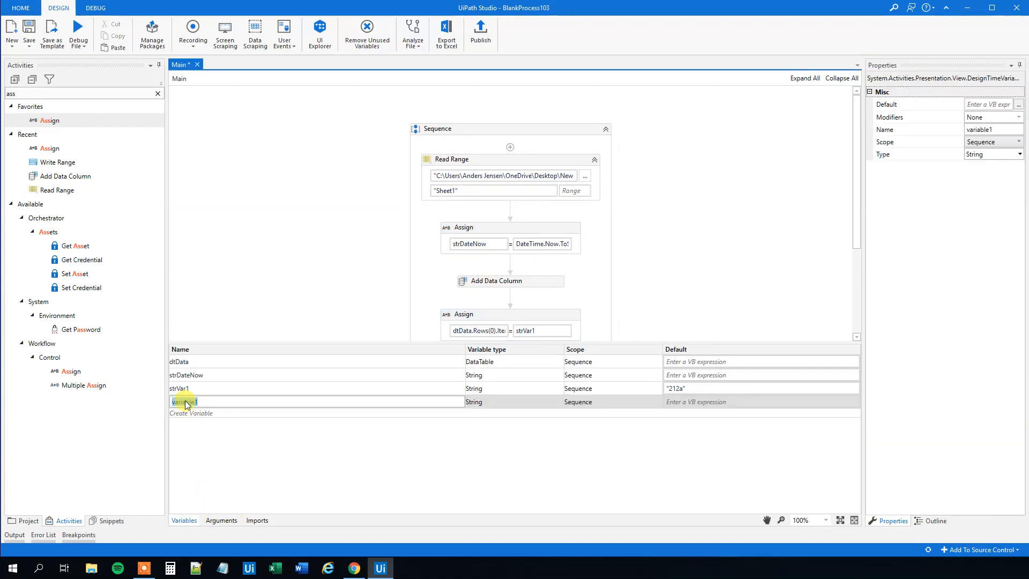
{"action": "type", "text": "strVar"}
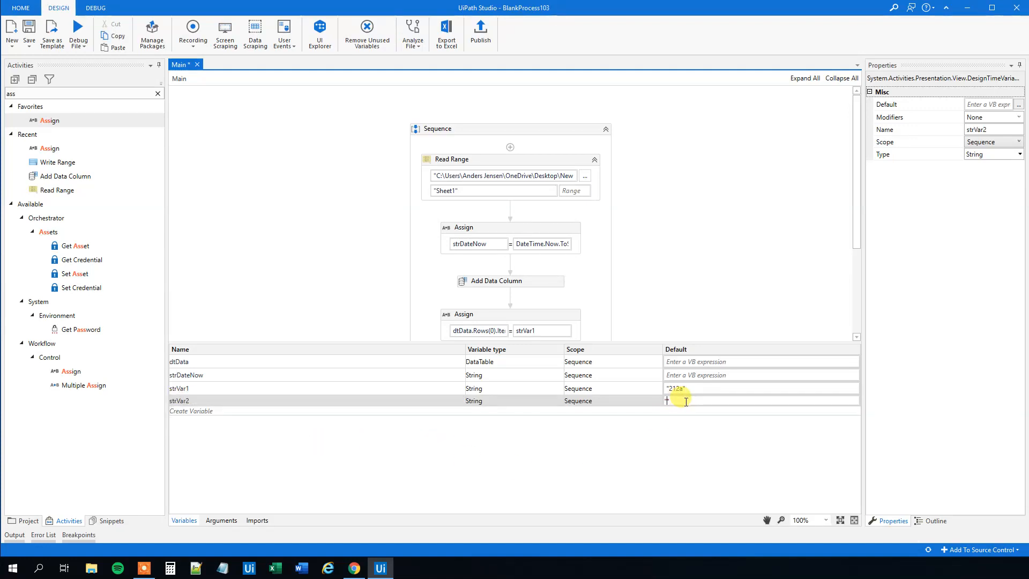
{"action": "type", "text": "2030\""}
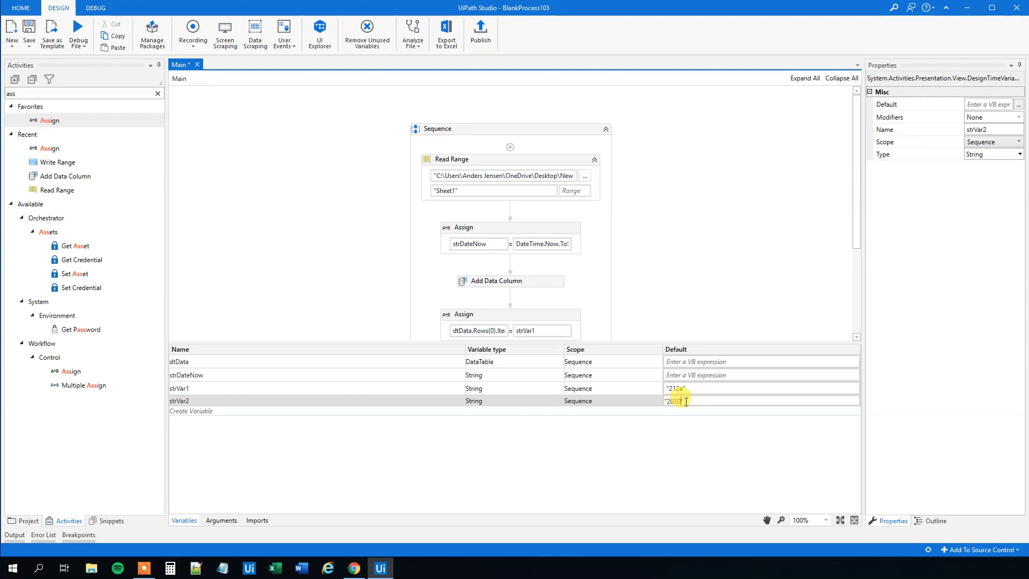
- Create String variable strVar3 with default value "789d"
{"action": "left_click", "coordinate": [191, 410]}
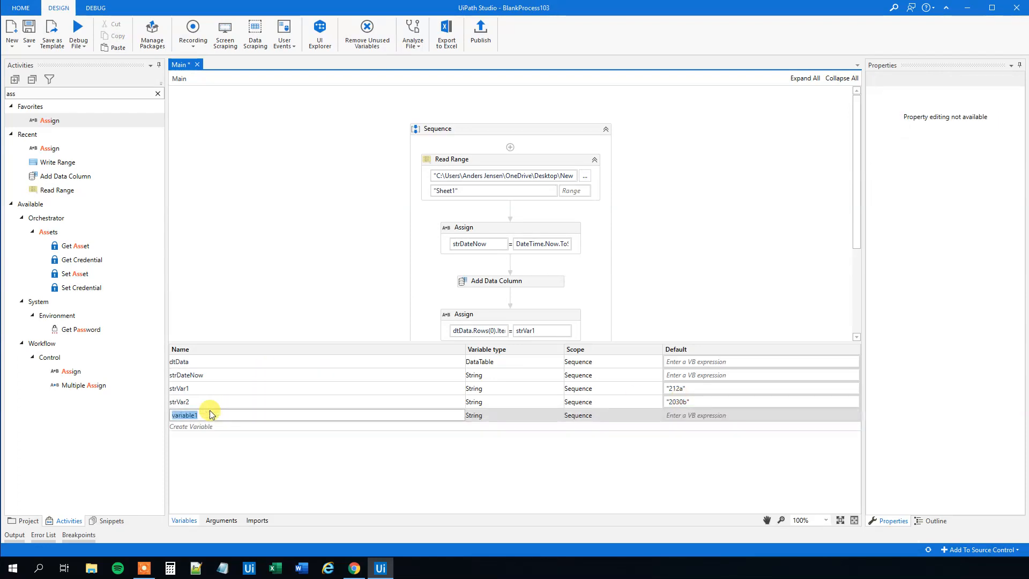
{"action": "type", "text": "strVar3"}
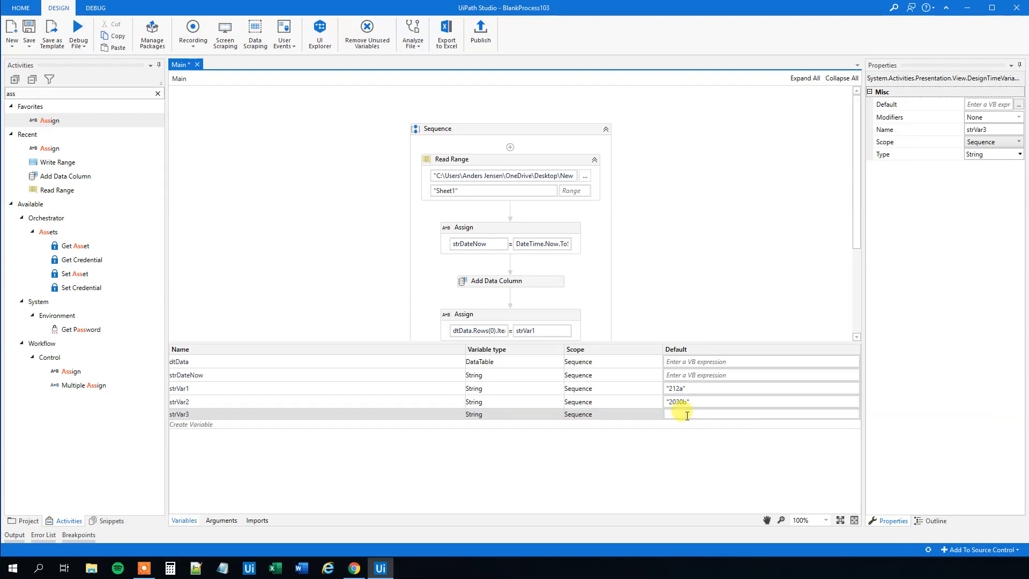
{"action": "type", "text": "78"}
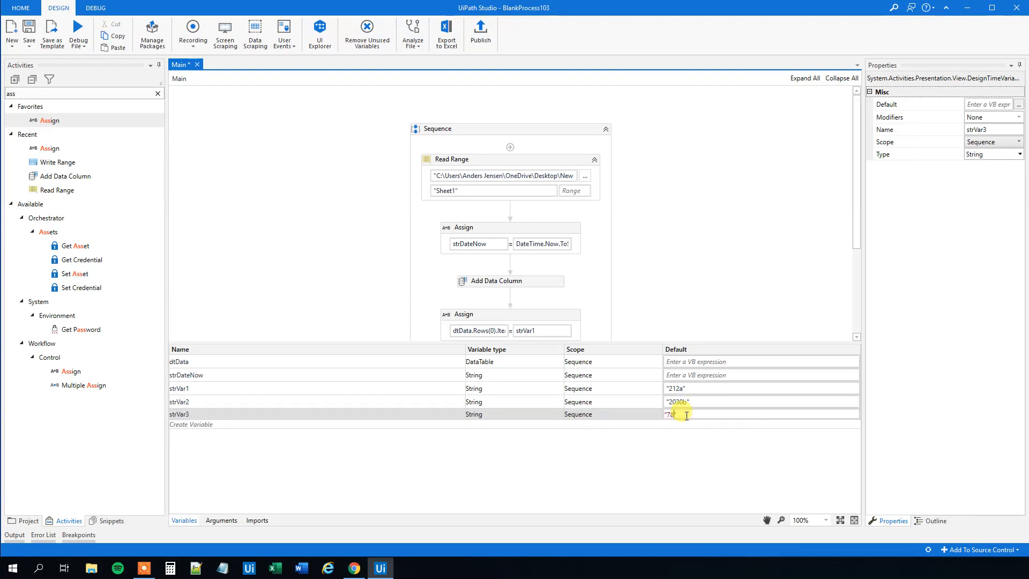
{"action": "type", "text": "89d"}
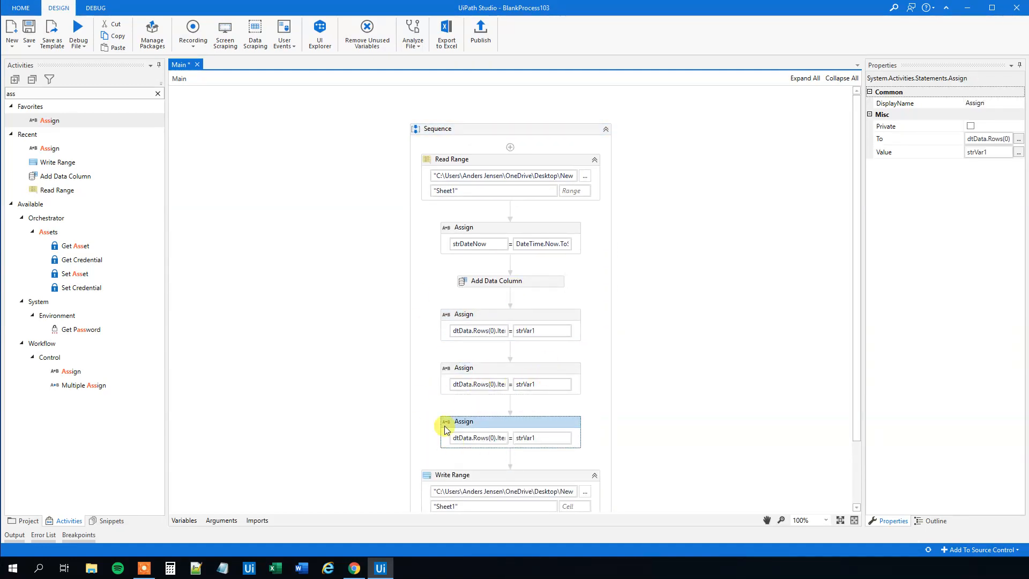
- Enter dtData.Rows(0).Item as the third Assign's target to adapt its row index
{"action": "left_click", "coordinate": [479, 384]}
{"action": "type", "text": "strDateNow)"}
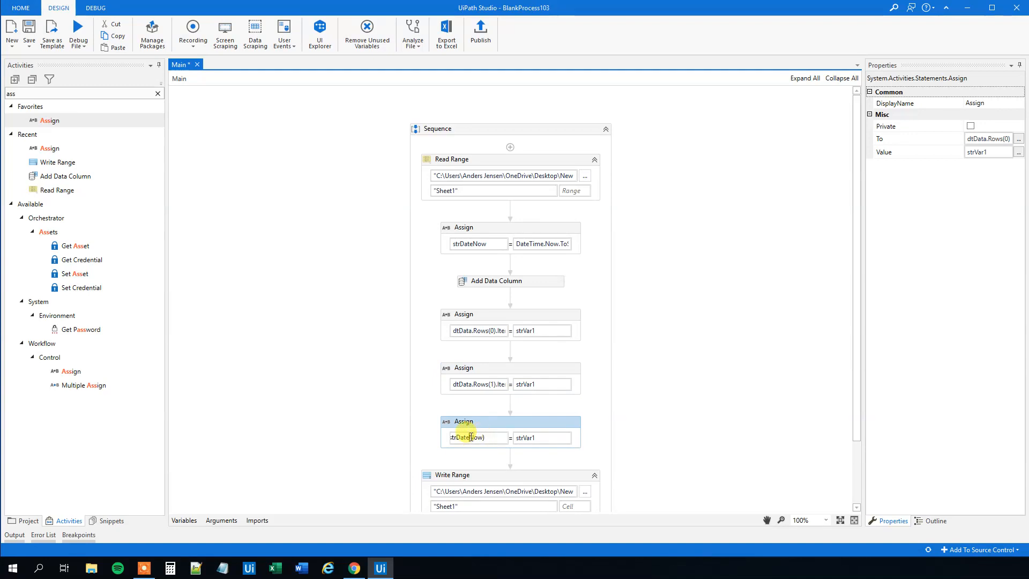
{"action": "type", "text": "dtData.Rows(0).Item"}
{"action": "left_click", "coordinate": [541, 437]}
{"action": "type", "text": "3"}
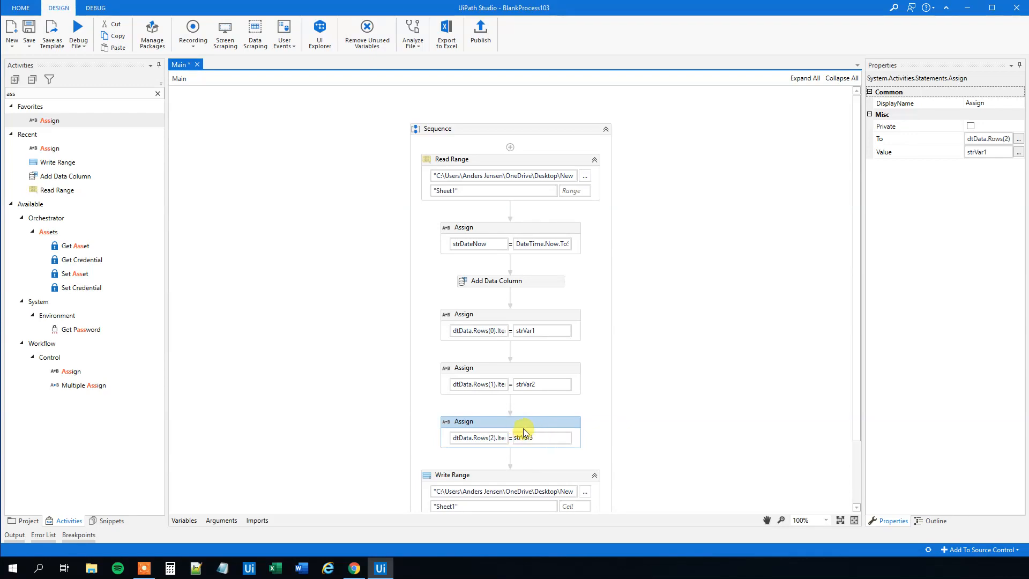
{"action": "left_click", "coordinate": [77, 30]}
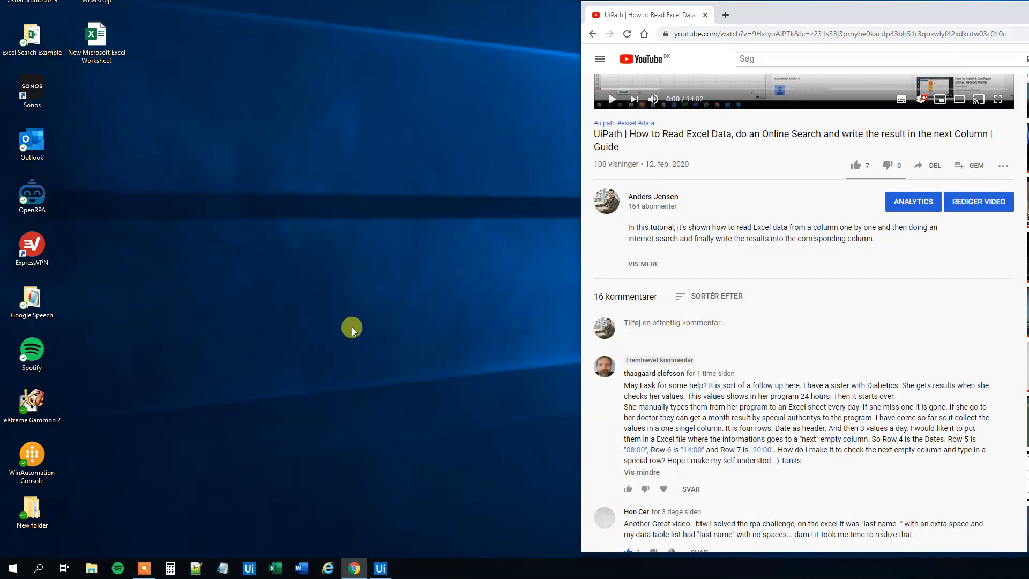
- Launch the New Microsoft Excel Worksheet from the desktop to check the written results
{"action": "left_click", "coordinate": [378, 568]}
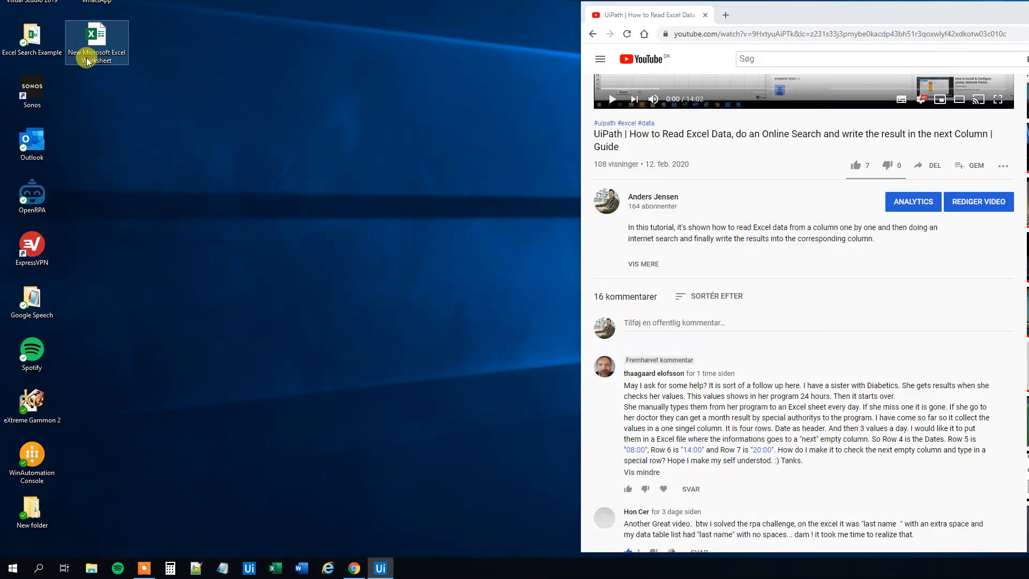
{"action": "left_click", "coordinate": [379, 568]}
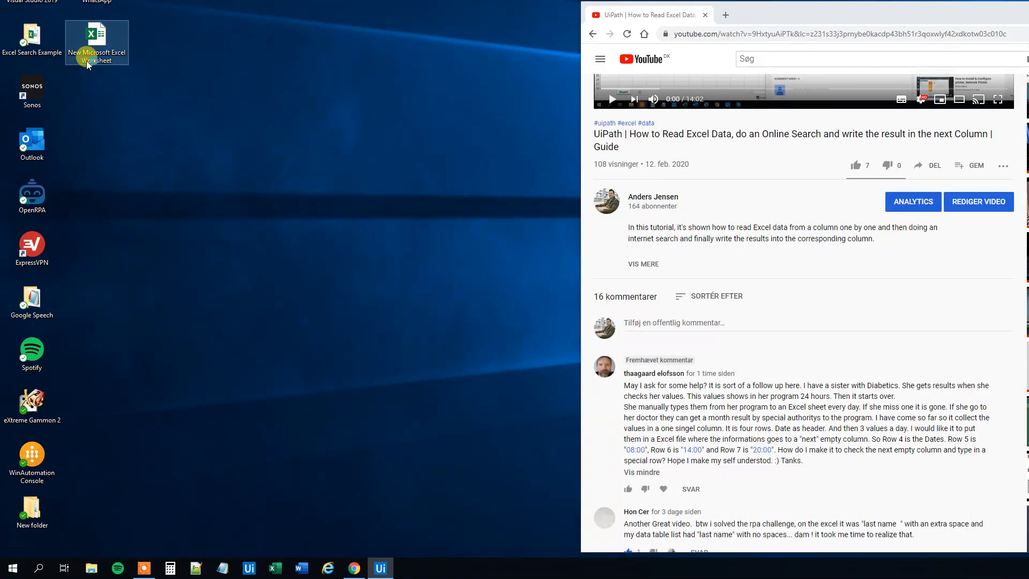
{"action": "mouse_move", "coordinate": [95, 60]}
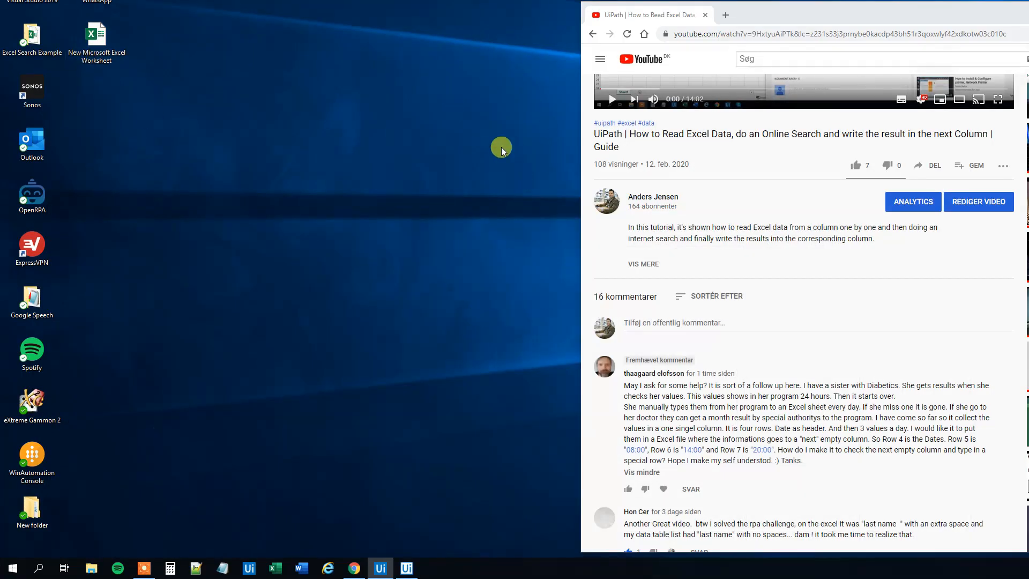
{"action": "left_click", "coordinate": [380, 567]}
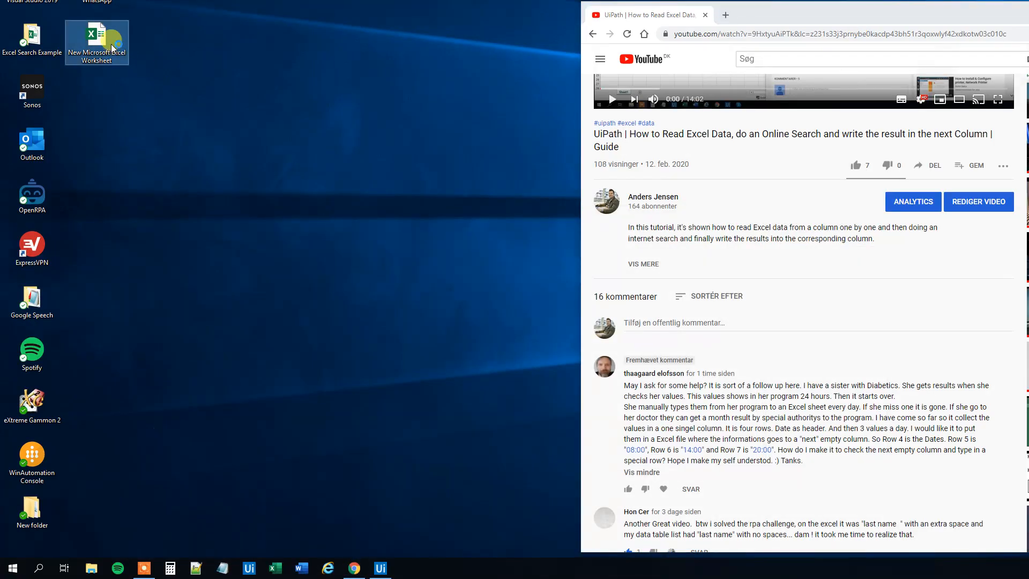
{"action": "double_click", "coordinate": [97, 38]}
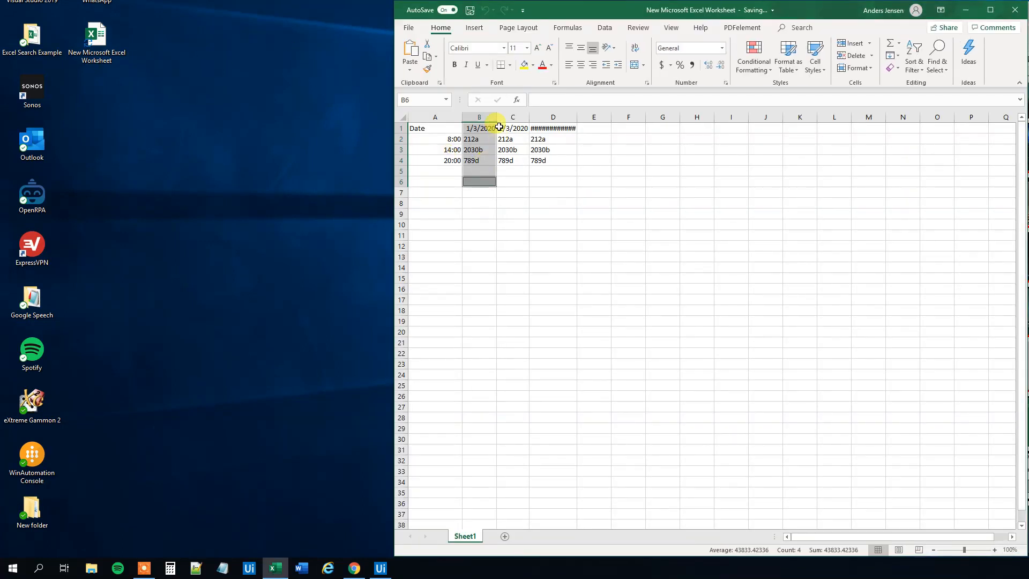
- Read the distinct timestamp headings in B1, C1, D1 and the 2030b value, then return to YouTube
{"action": "left_click", "coordinate": [478, 128]}
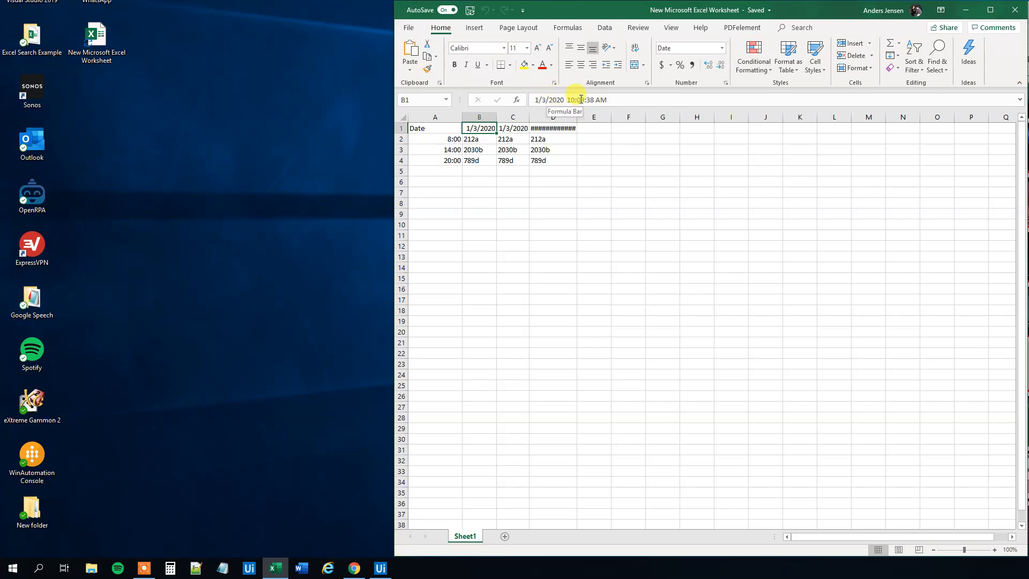
{"action": "left_click", "coordinate": [512, 127]}
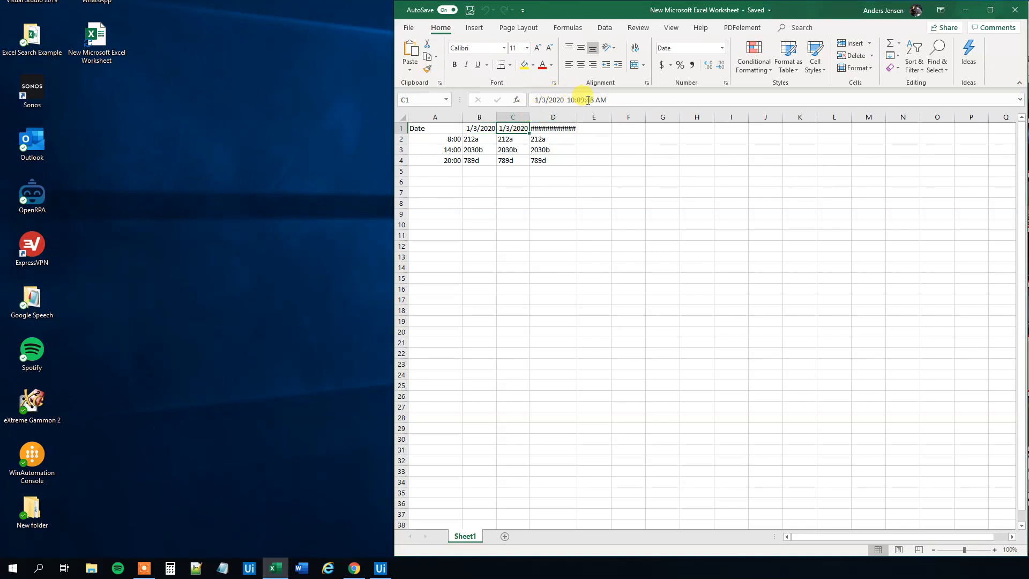
{"action": "left_click", "coordinate": [553, 128]}
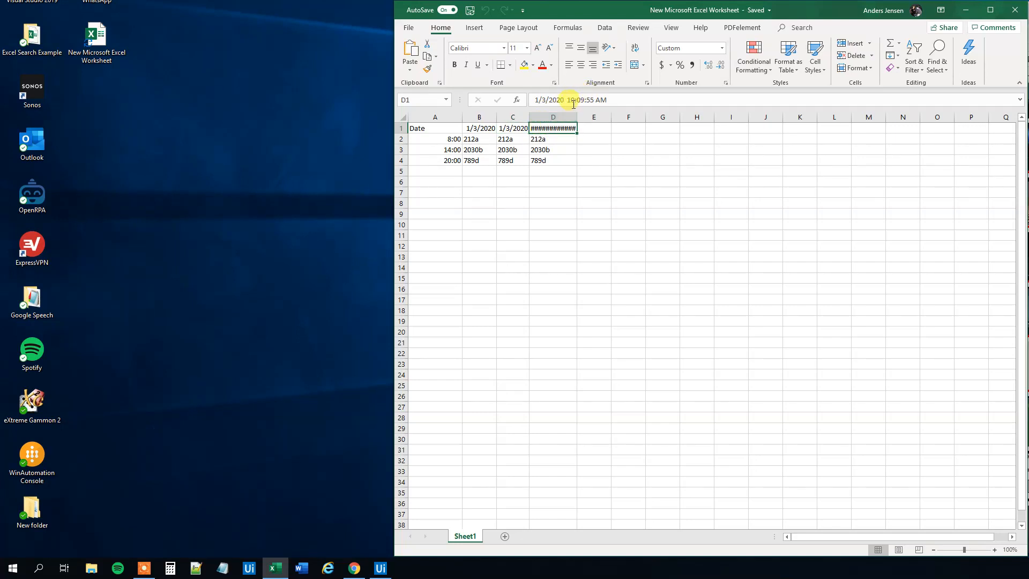
{"action": "mouse_move", "coordinate": [584, 100]}
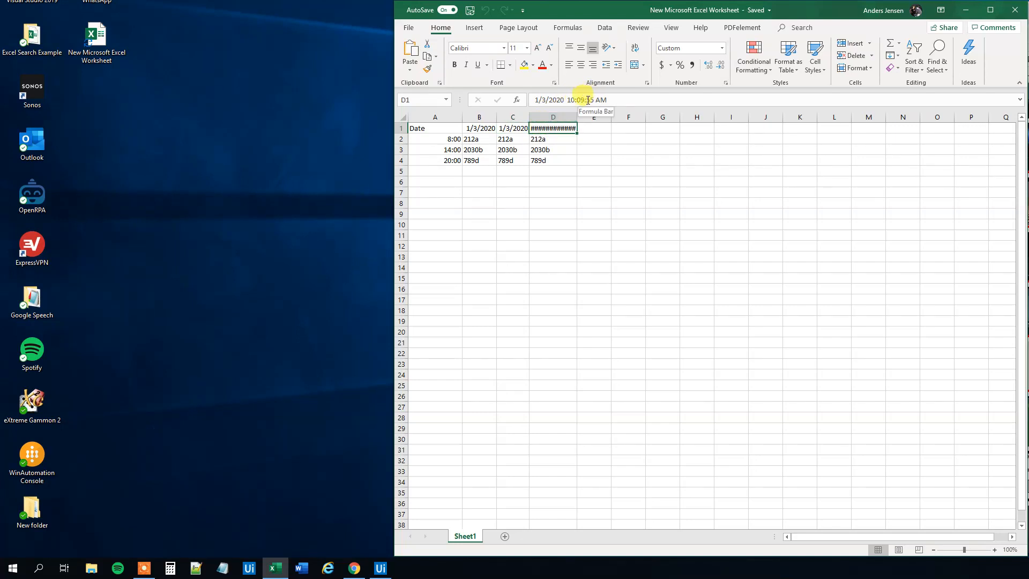
{"action": "left_click", "coordinate": [512, 150]}
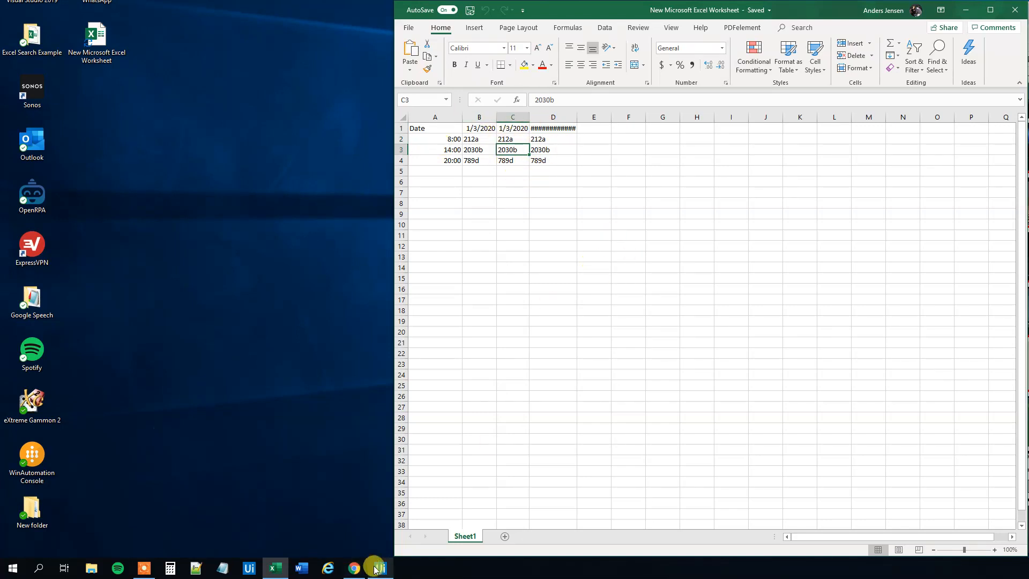
{"action": "left_click", "coordinate": [378, 568]}
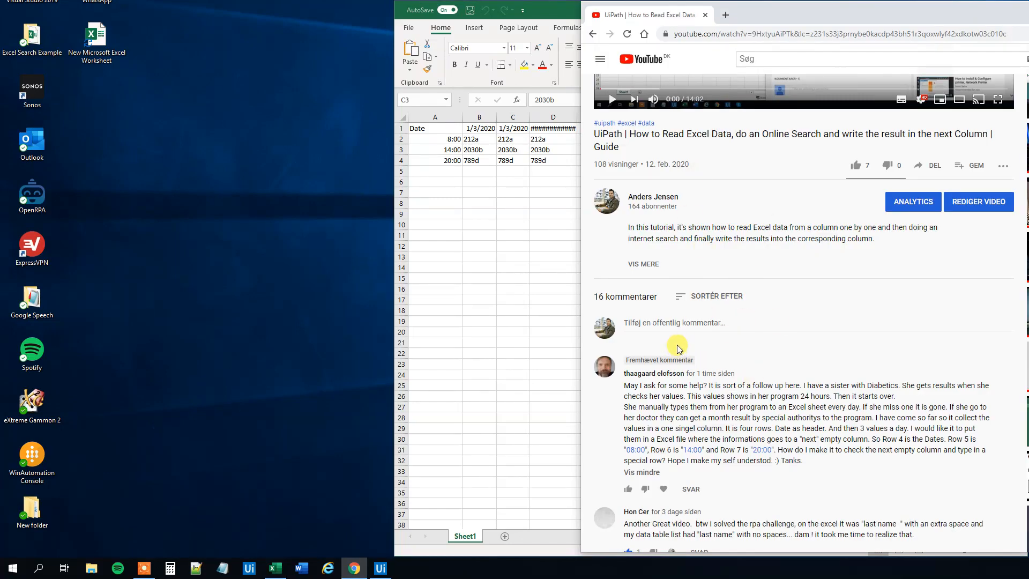
{"action": "mouse_move", "coordinate": [564, 369]}
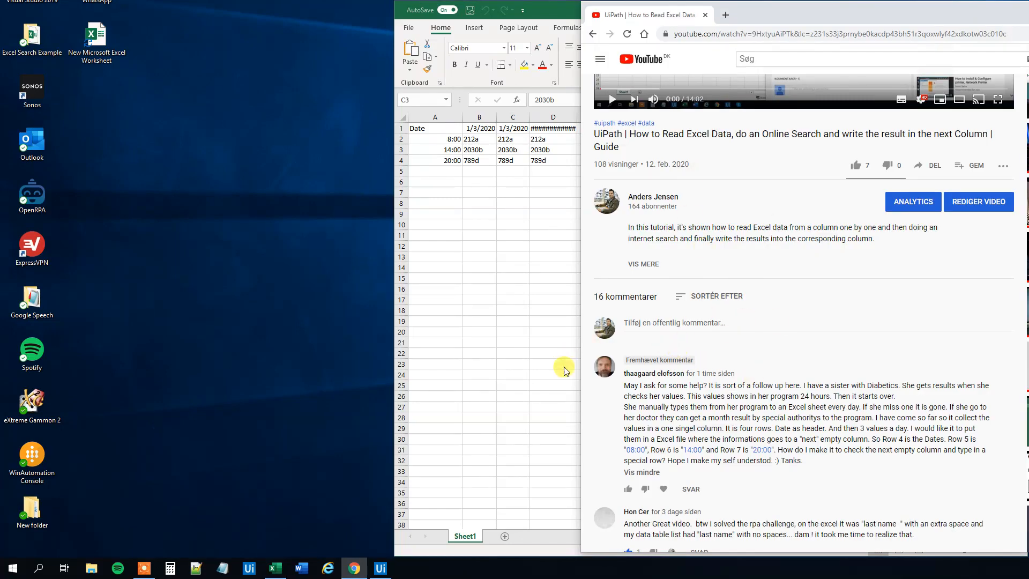